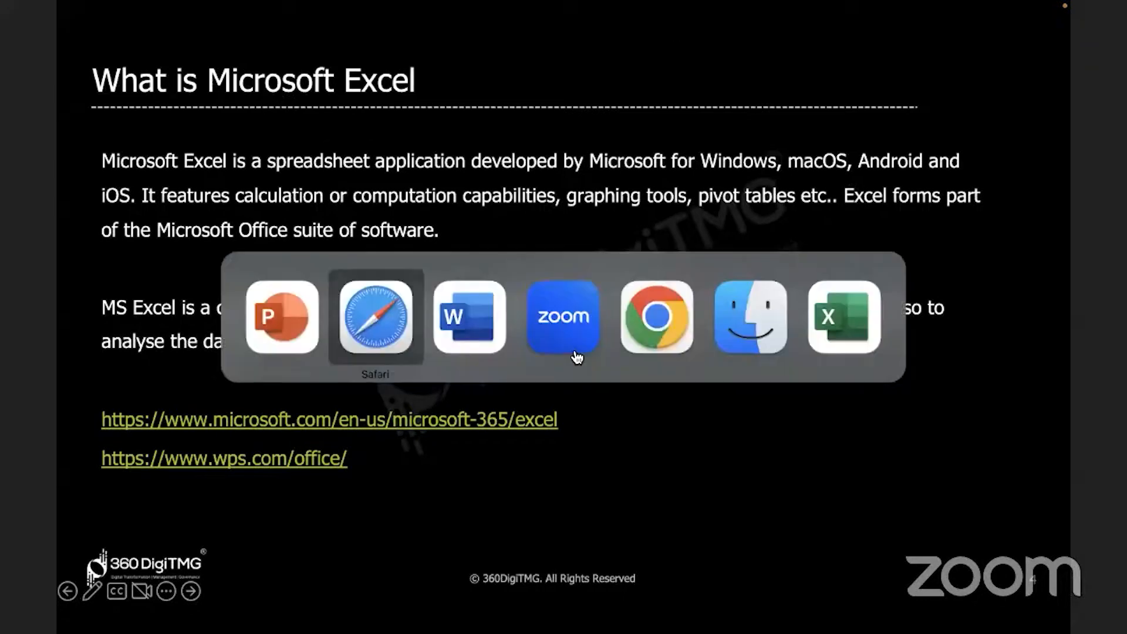
# Switch to Excel, close its Help window and open the Launchpad app grid
pyautogui.click(842, 317)
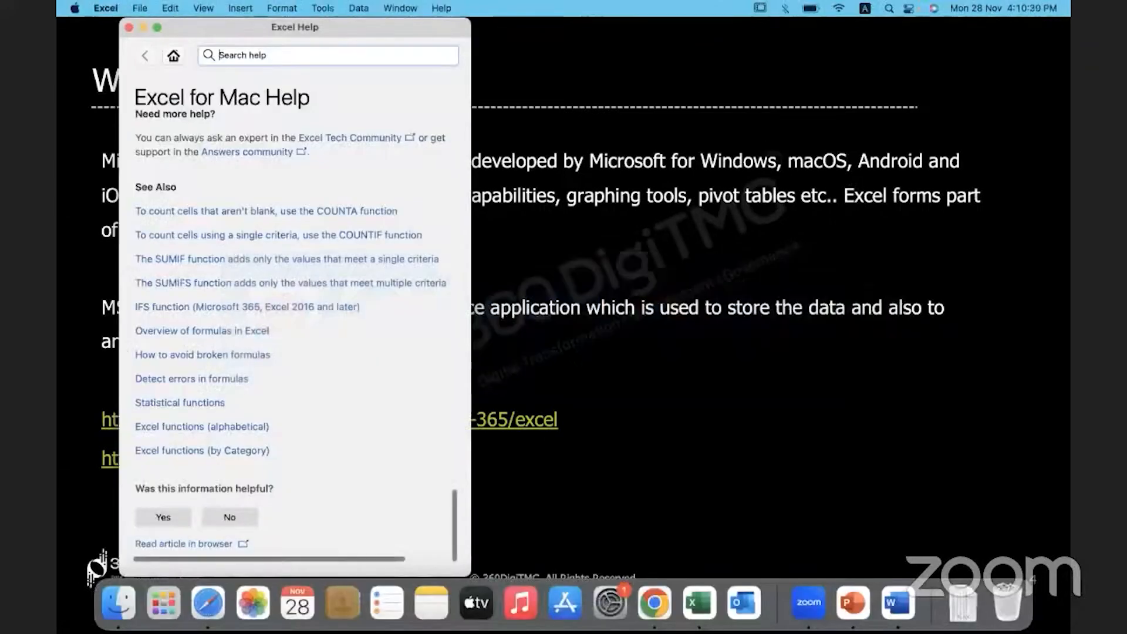
pyautogui.click(128, 28)
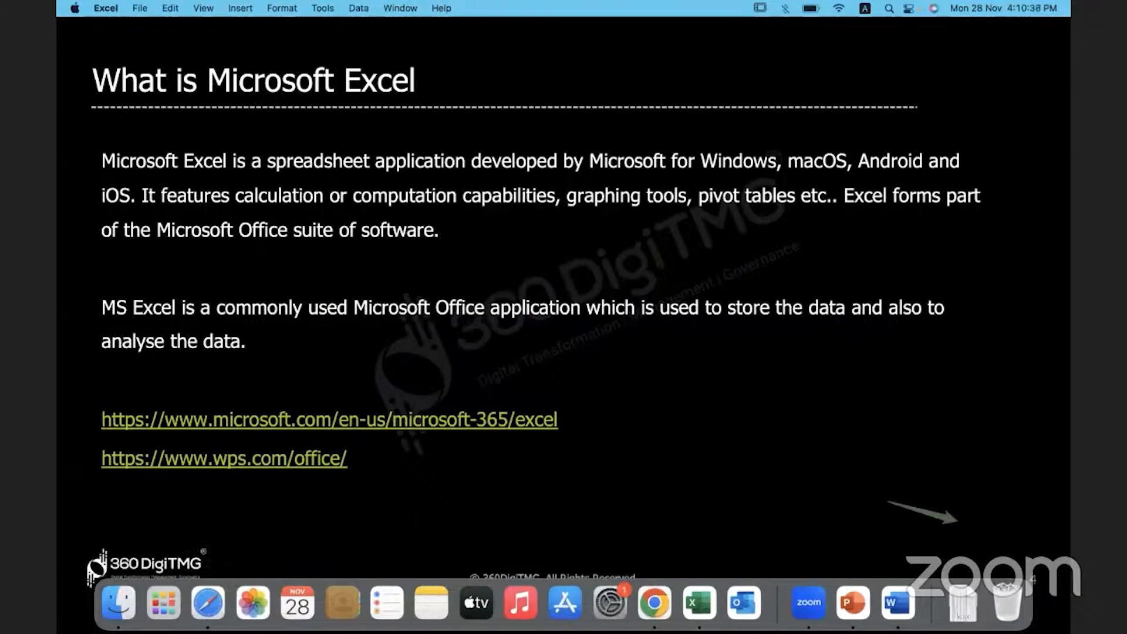
pyautogui.moveTo(163, 602)
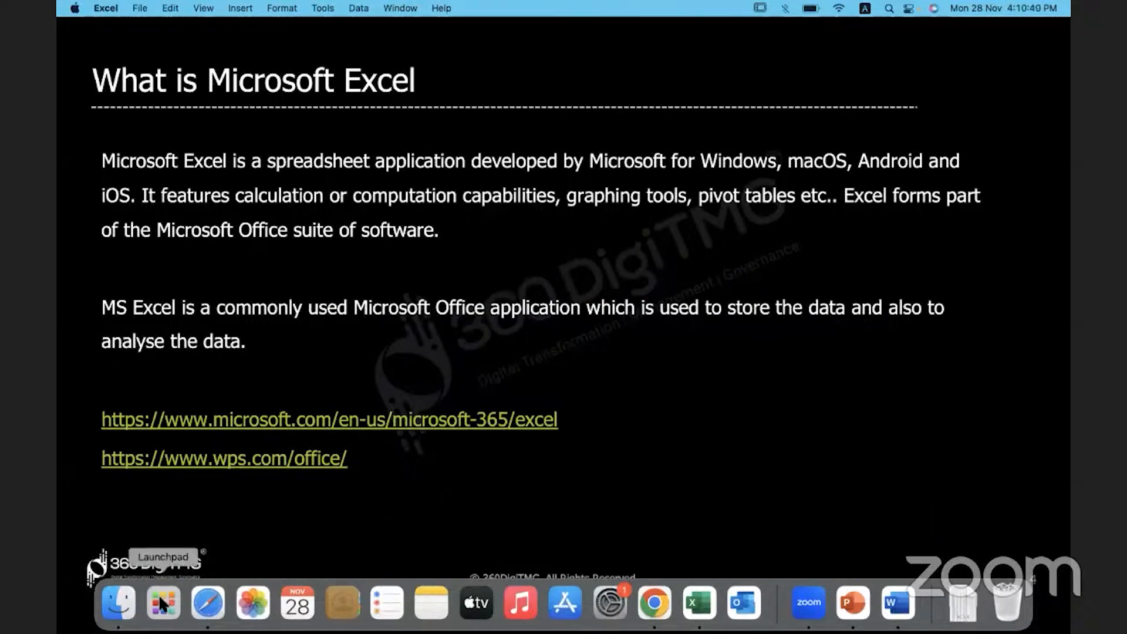
pyautogui.click(162, 602)
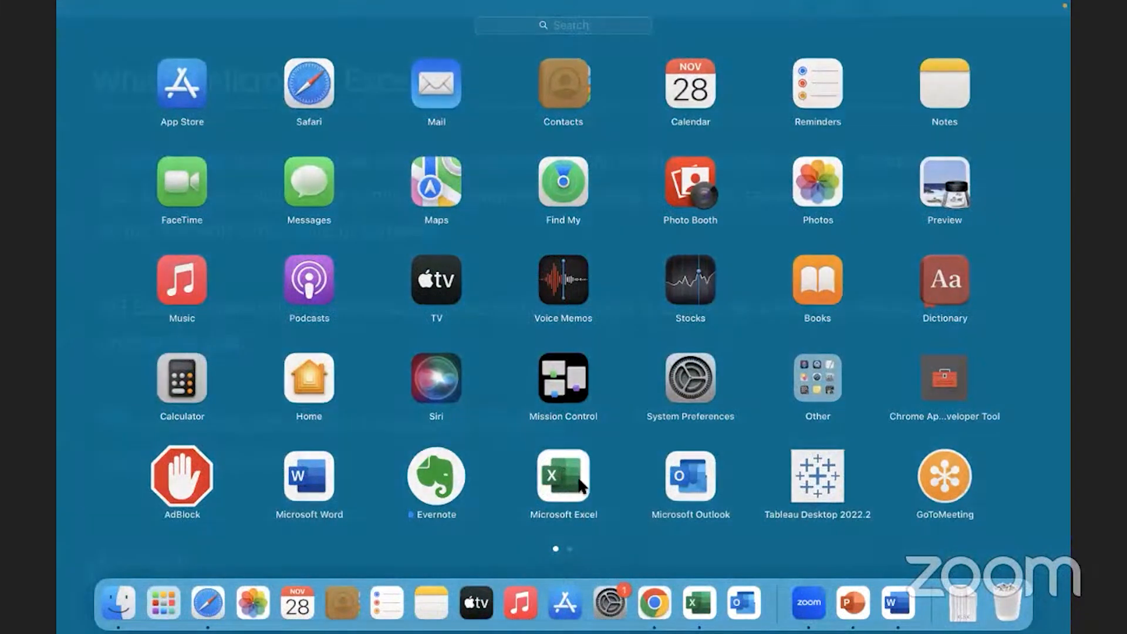
# Launch Microsoft Excel from Launchpad and bring its start screen into focus
pyautogui.click(563, 482)
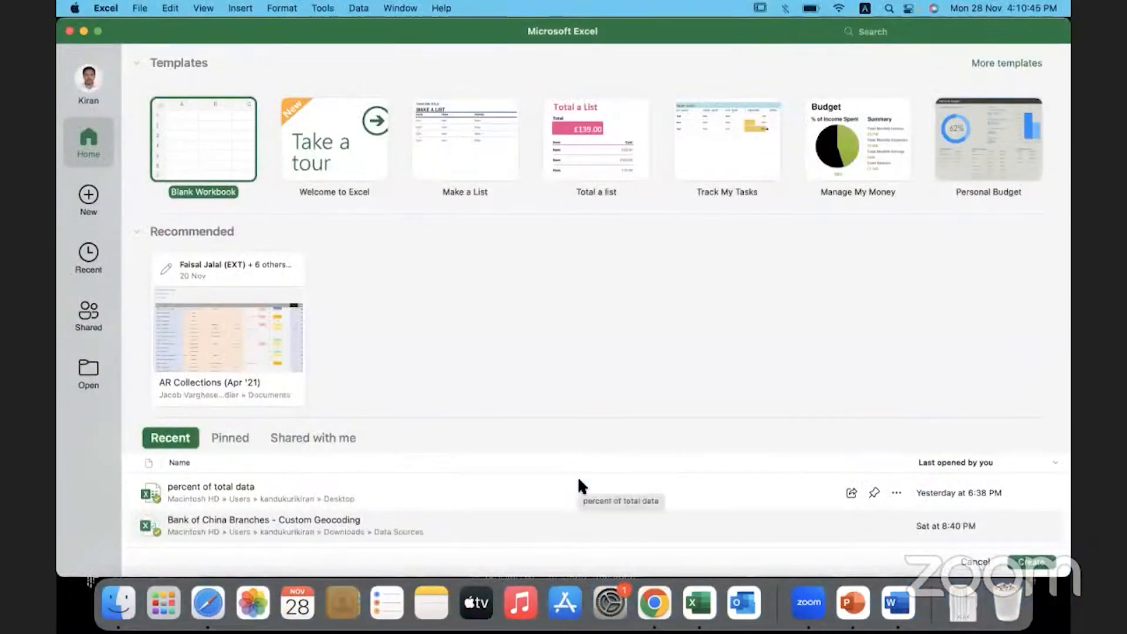
pyautogui.moveTo(567, 343)
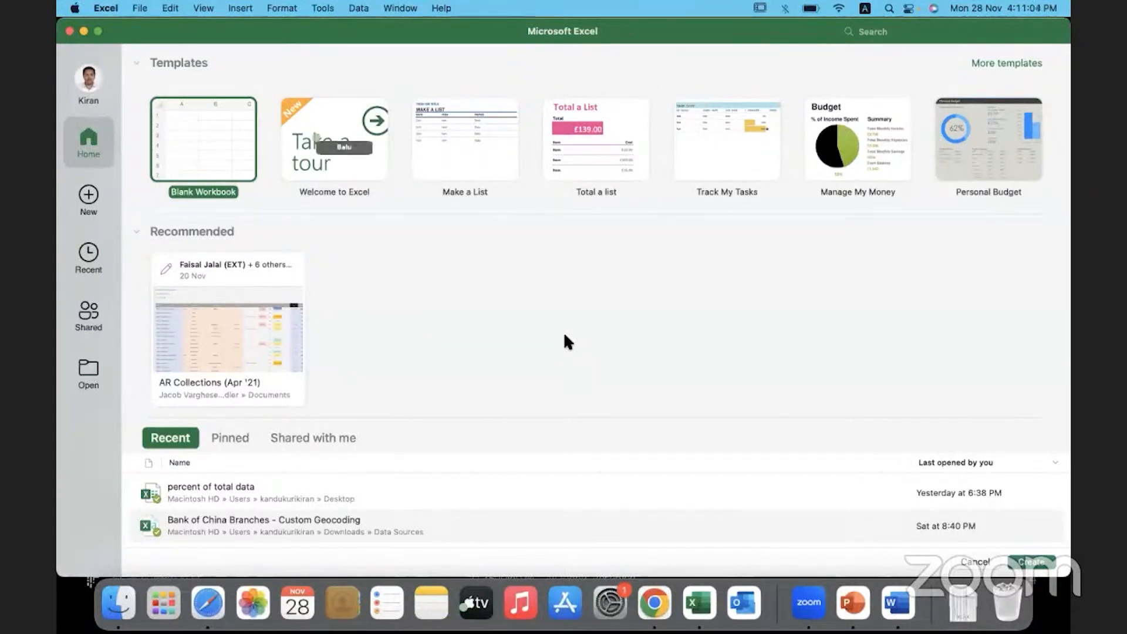
pyautogui.moveTo(690, 34)
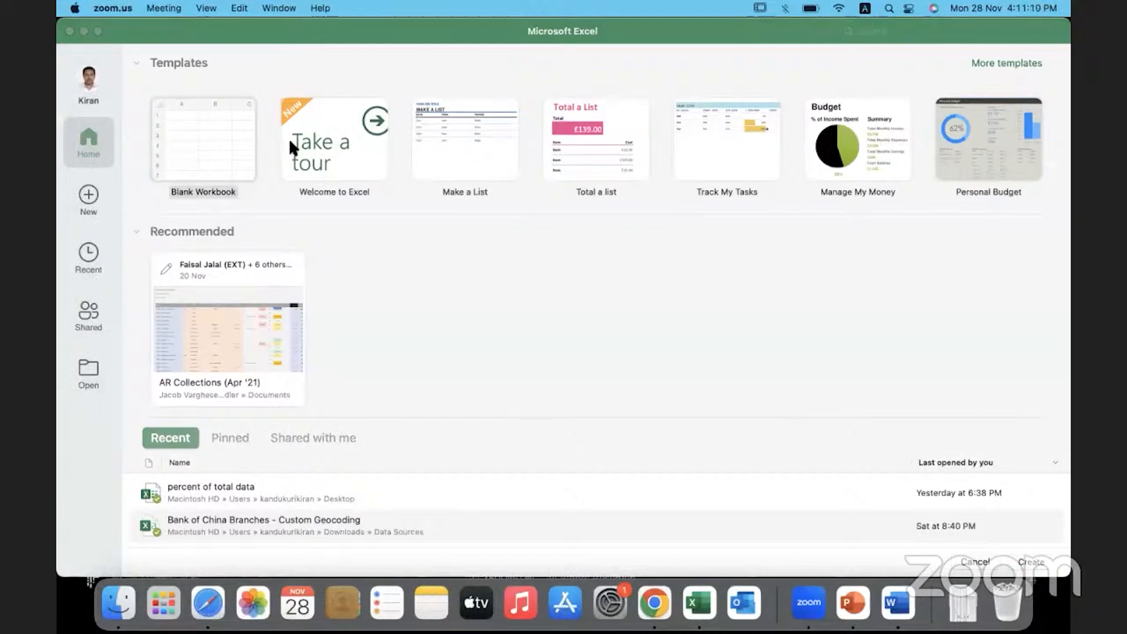
pyautogui.click(203, 139)
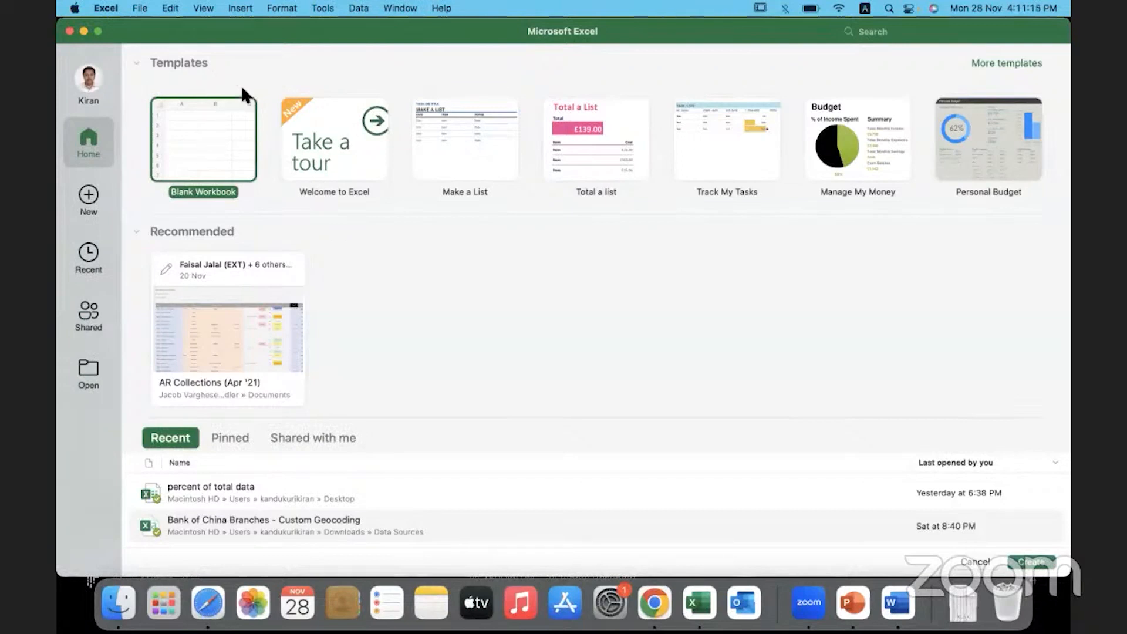
pyautogui.moveTo(668, 147)
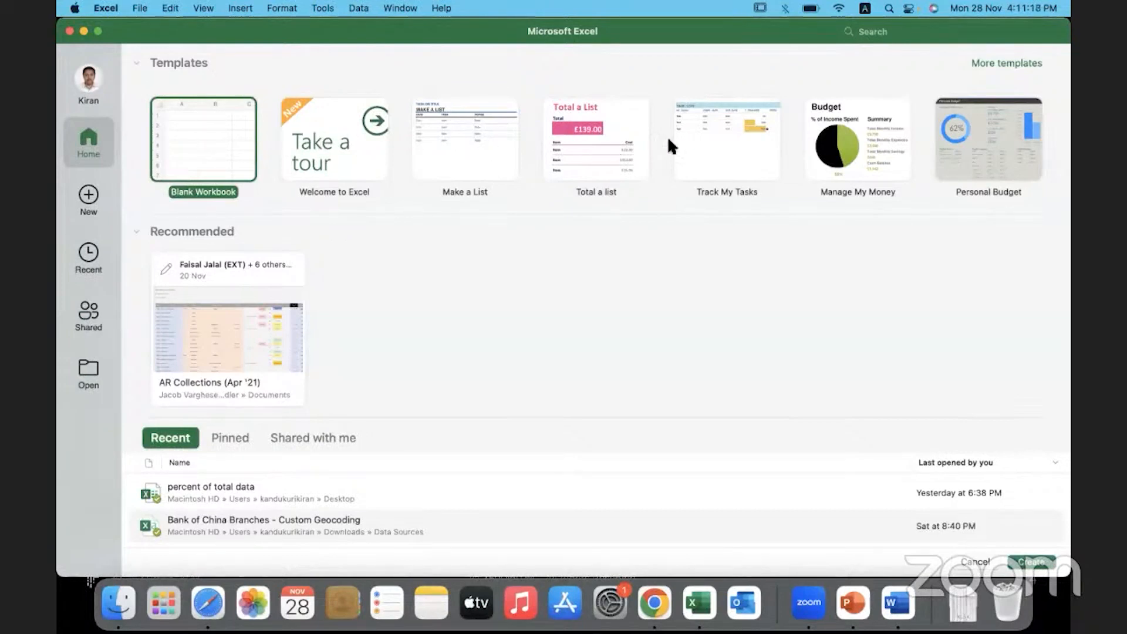
pyautogui.moveTo(999, 139)
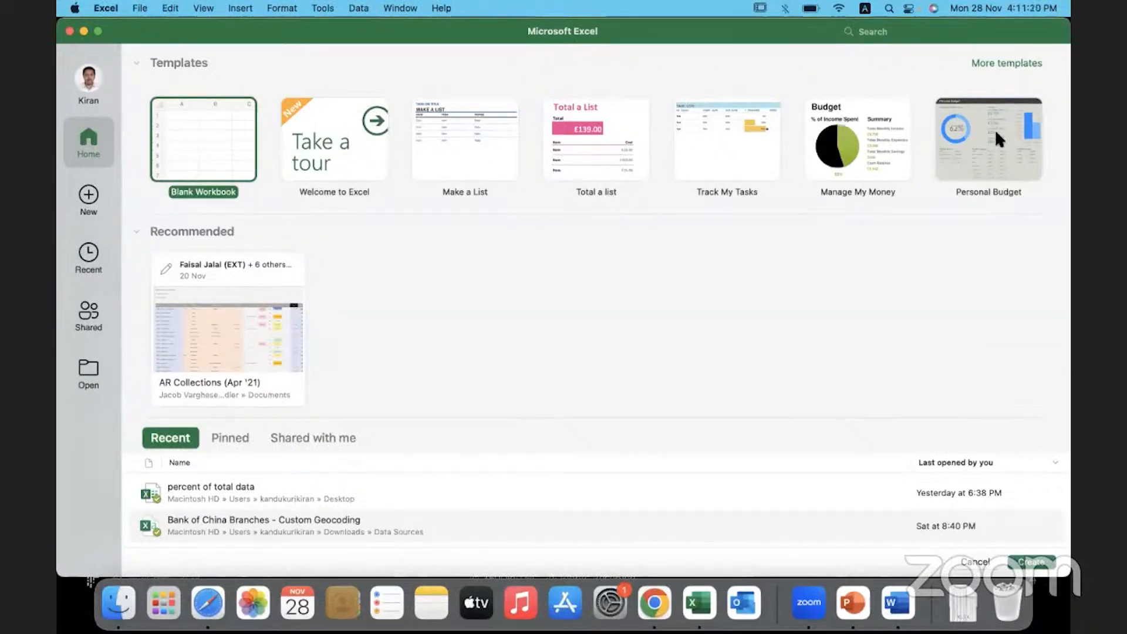
pyautogui.moveTo(595, 157)
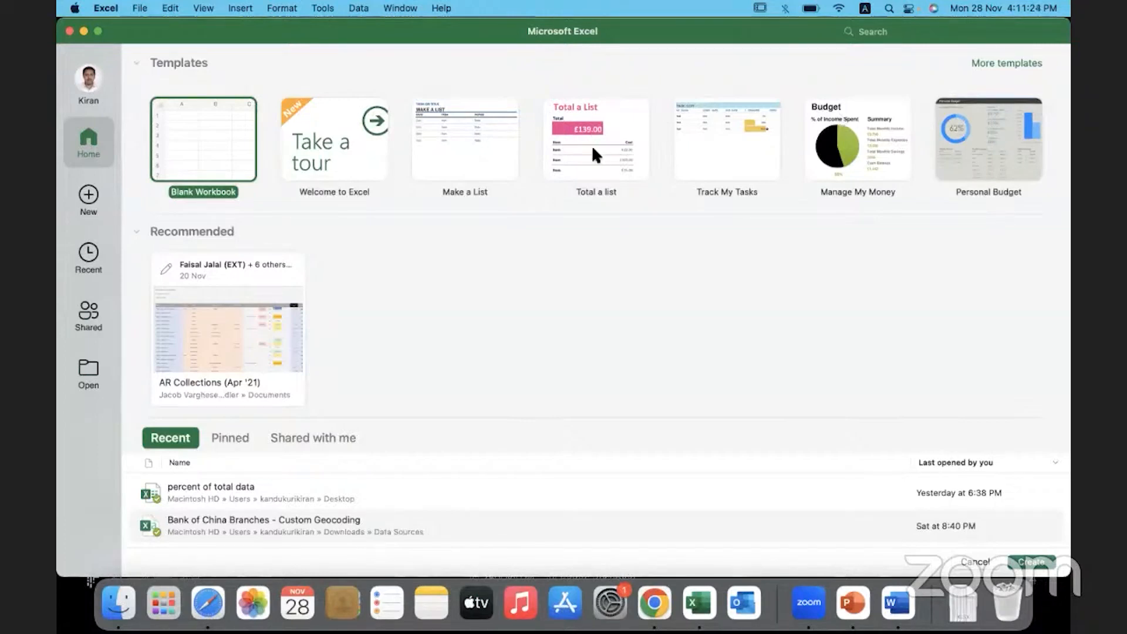
pyautogui.moveTo(535, 151)
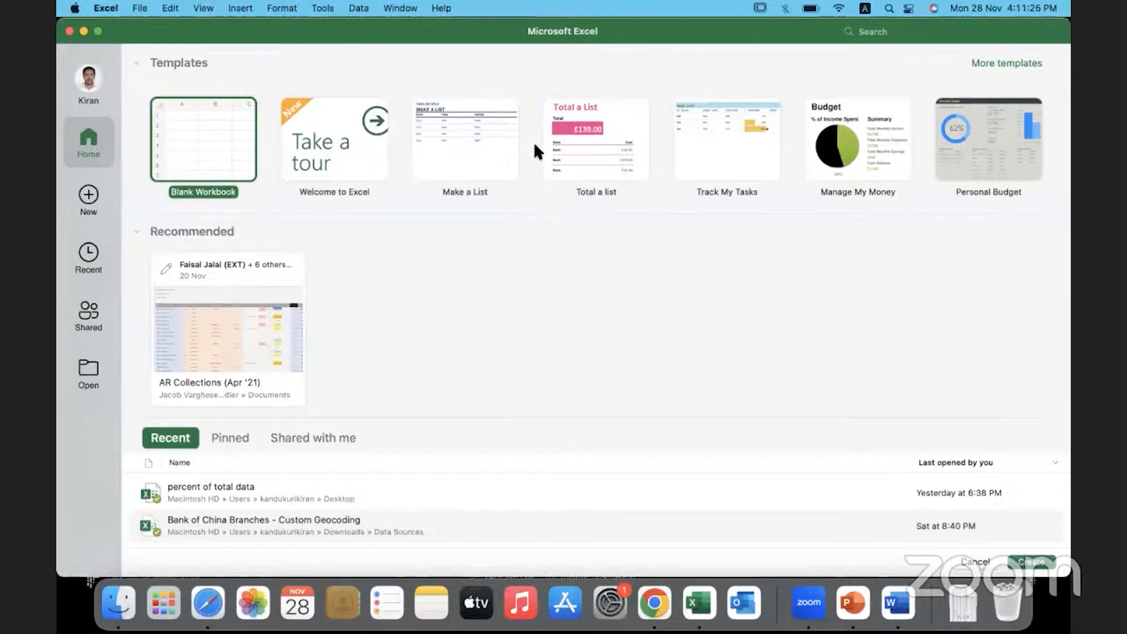
pyautogui.moveTo(612, 154)
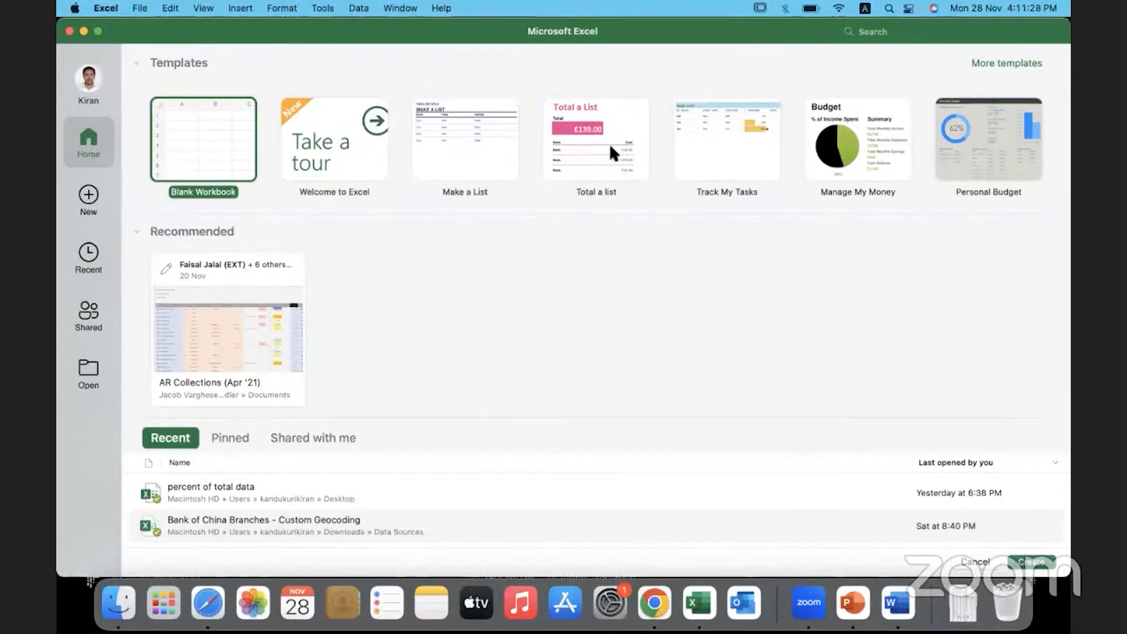
pyautogui.moveTo(510, 223)
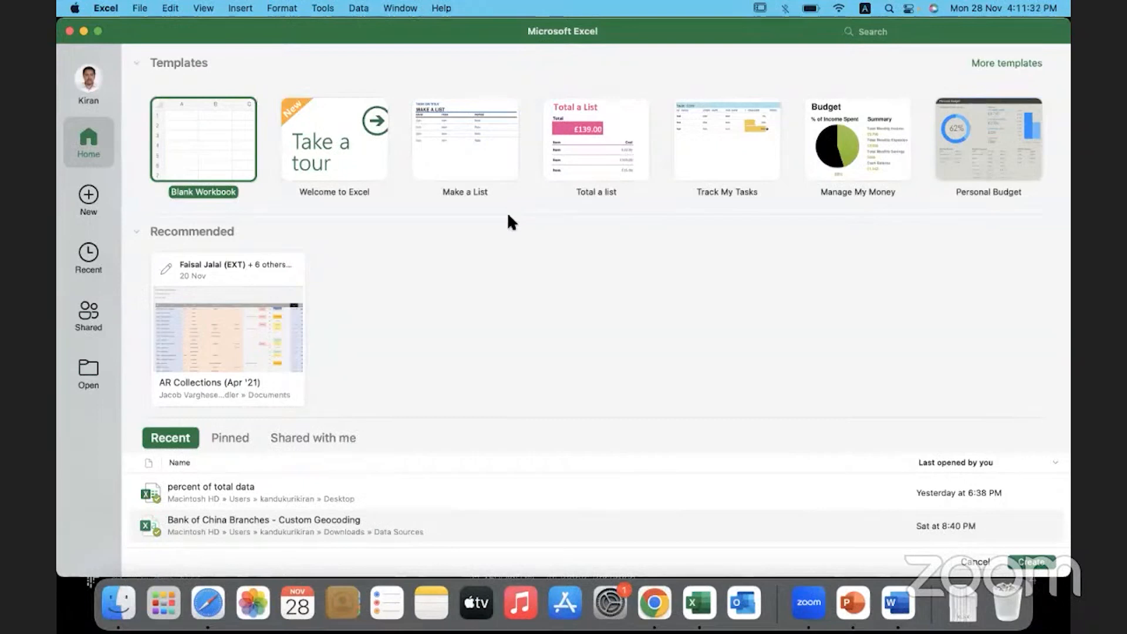
pyautogui.moveTo(252, 199)
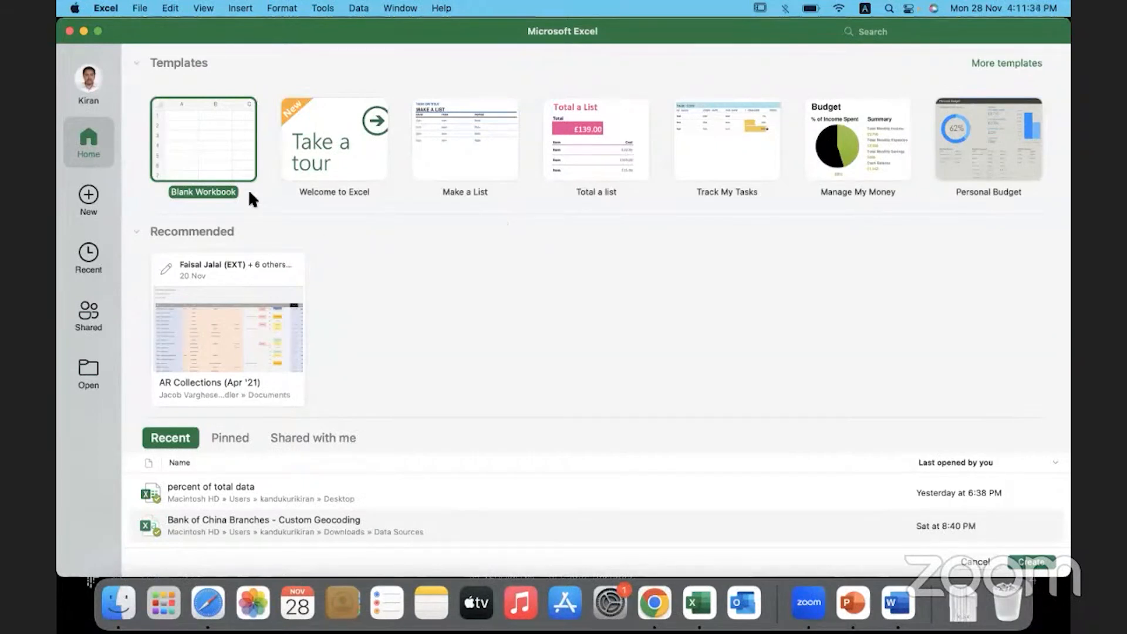
pyautogui.moveTo(218, 153)
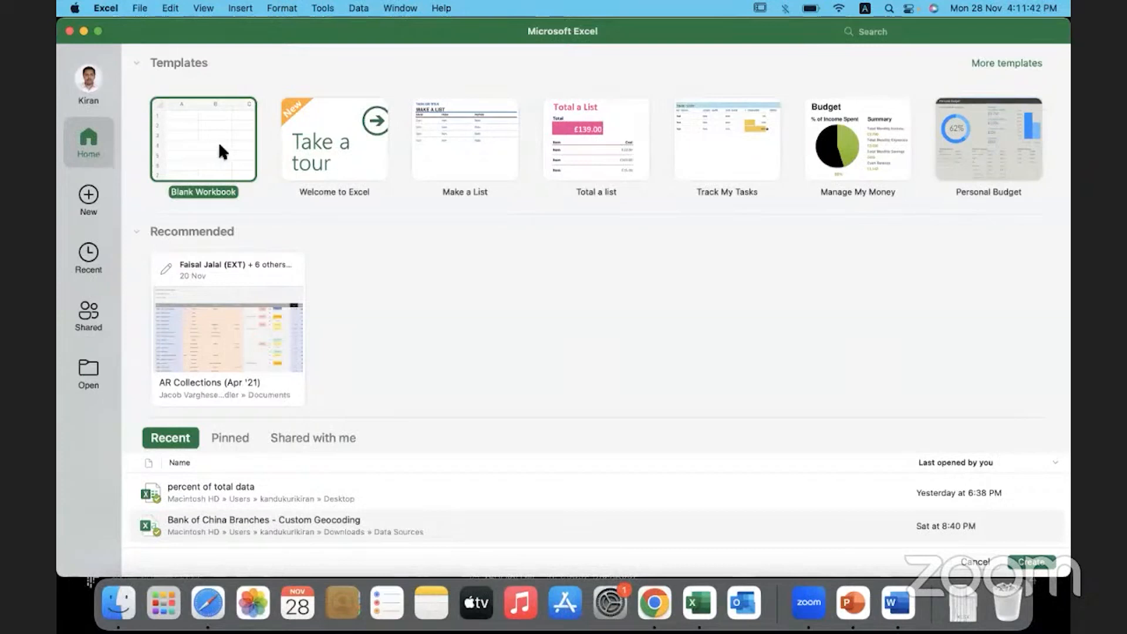
# Browse the start screen's Pinned, Shared and Recent workbook lists, ending on Recent
pyautogui.scroll(-3)
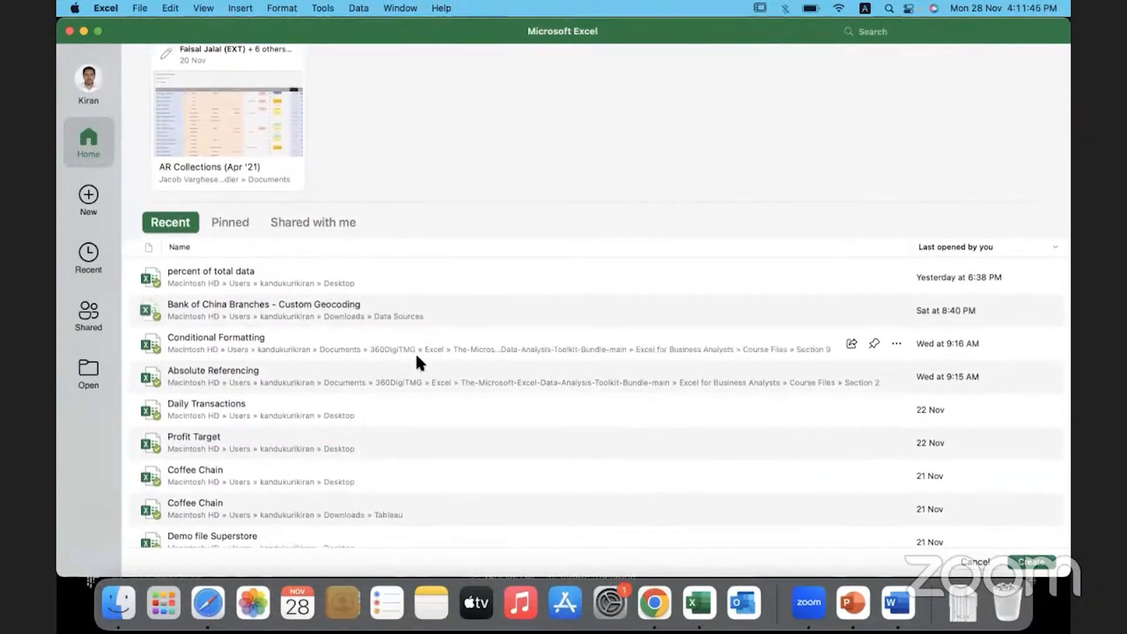
pyautogui.scroll(3)
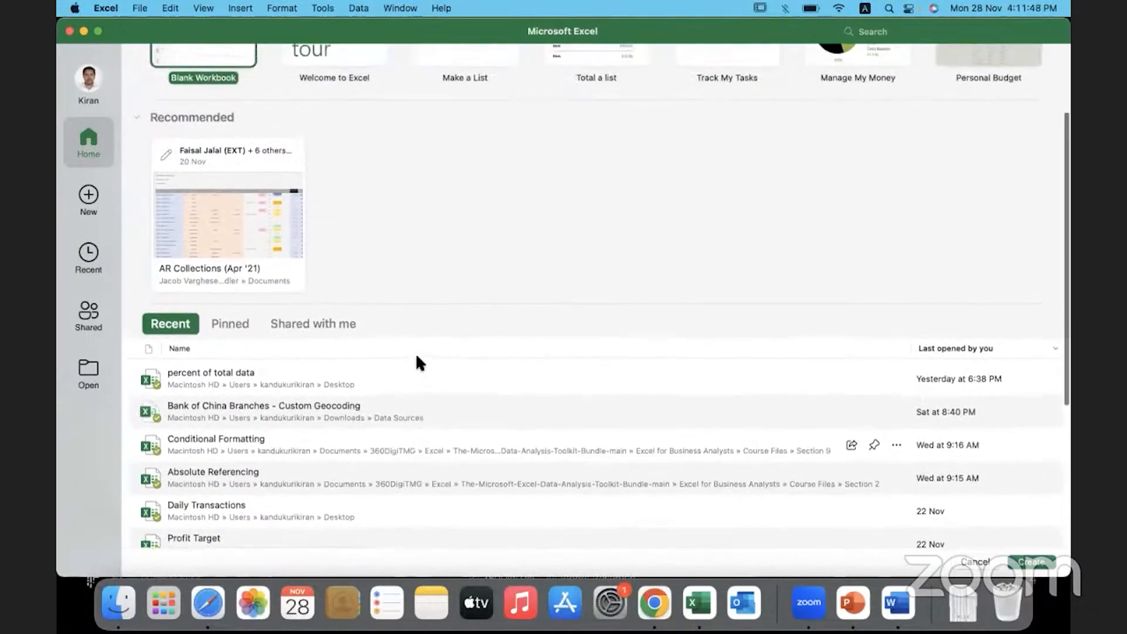
pyautogui.scroll(3)
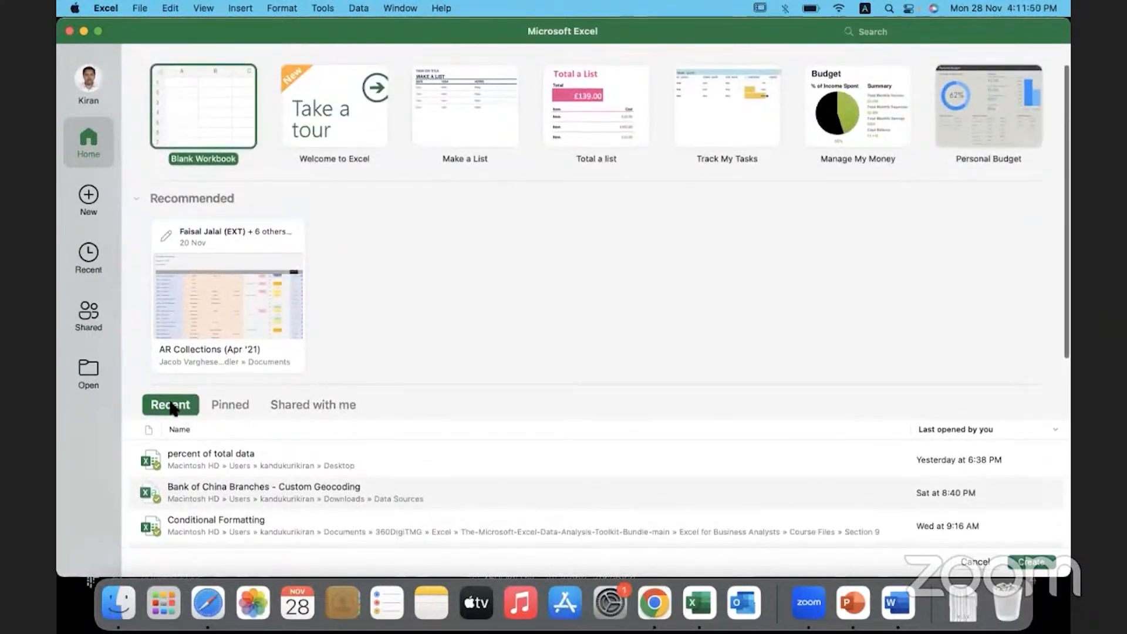
pyautogui.moveTo(313, 493)
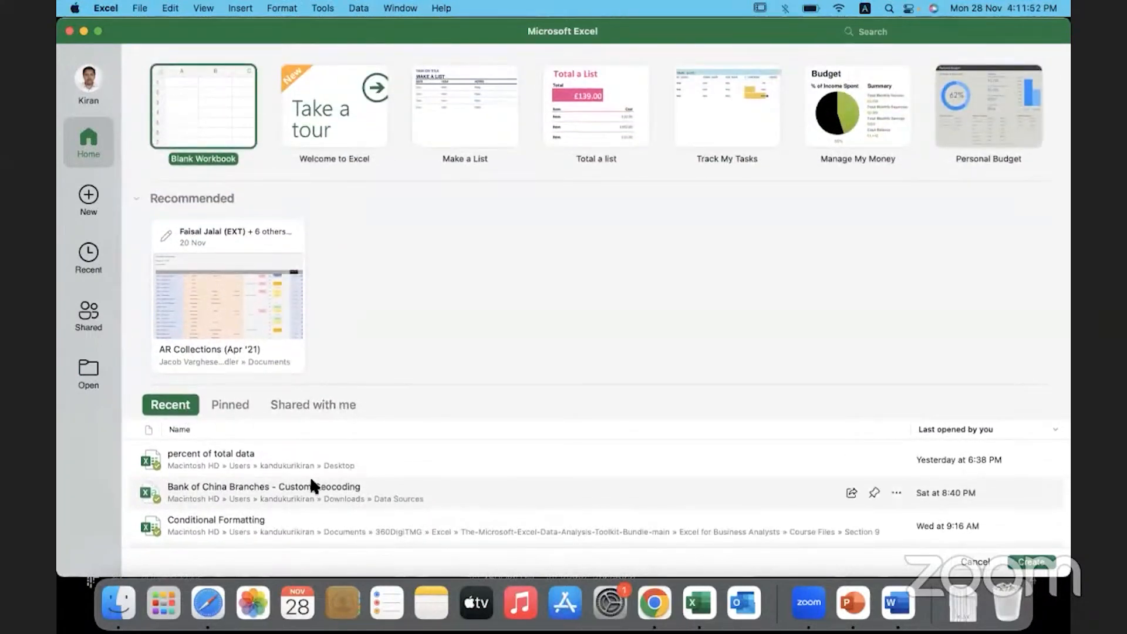
pyautogui.scroll(-3)
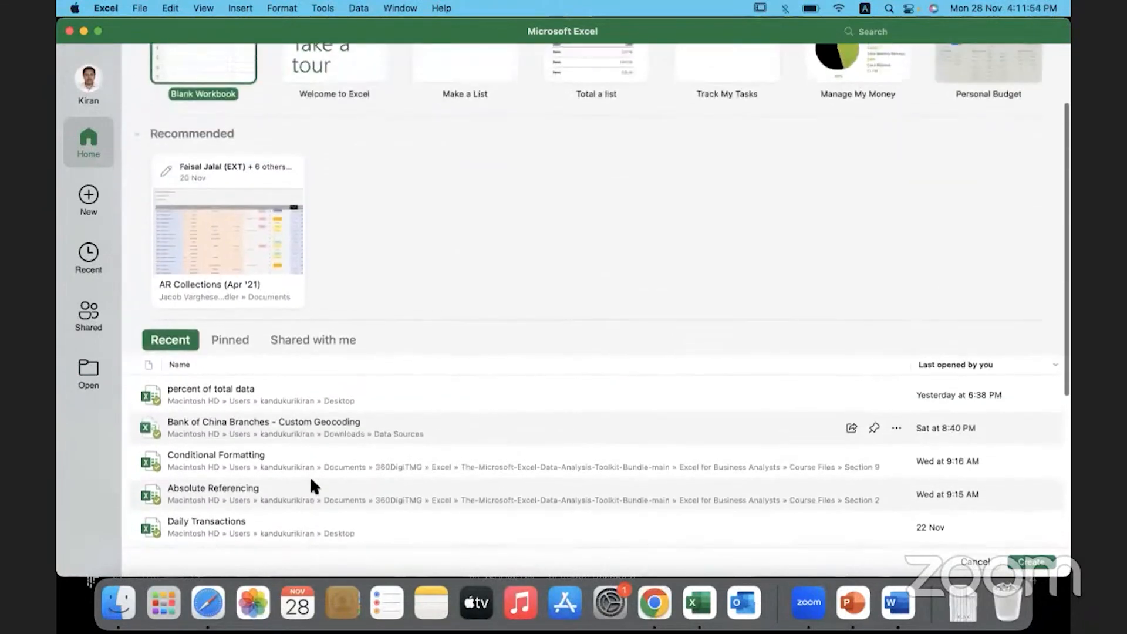
pyautogui.click(230, 347)
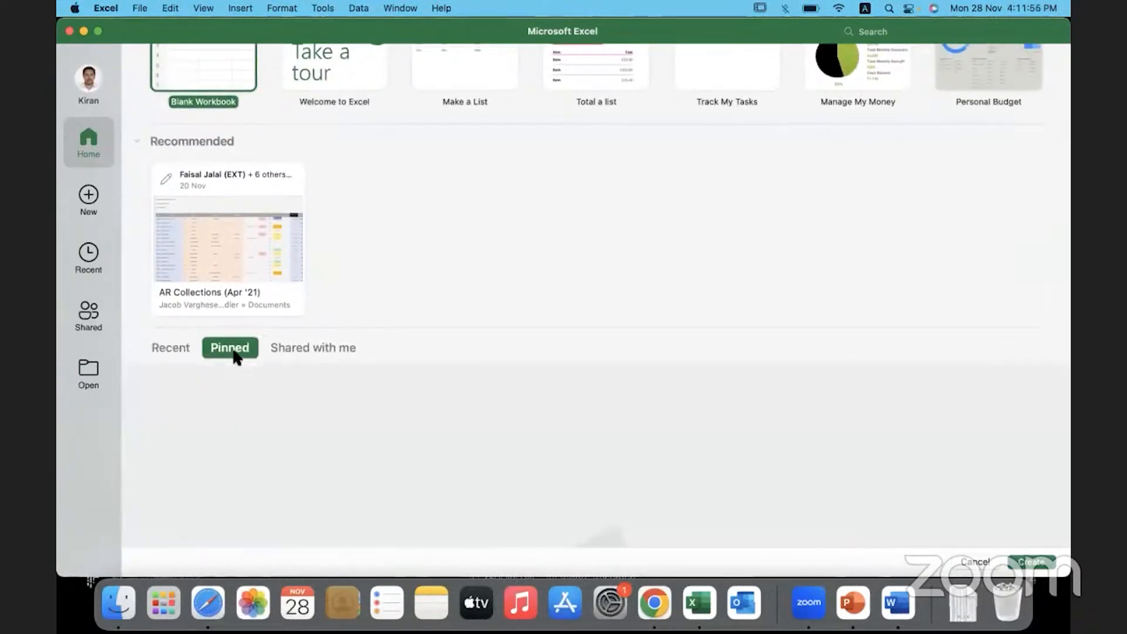
pyautogui.moveTo(201, 432)
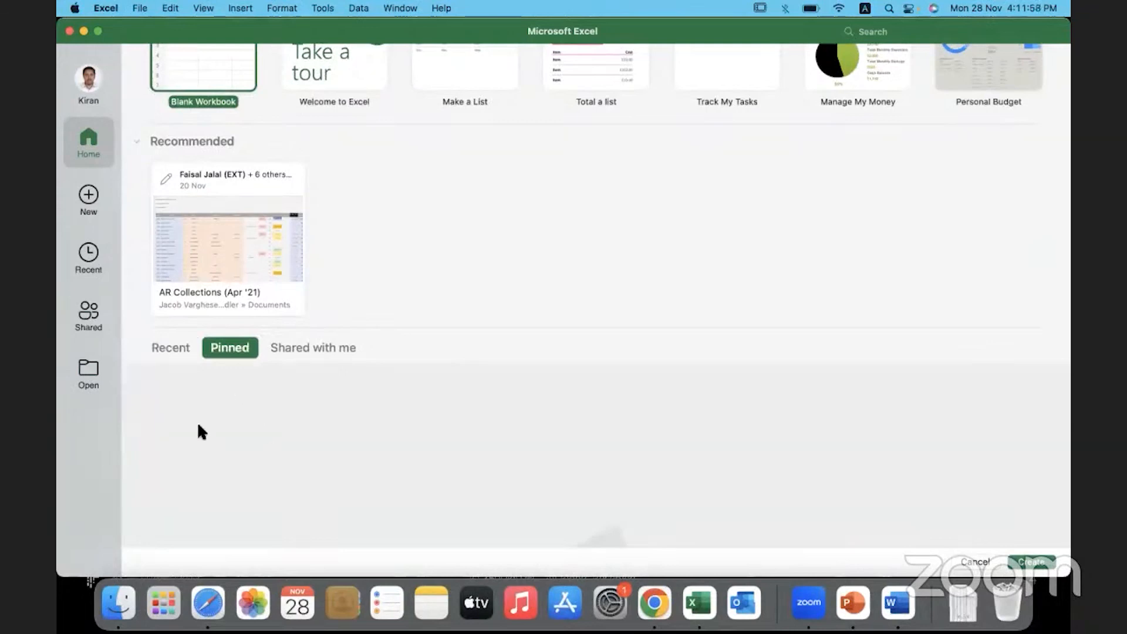
pyautogui.moveTo(301, 359)
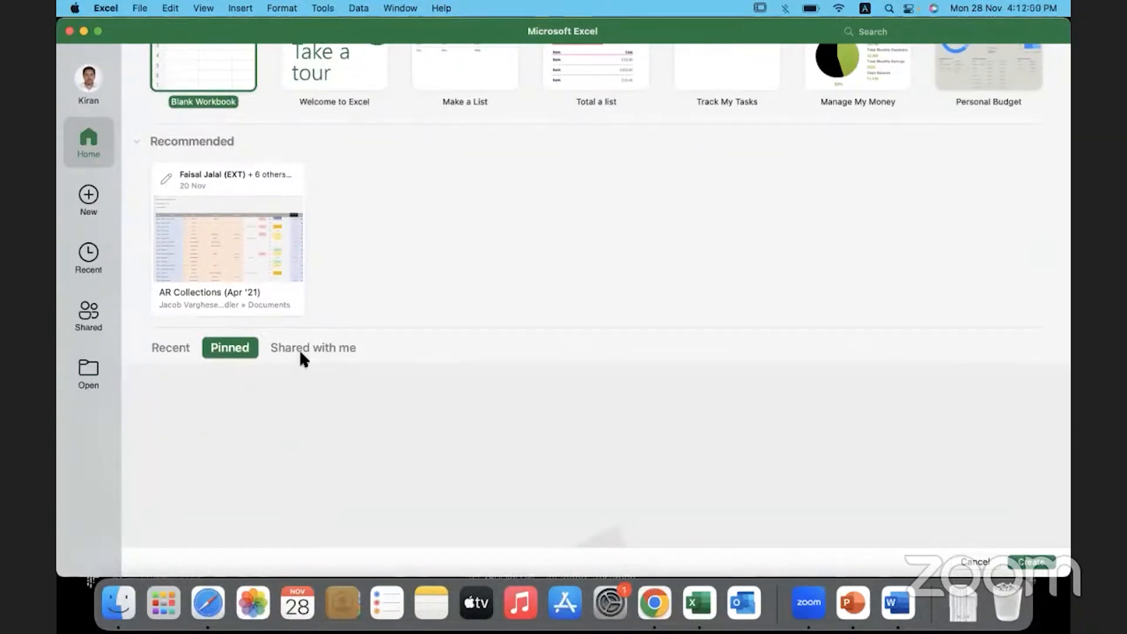
pyautogui.click(313, 347)
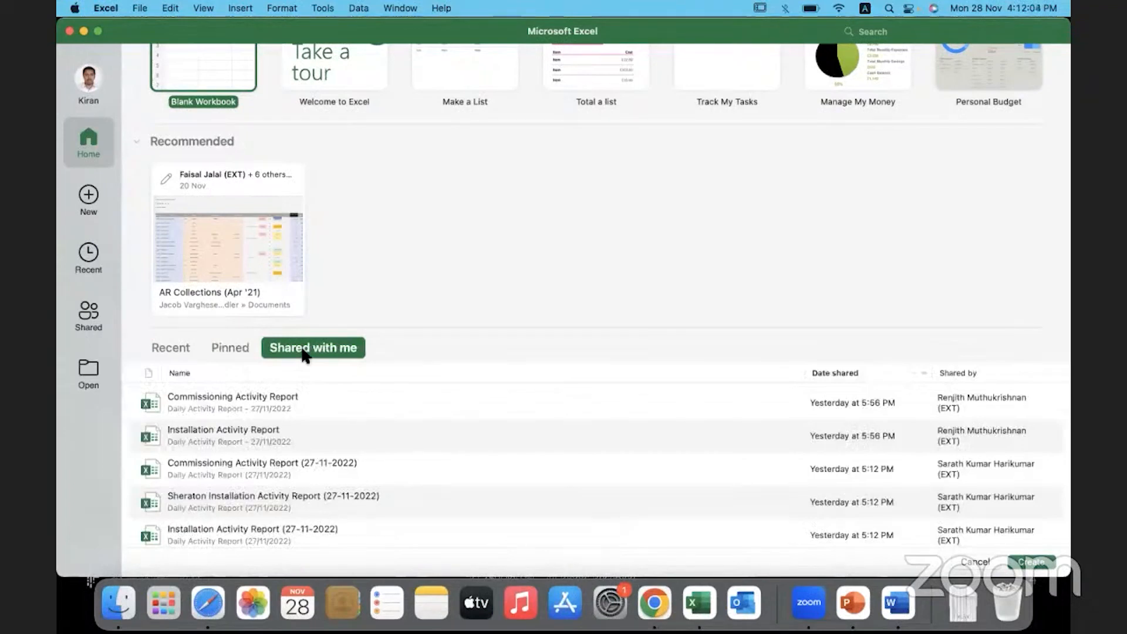
pyautogui.moveTo(278, 359)
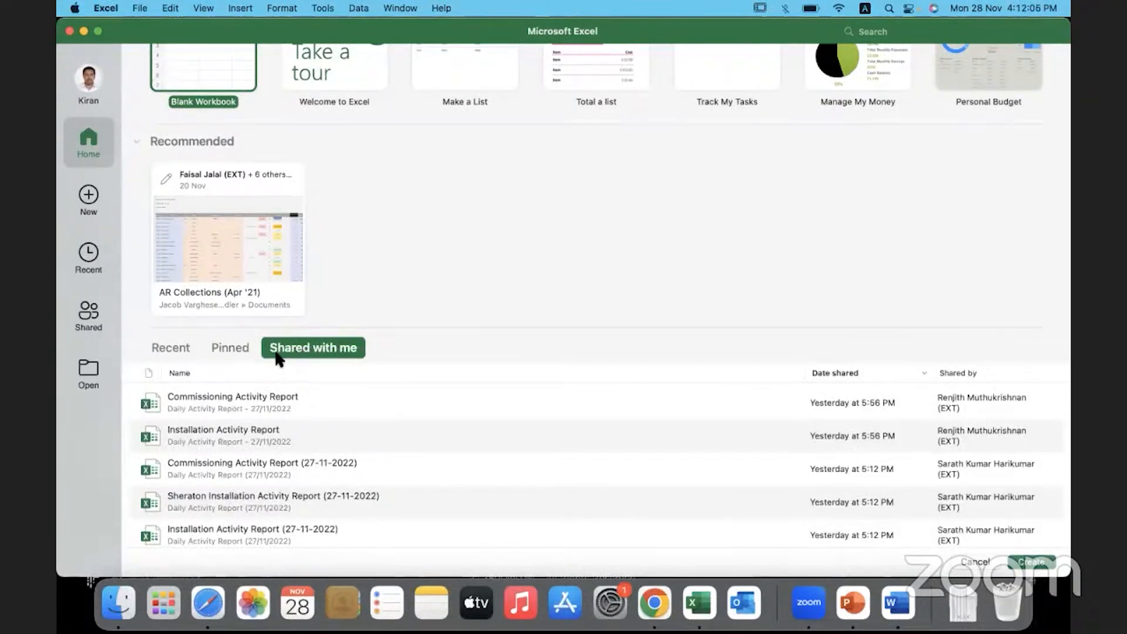
pyautogui.moveTo(320, 358)
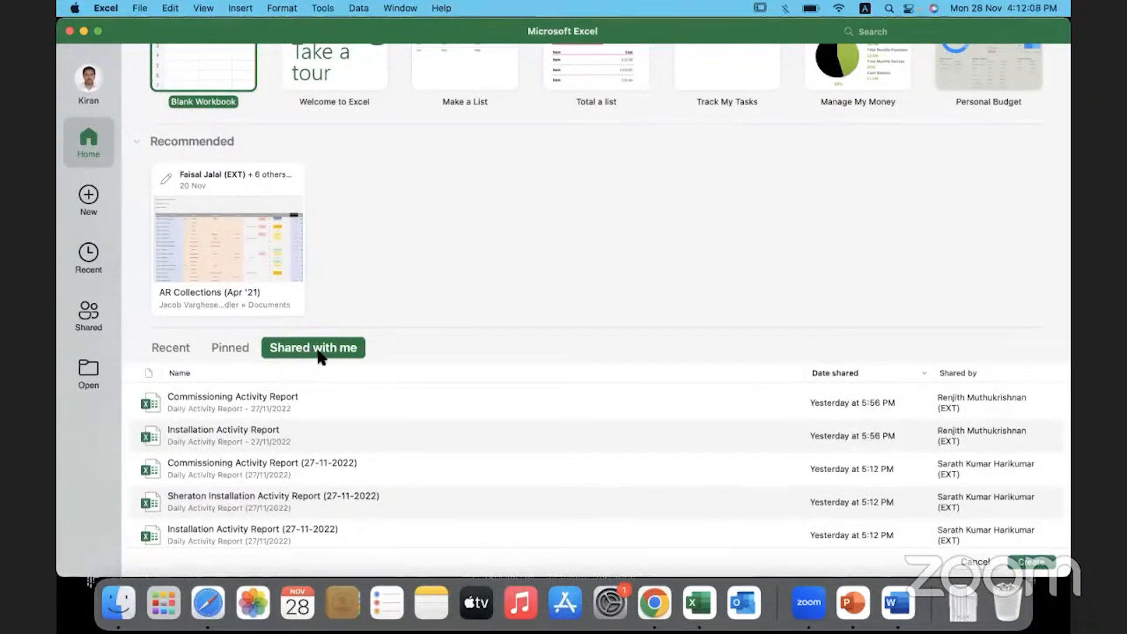
pyautogui.click(170, 347)
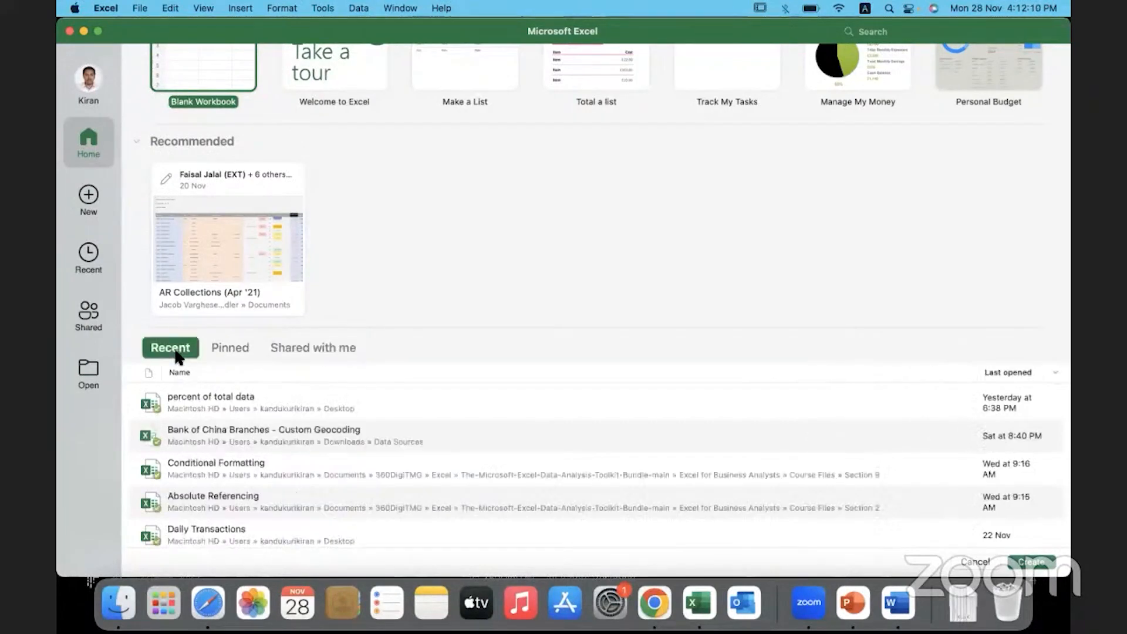
pyautogui.moveTo(221, 448)
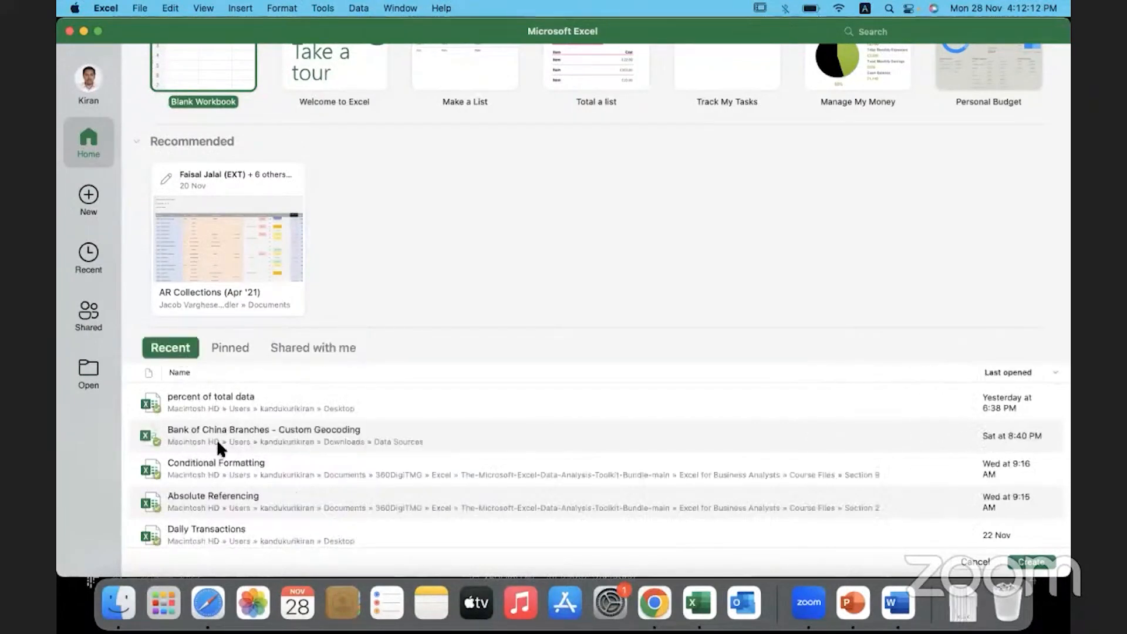
pyautogui.scroll(3)
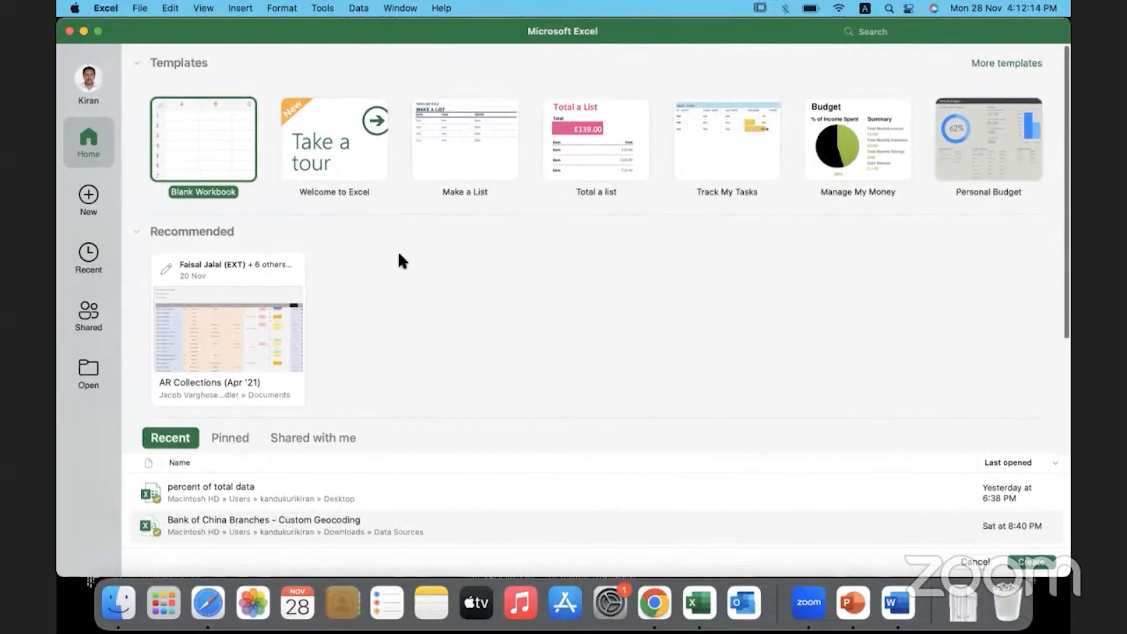
pyautogui.moveTo(192, 146)
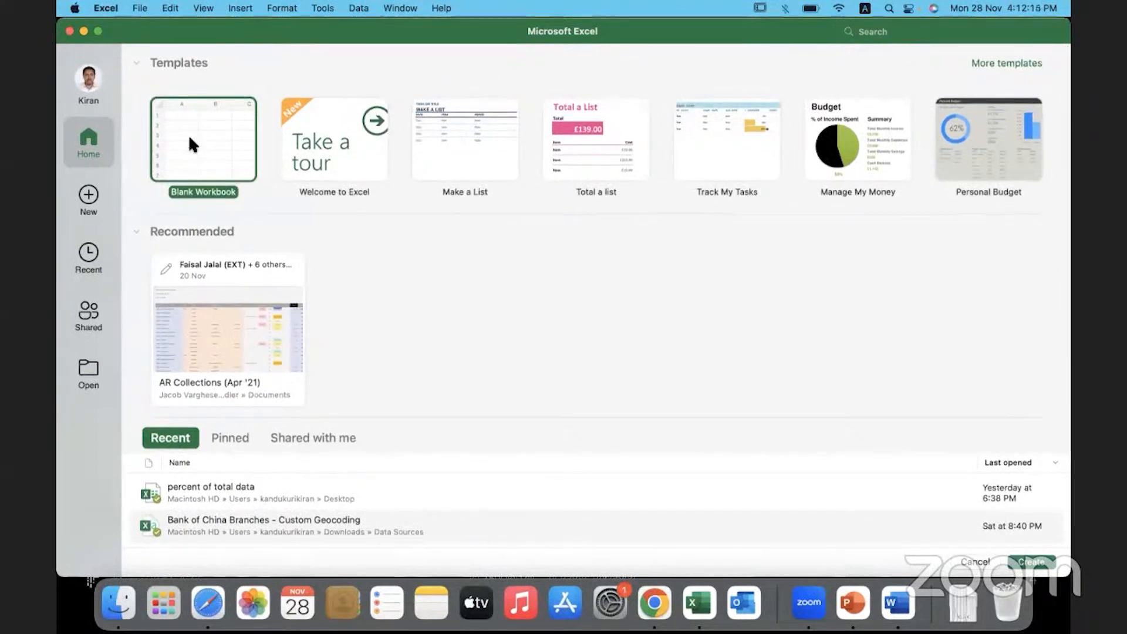
pyautogui.moveTo(219, 115)
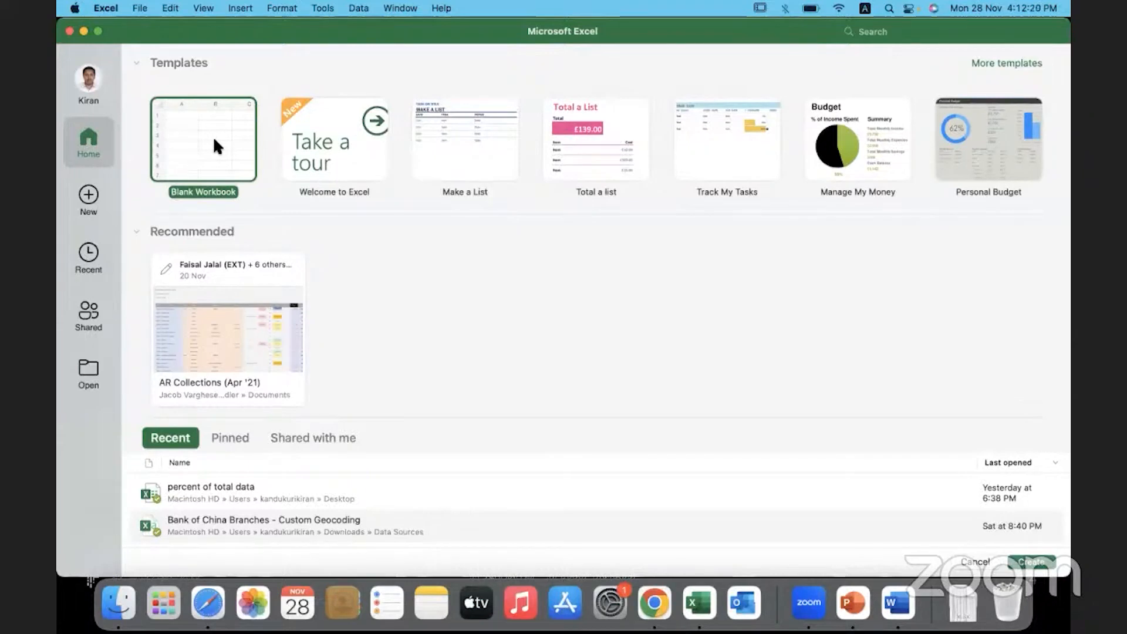
# Create blank workbook Book2, select cell F13, and start the screen annotation tool
pyautogui.click(202, 140)
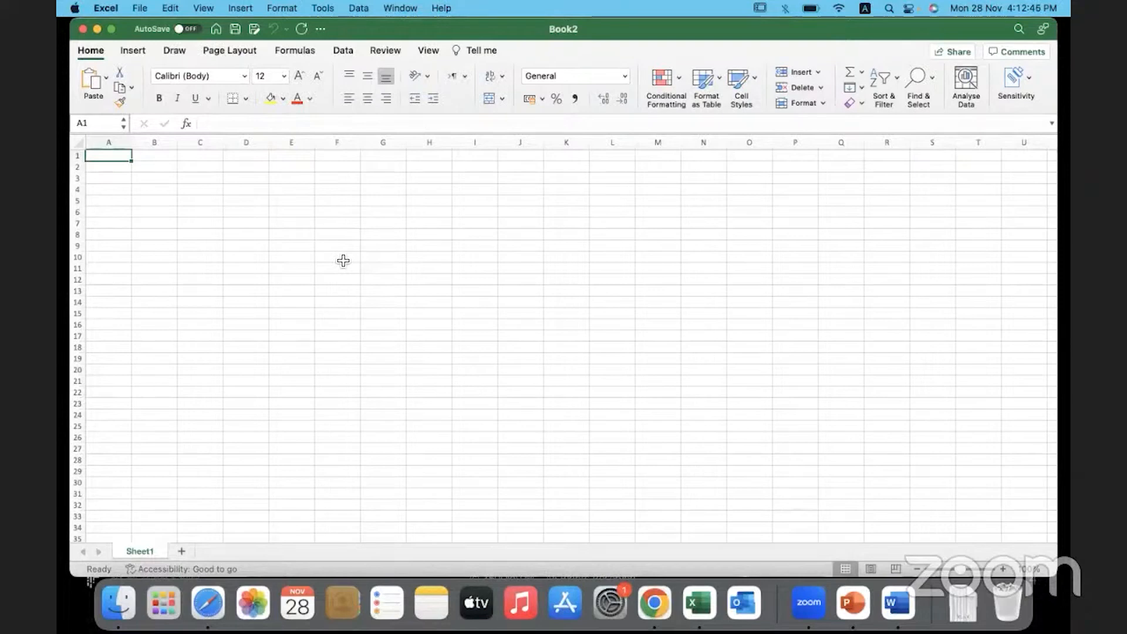
pyautogui.moveTo(202, 171)
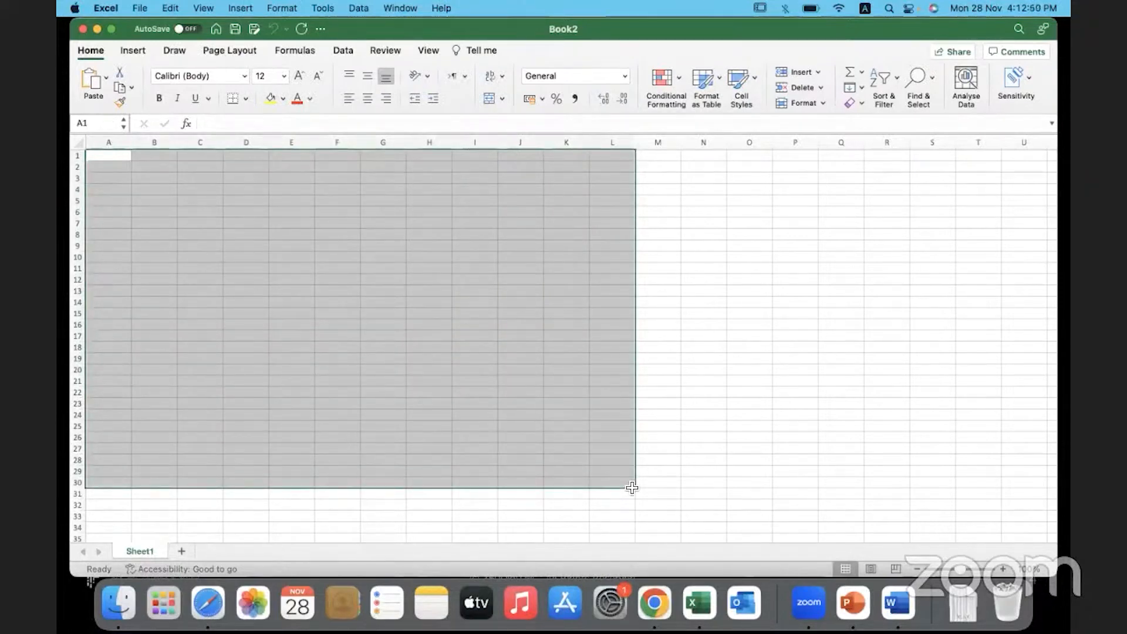
pyautogui.click(337, 292)
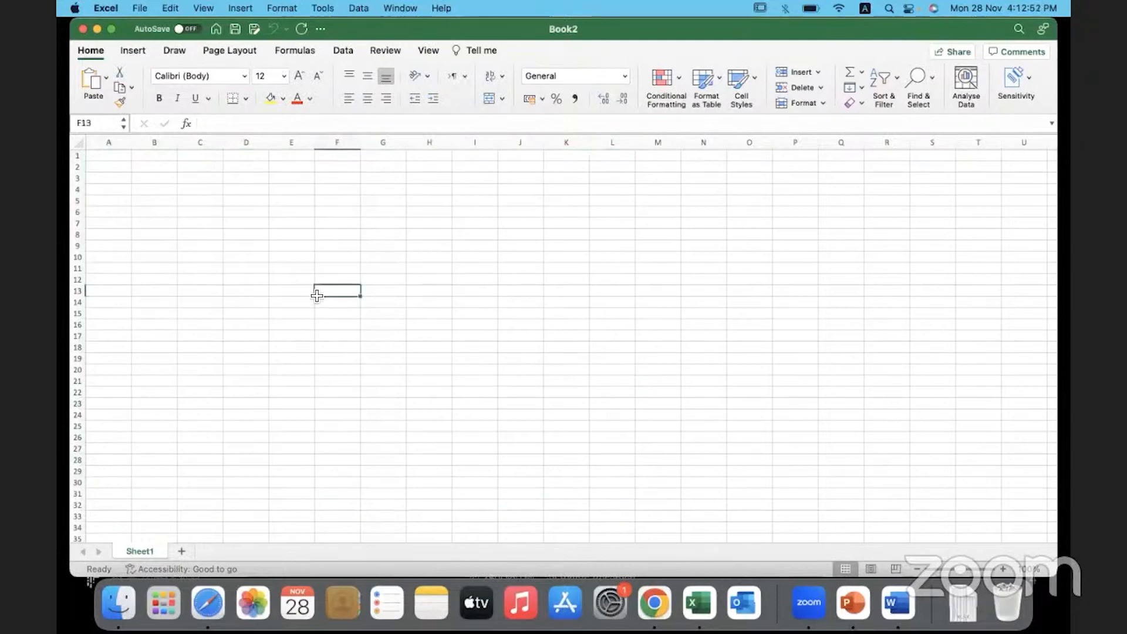
pyautogui.moveTo(203, 522)
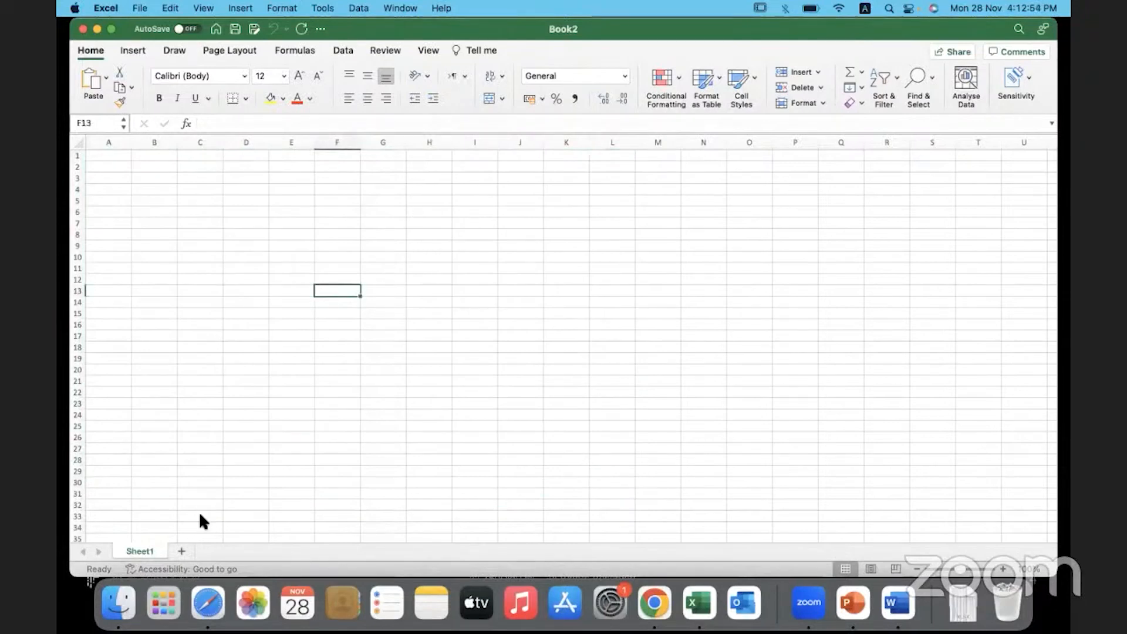
pyautogui.click(162, 602)
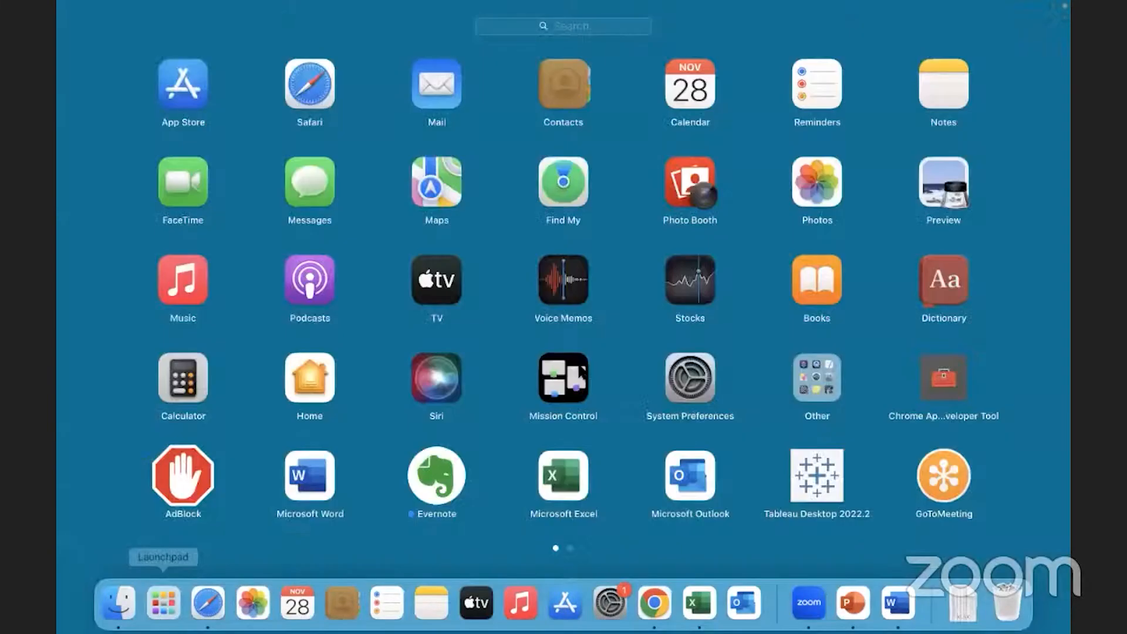
pyautogui.click(563, 481)
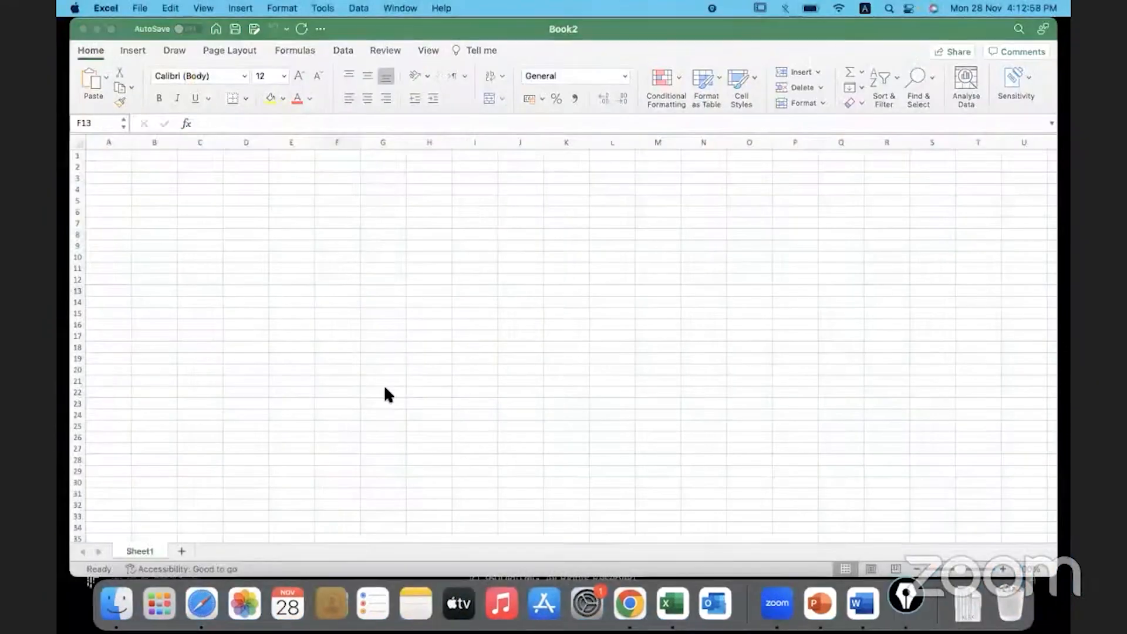
pyautogui.click(904, 602)
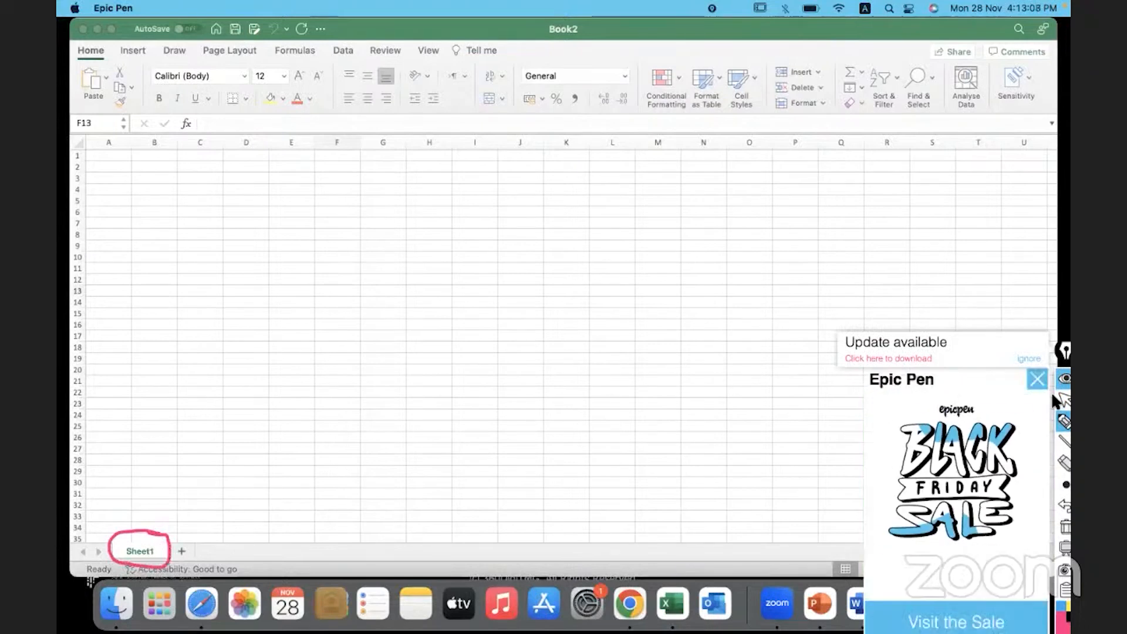
pyautogui.click(1037, 379)
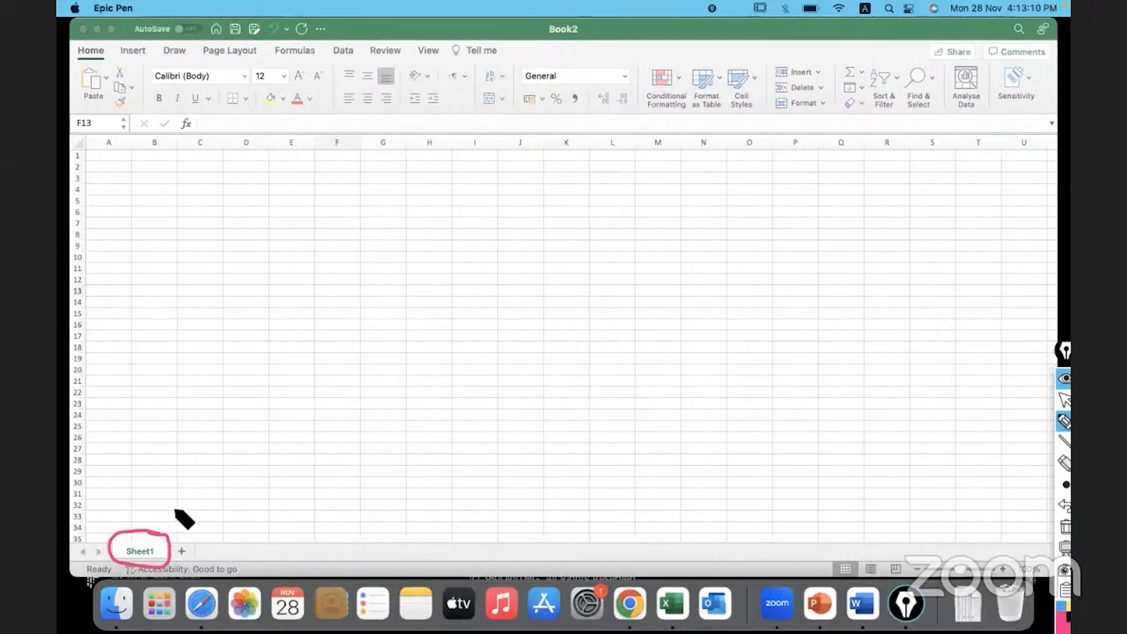
pyautogui.moveTo(201, 548)
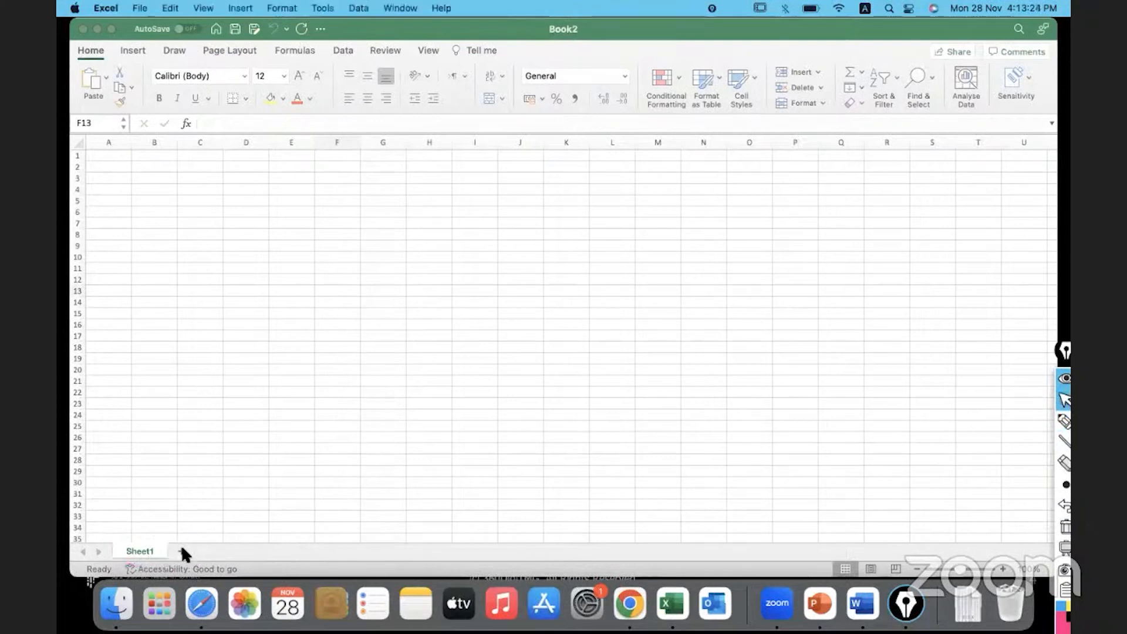
# Insert new worksheets with the + button beside the sheet tabs, then select F19
pyautogui.click(183, 551)
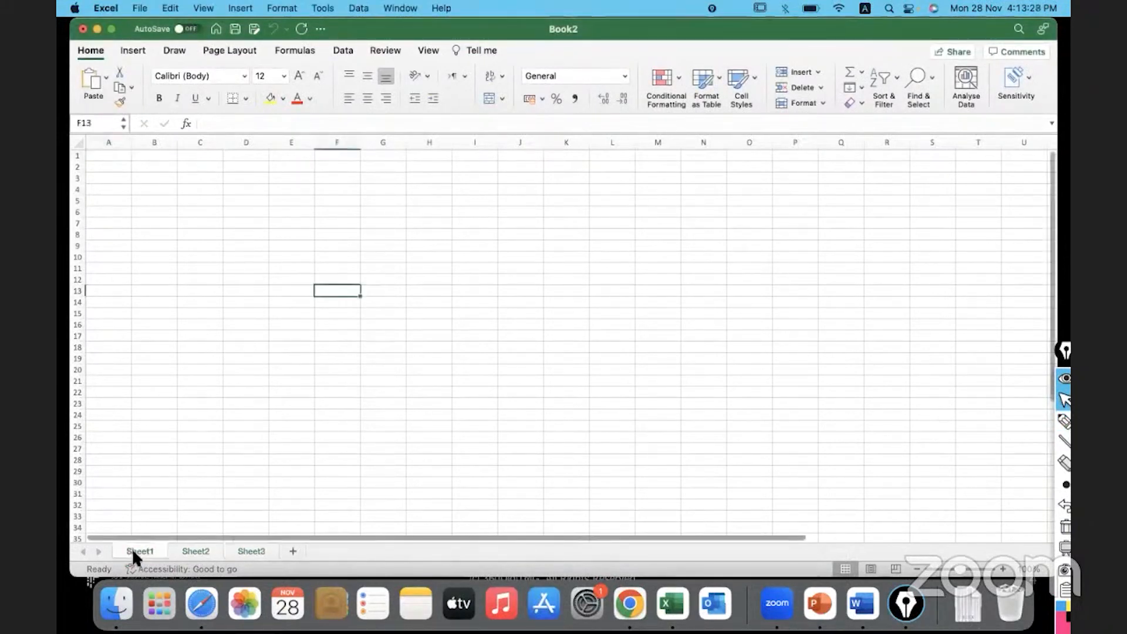
pyautogui.click(154, 246)
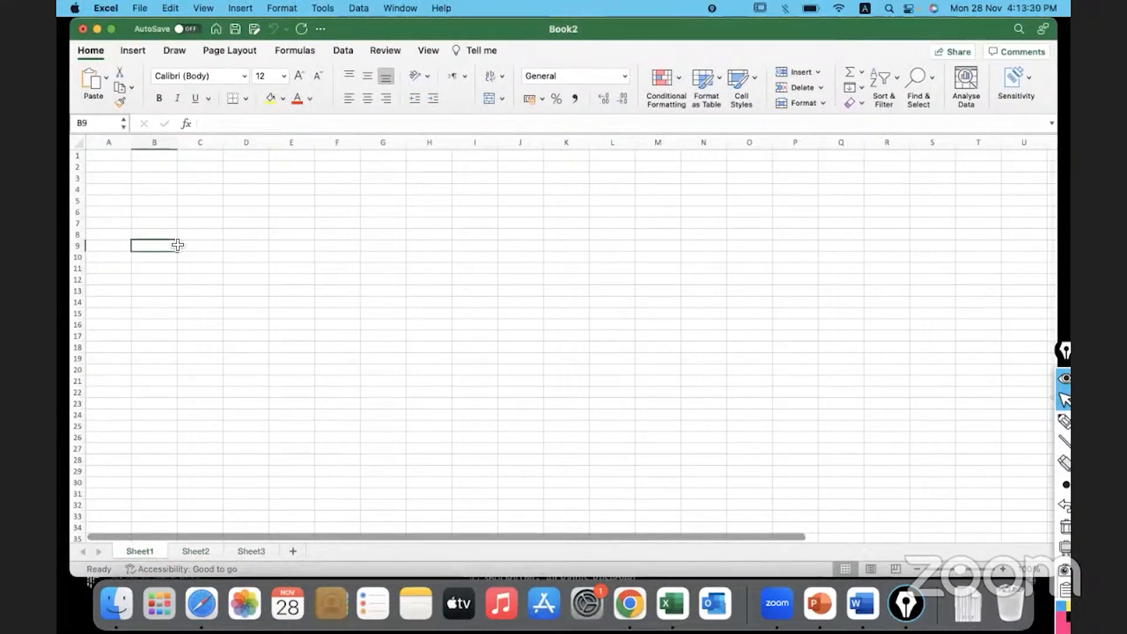
pyautogui.moveTo(571, 490)
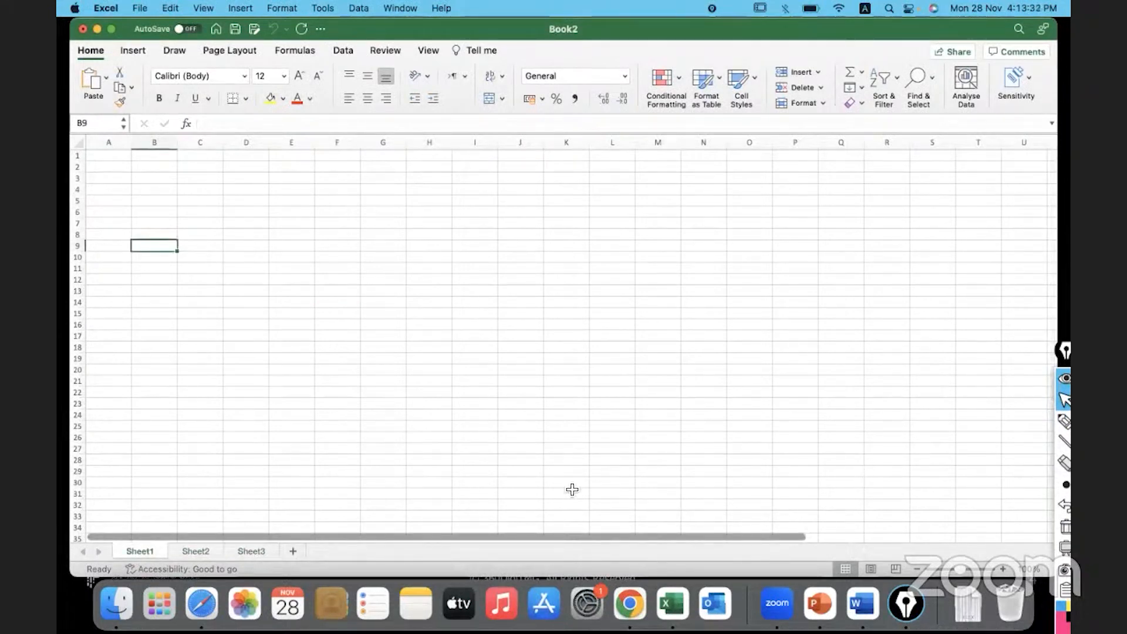
pyautogui.moveTo(399, 534)
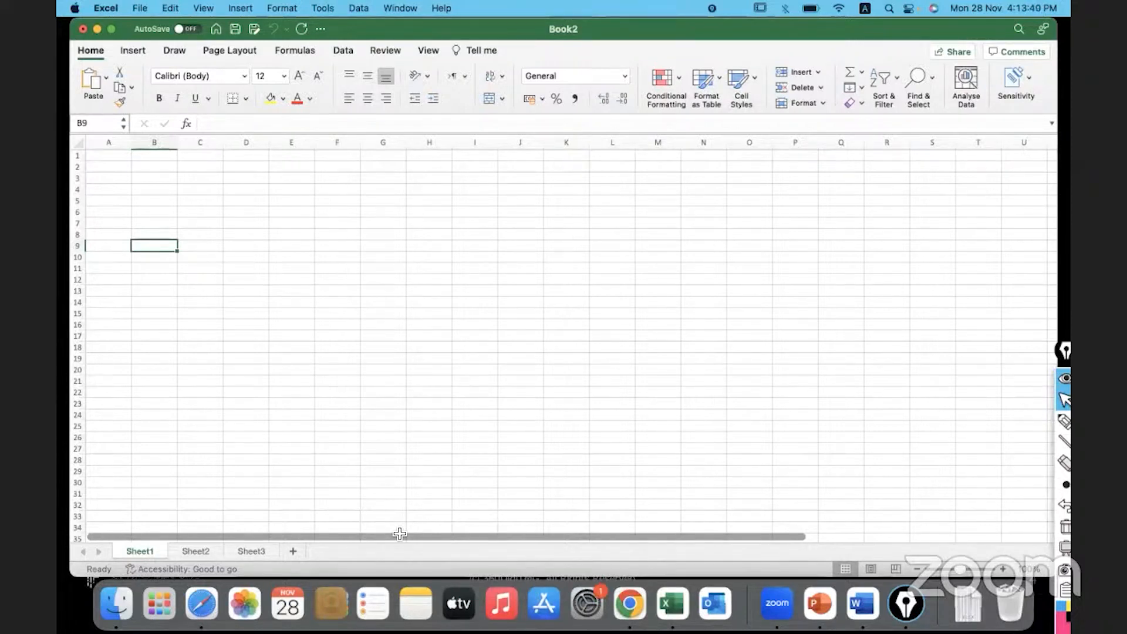
pyautogui.click(336, 358)
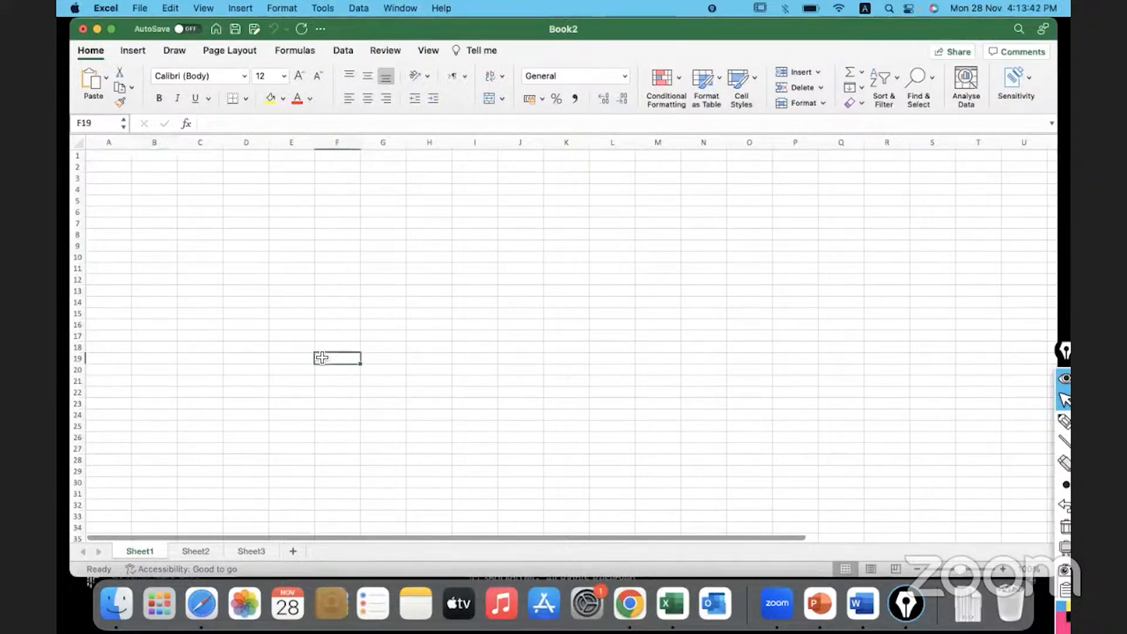
pyautogui.write('Workbook')
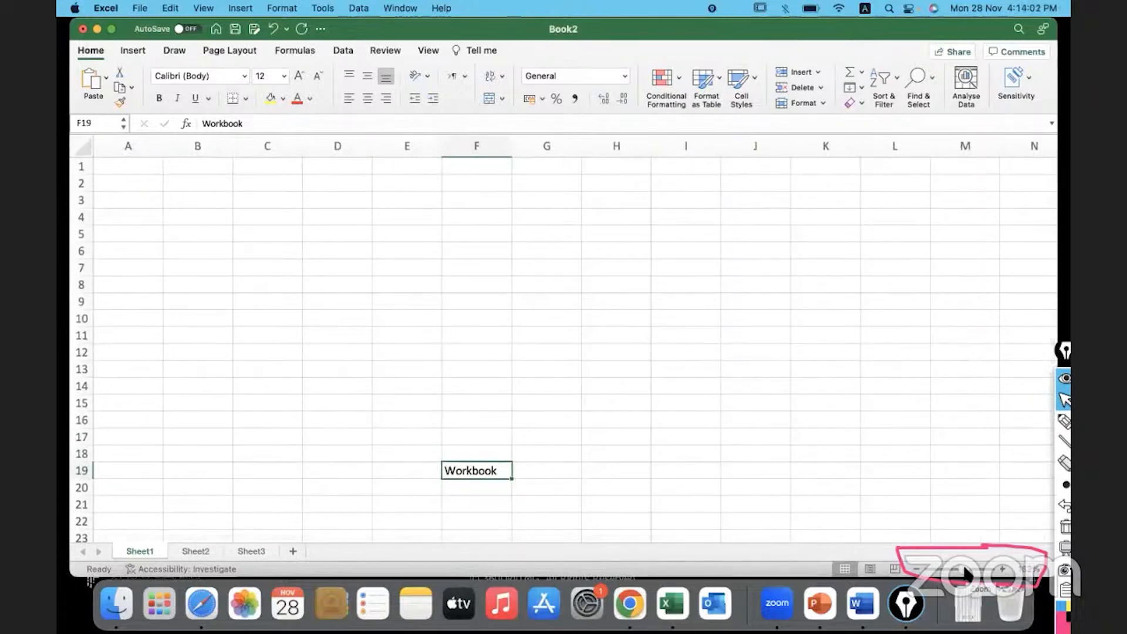
pyautogui.moveTo(449, 478)
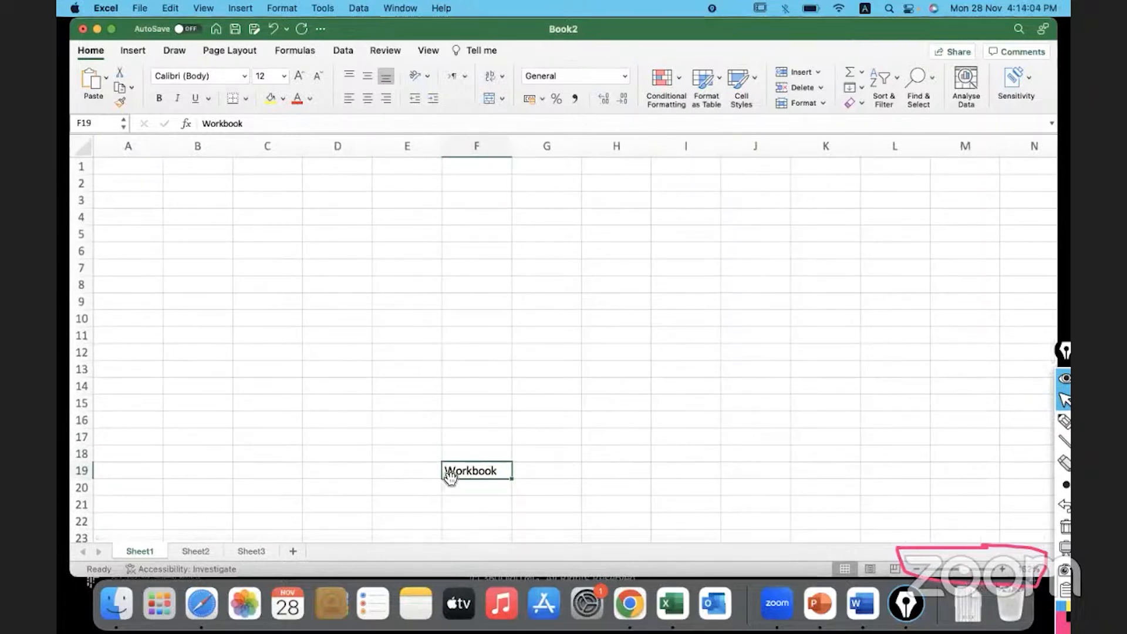
pyautogui.press('Delete')
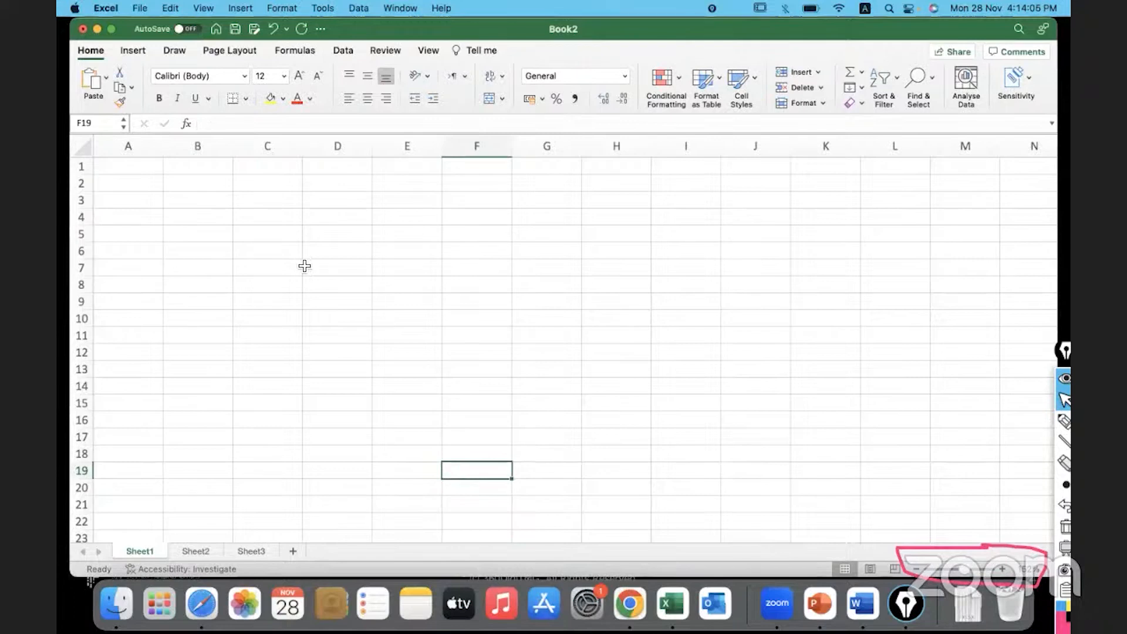
pyautogui.click(267, 268)
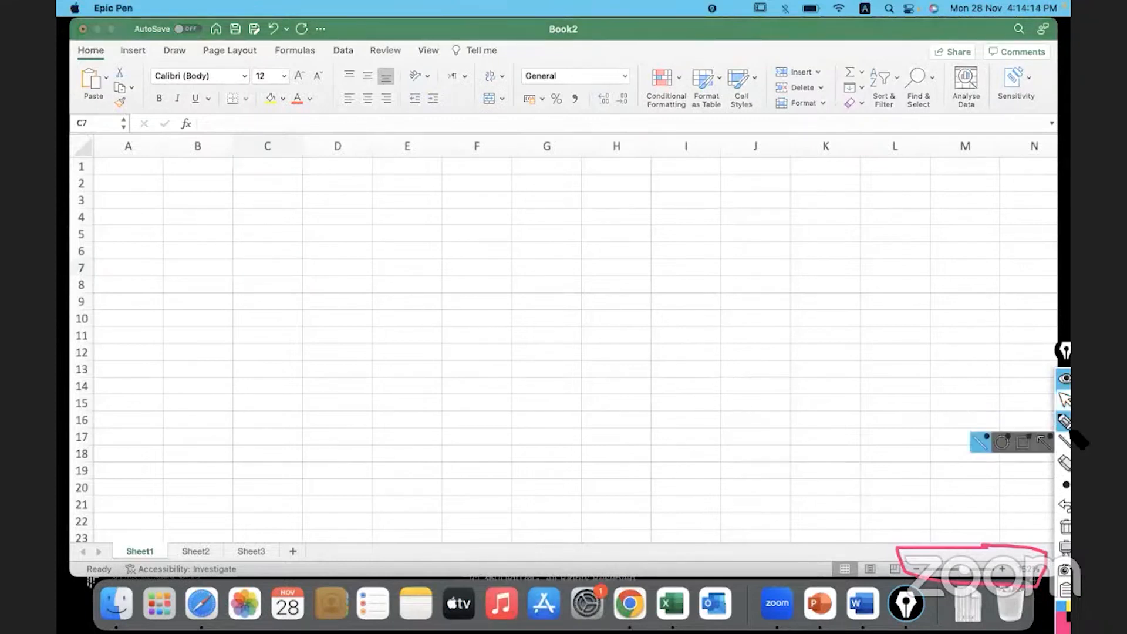
pyautogui.click(266, 268)
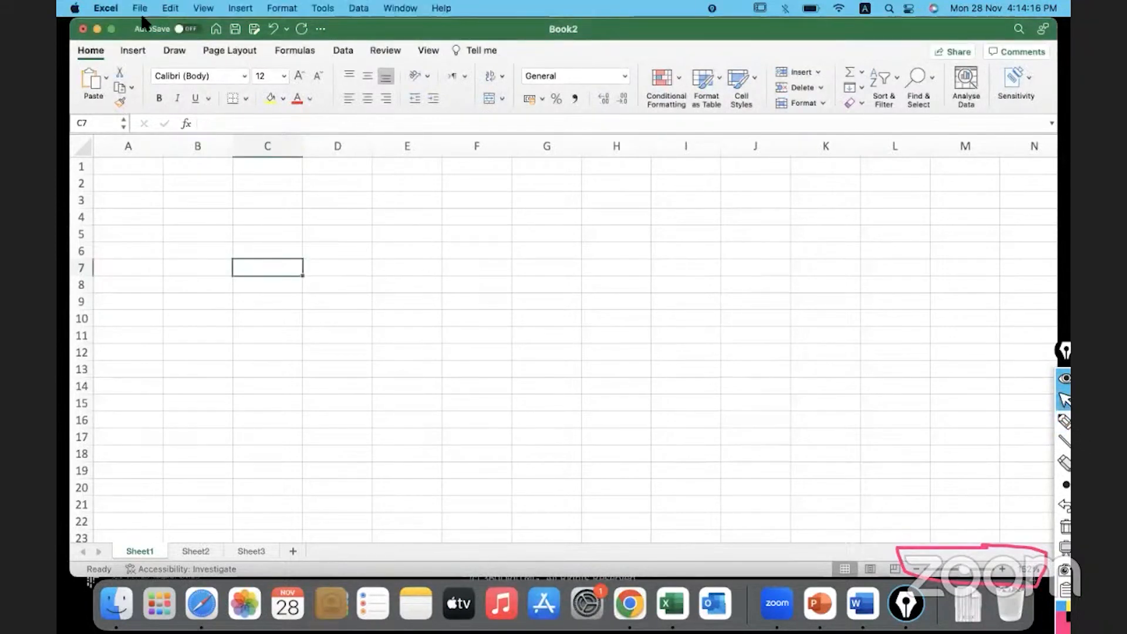
pyautogui.click(140, 8)
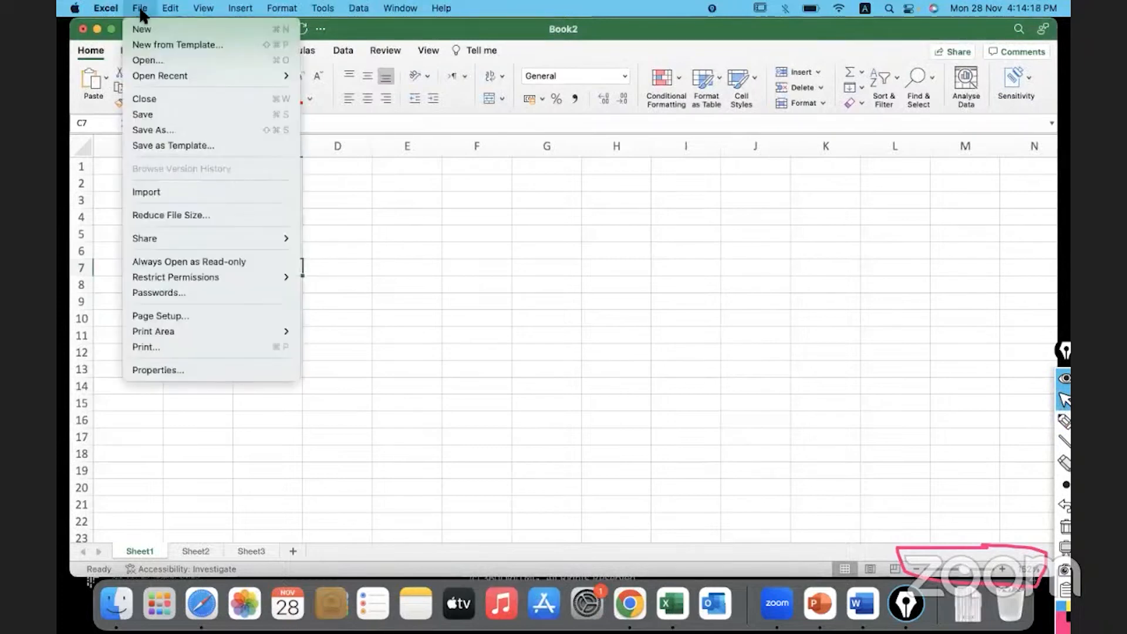
pyautogui.moveTo(141, 29)
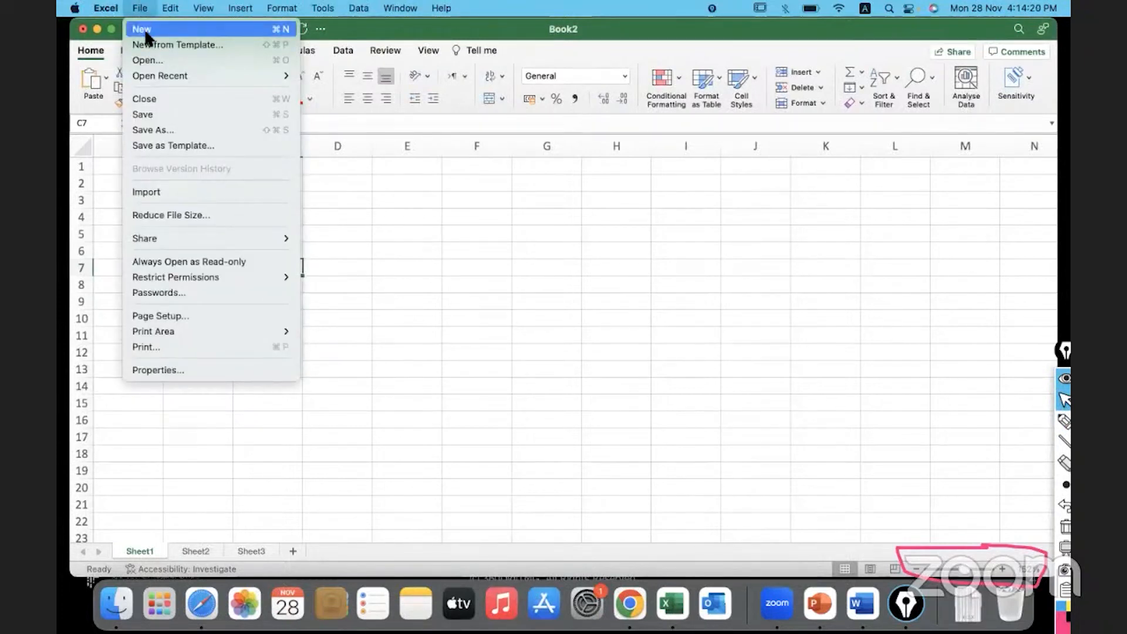
pyautogui.moveTo(178, 130)
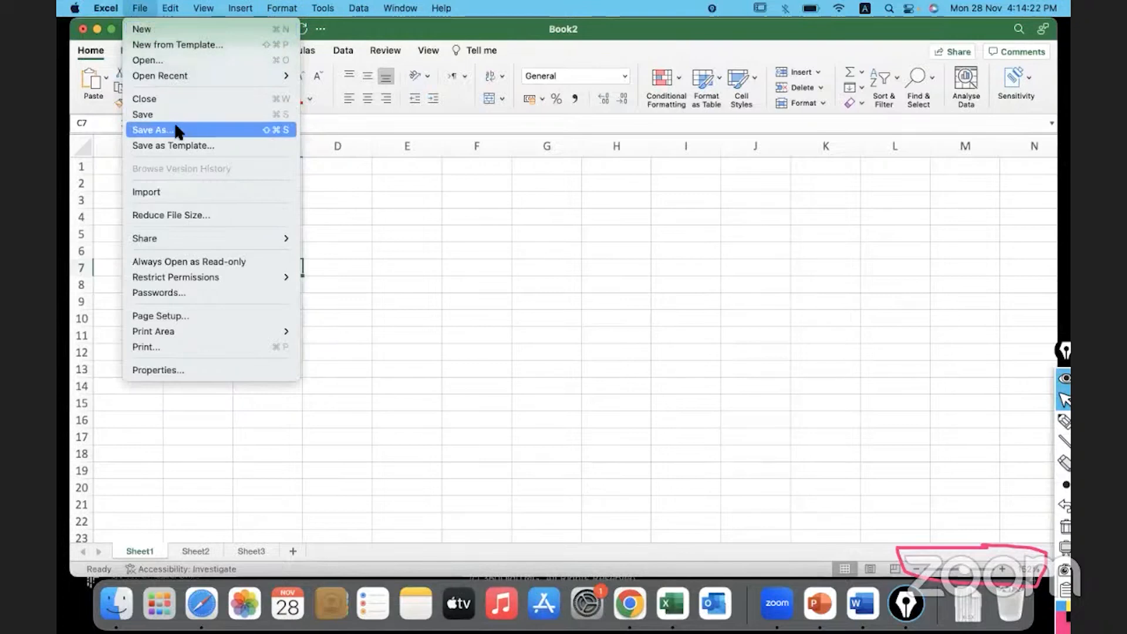
pyautogui.moveTo(172, 29)
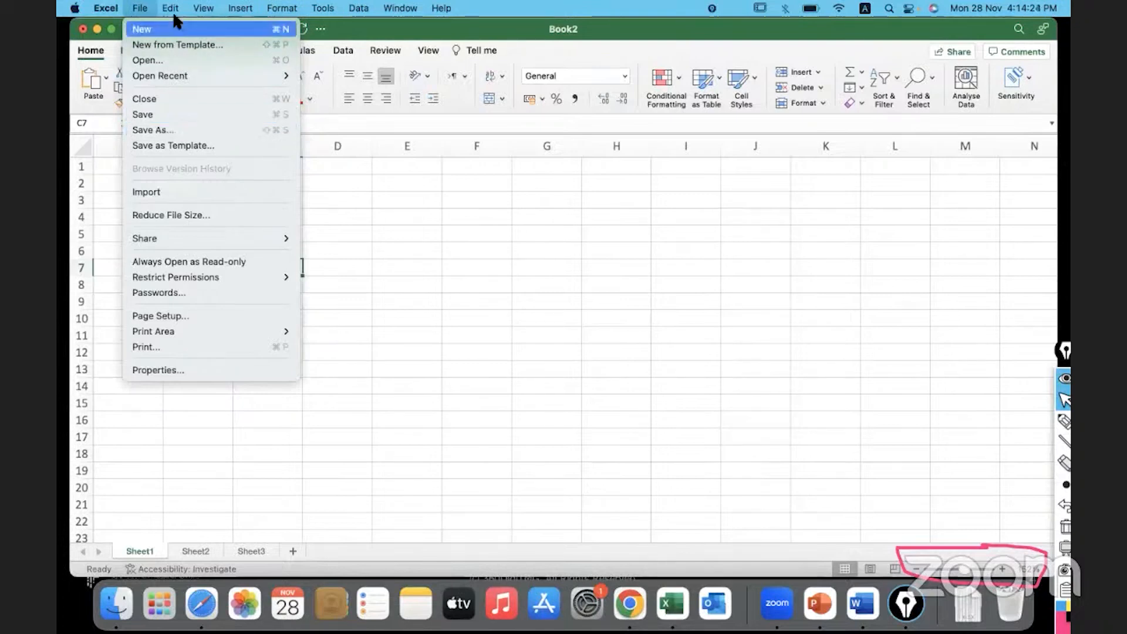
pyautogui.click(202, 8)
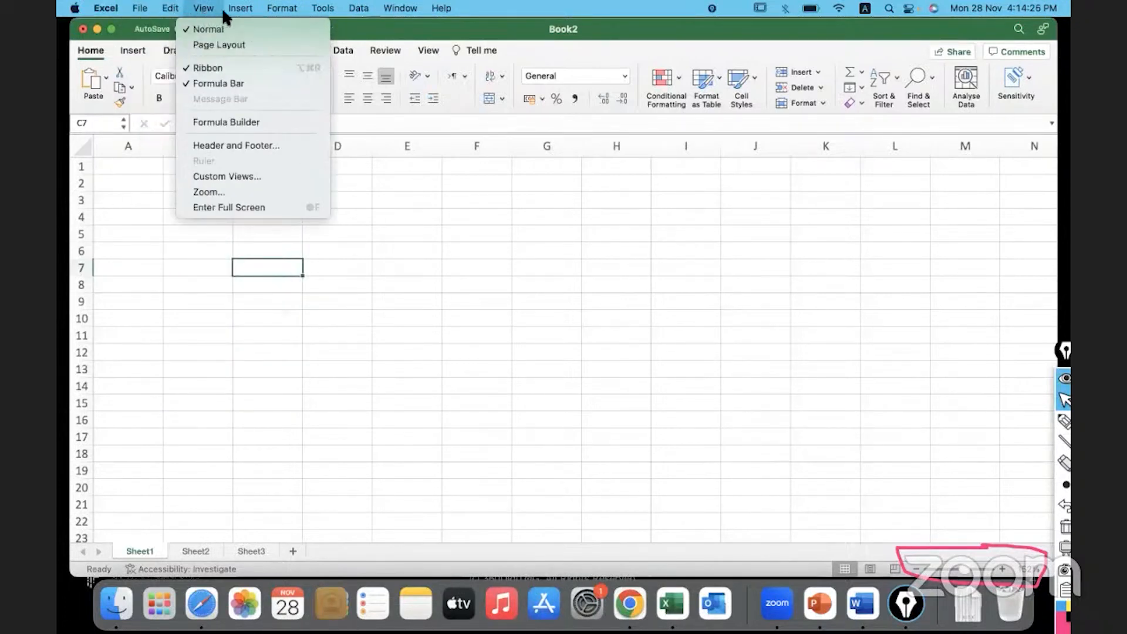
pyautogui.click(281, 7)
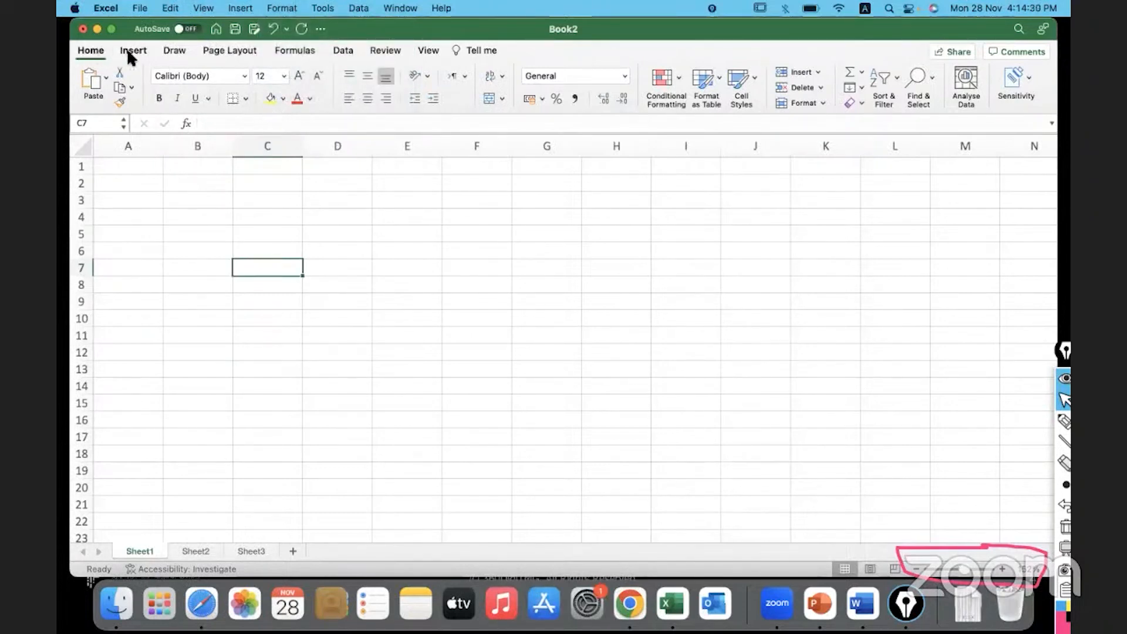
pyautogui.moveTo(442, 54)
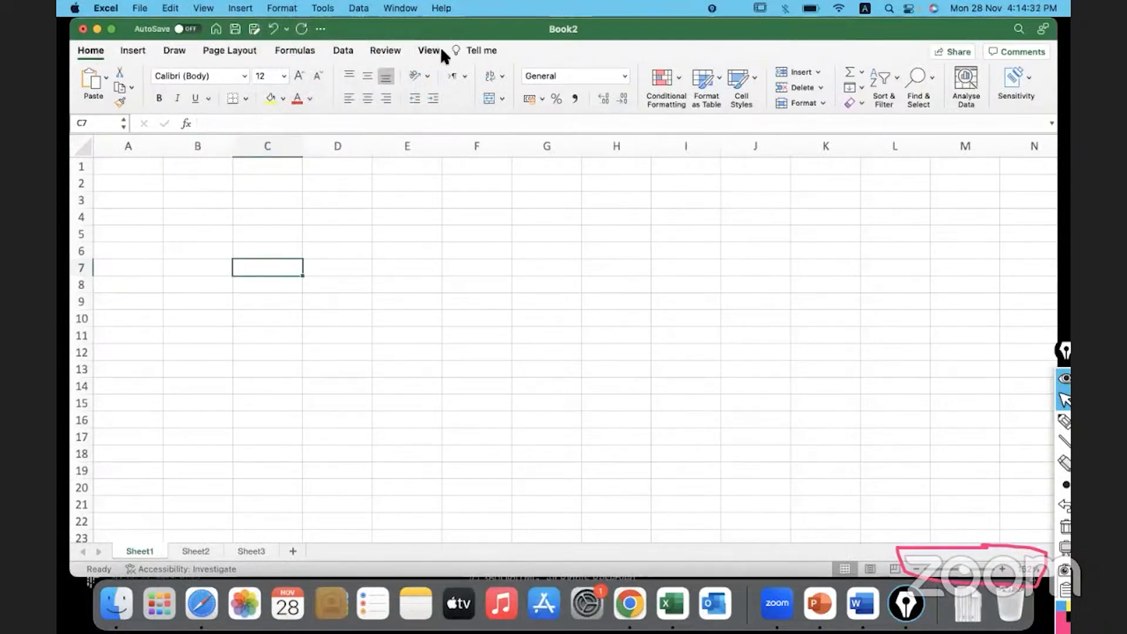
pyautogui.moveTo(172, 104)
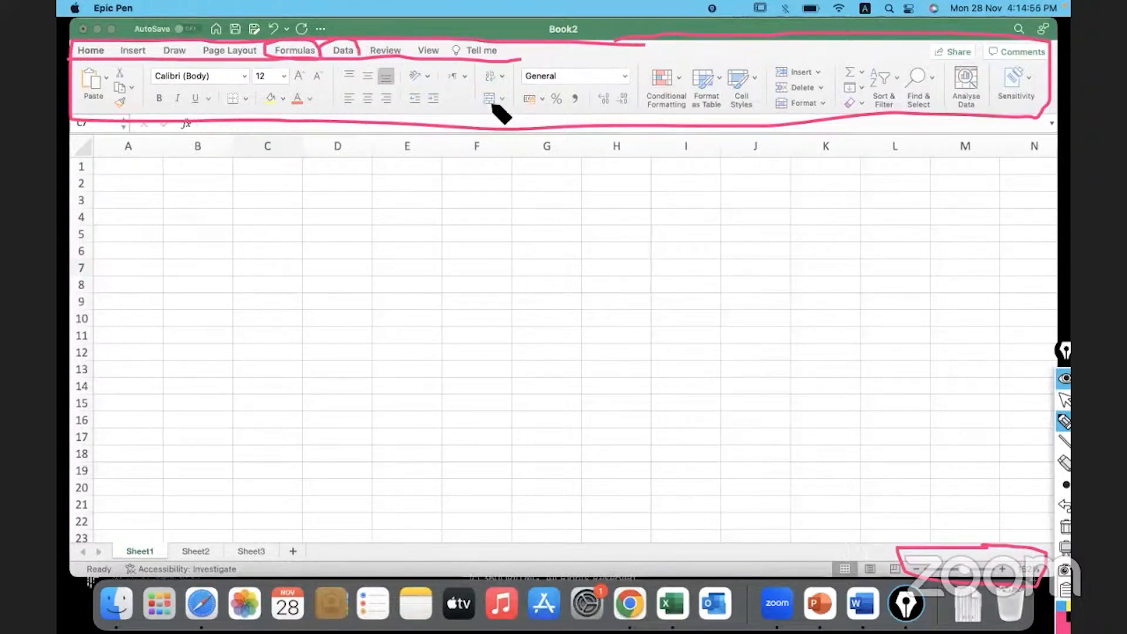
pyautogui.moveTo(643, 112)
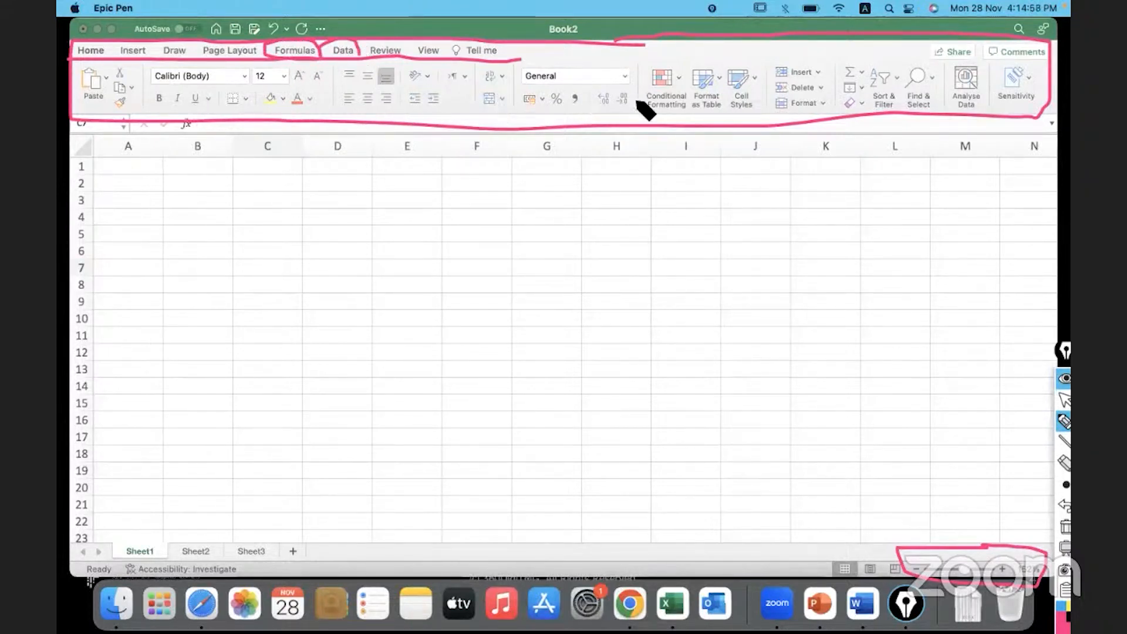
pyautogui.moveTo(105, 68)
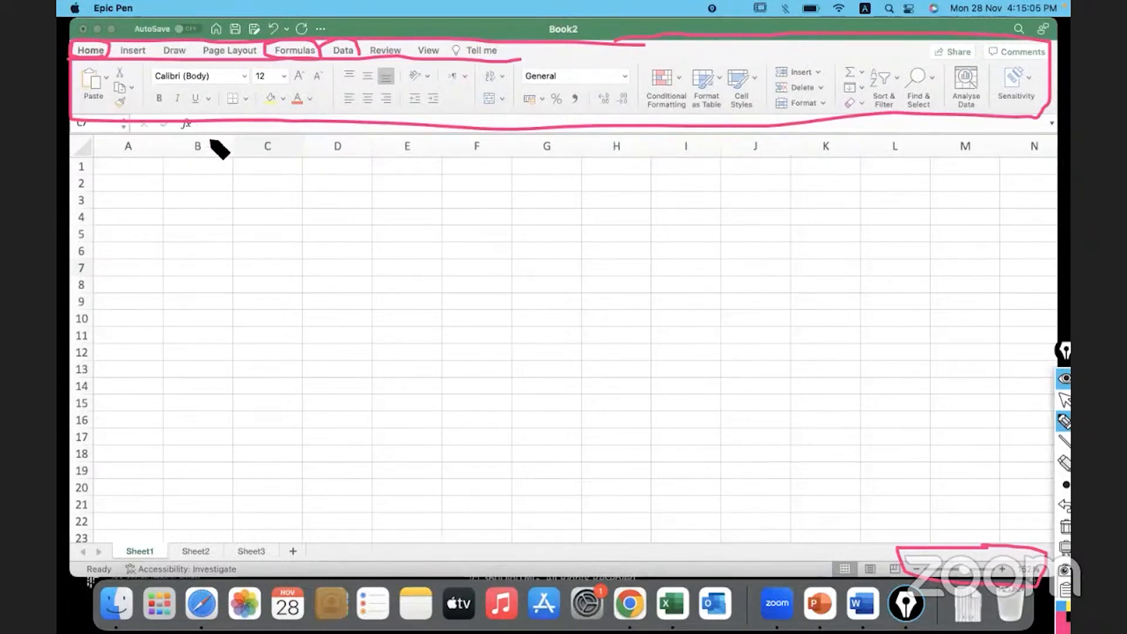
pyautogui.moveTo(247, 224)
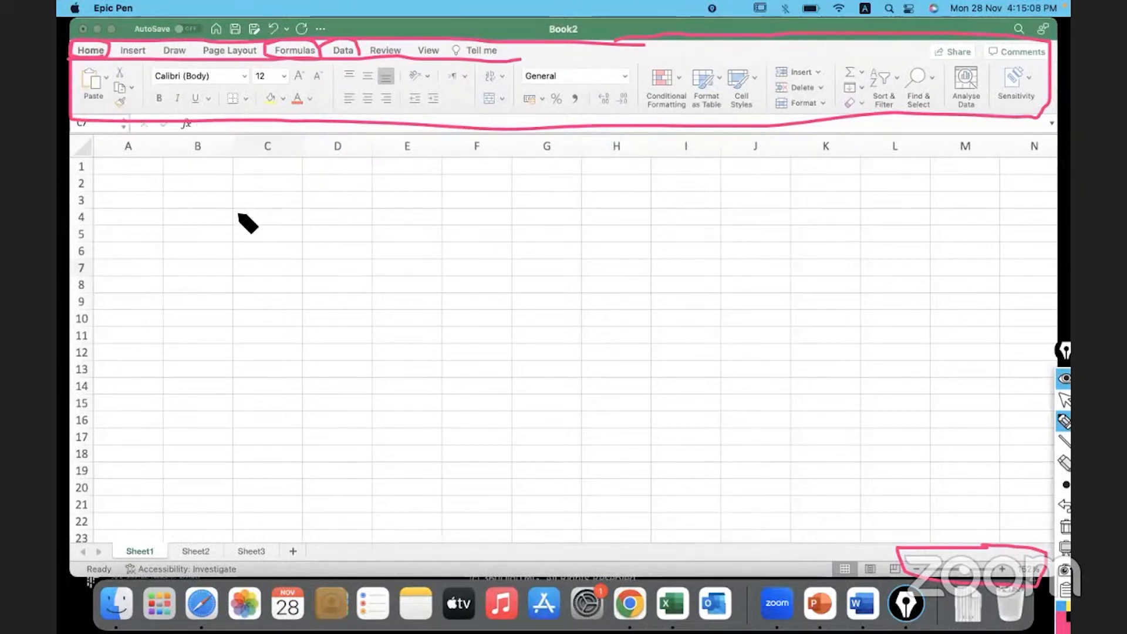
# Outline and label the ribbon's command groups, then show the Insert commands
pyautogui.moveTo(248, 223); pyautogui.dragTo(327, 198)
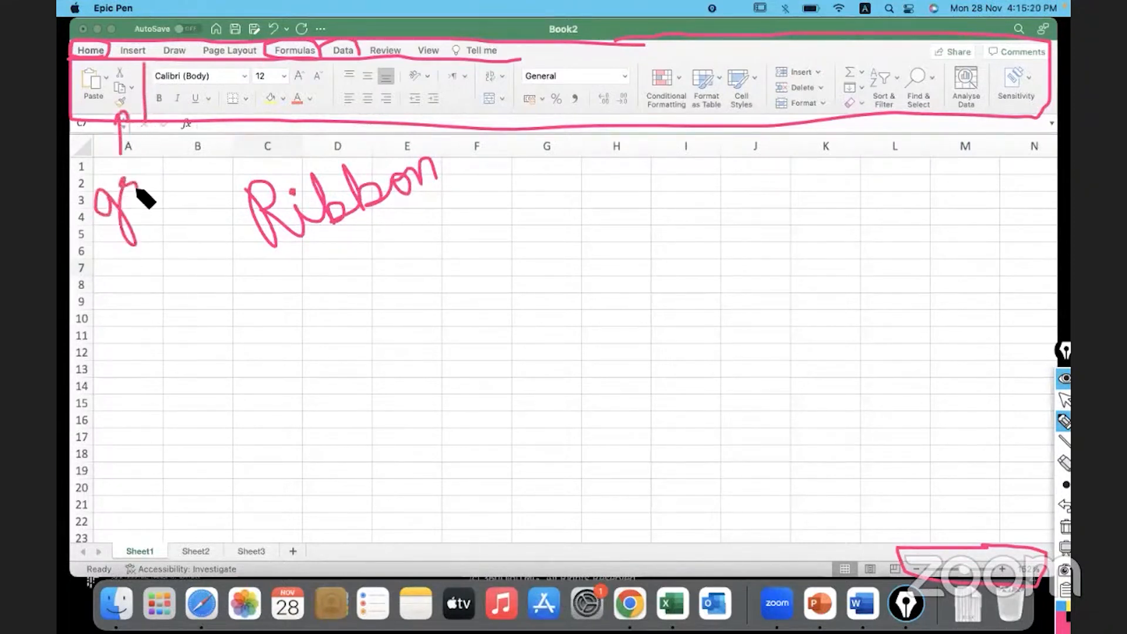
pyautogui.moveTo(129, 201); pyautogui.dragTo(201, 176)
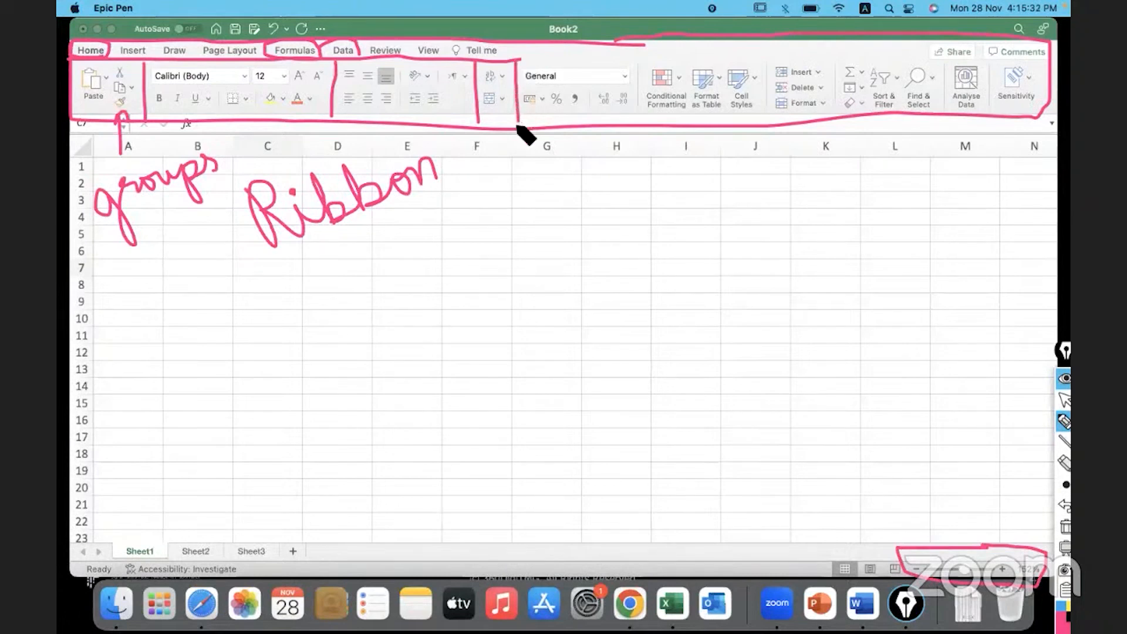
pyautogui.moveTo(730, 131)
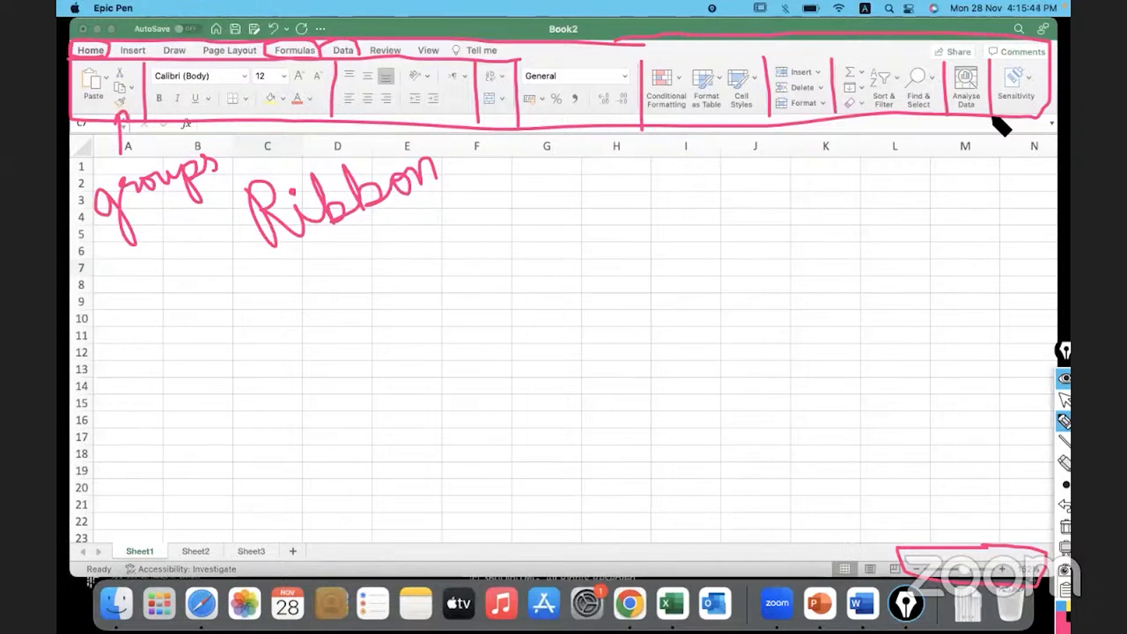
pyautogui.moveTo(478, 112)
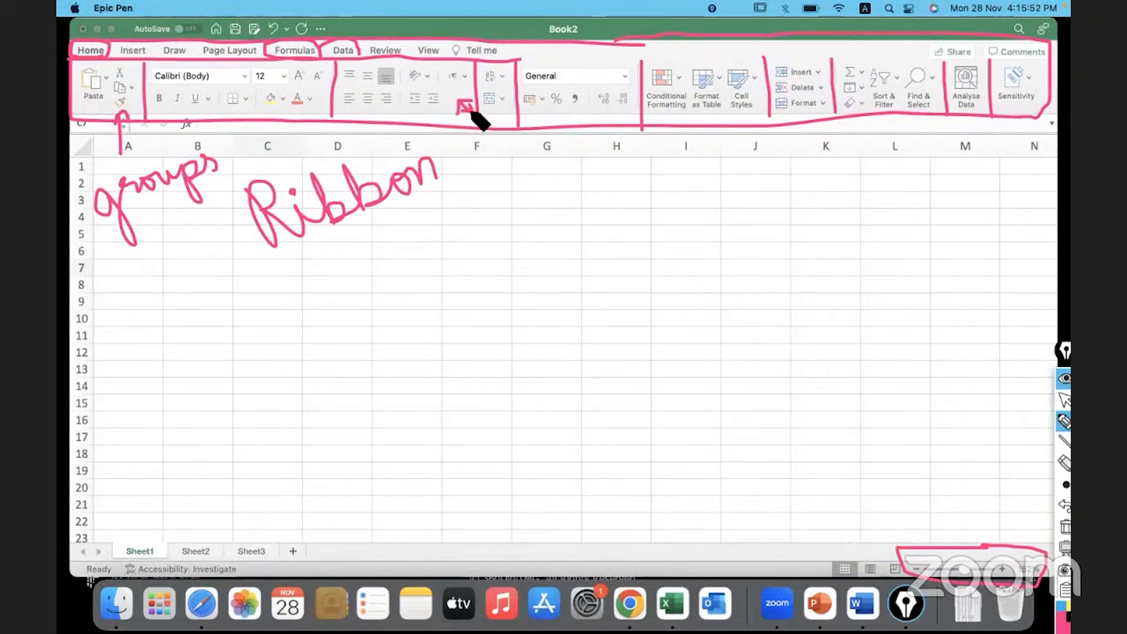
pyautogui.moveTo(460, 331)
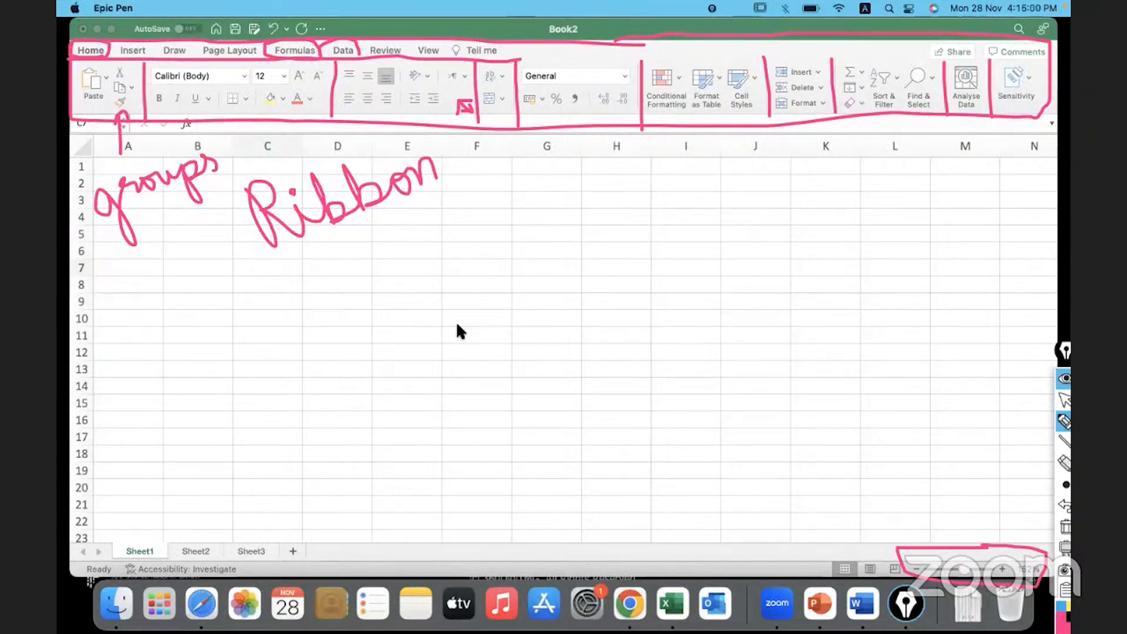
pyautogui.moveTo(947, 471)
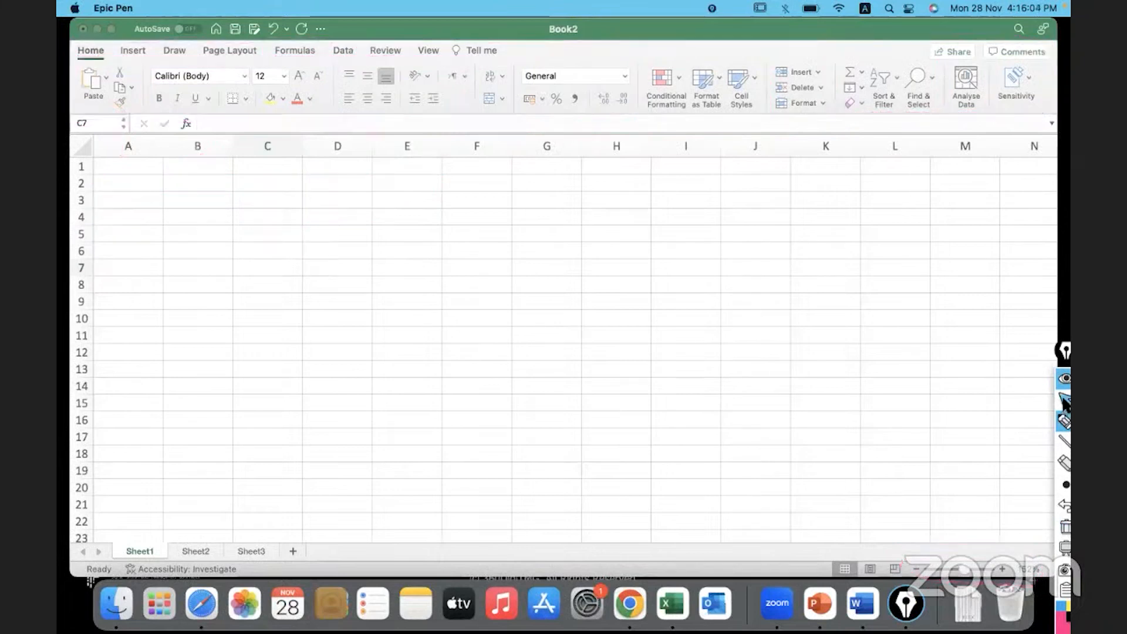
pyautogui.click(266, 266)
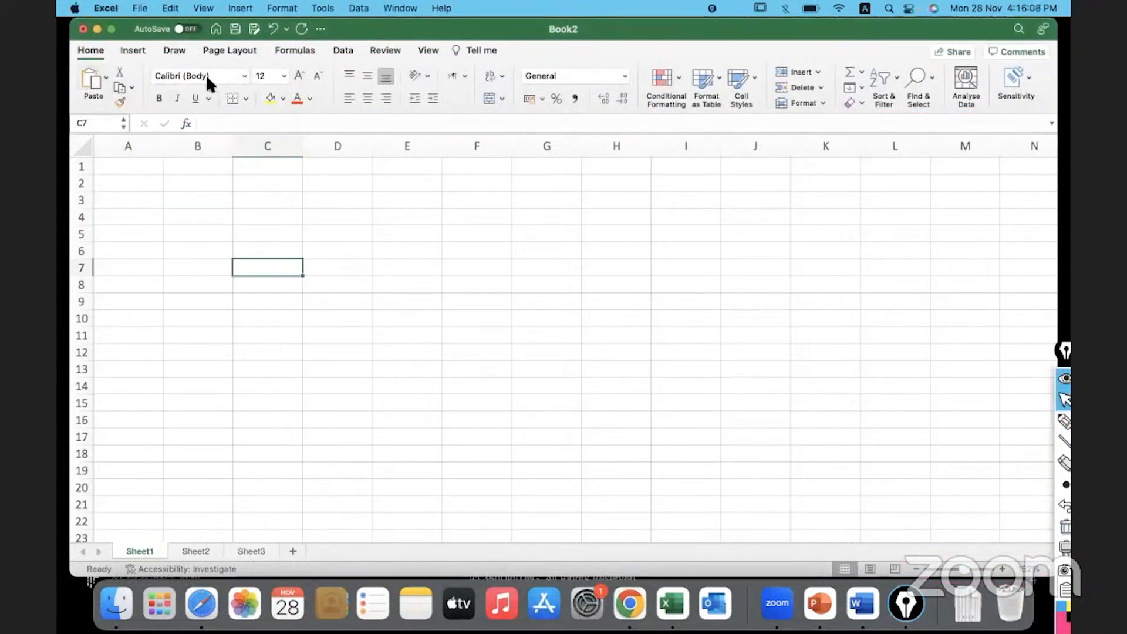
pyautogui.click(132, 51)
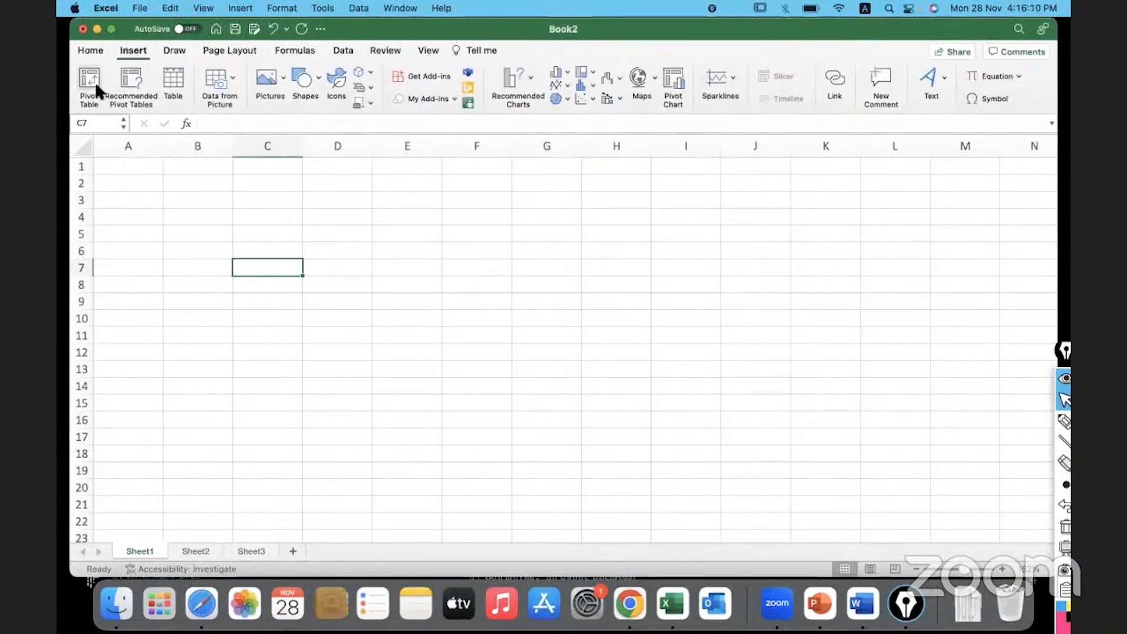
pyautogui.moveTo(327, 163)
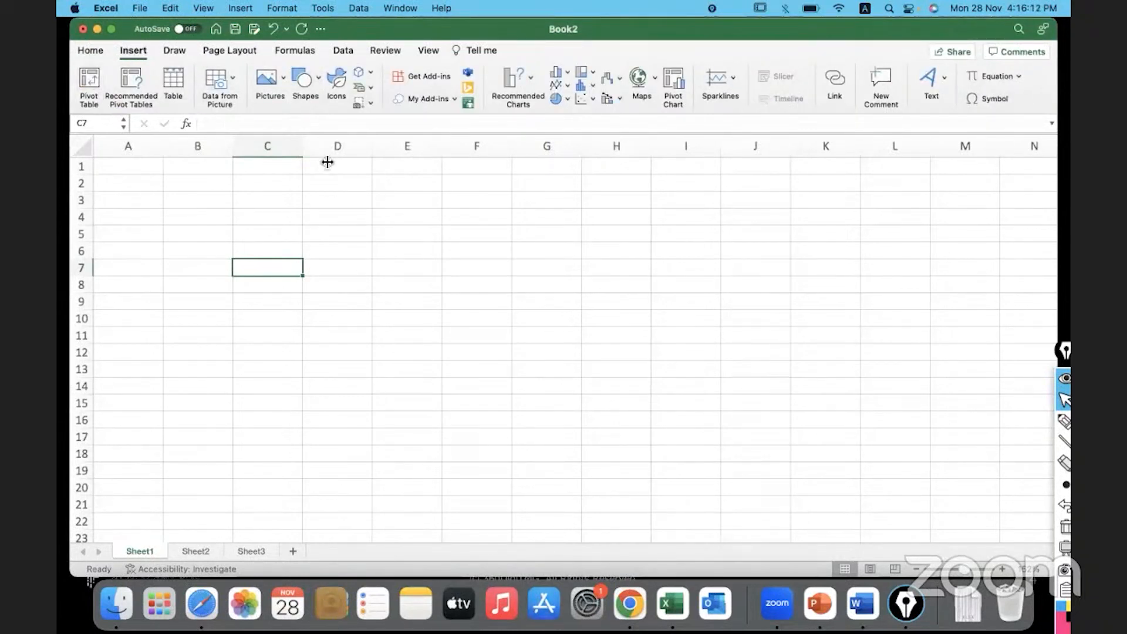
pyautogui.moveTo(185, 52)
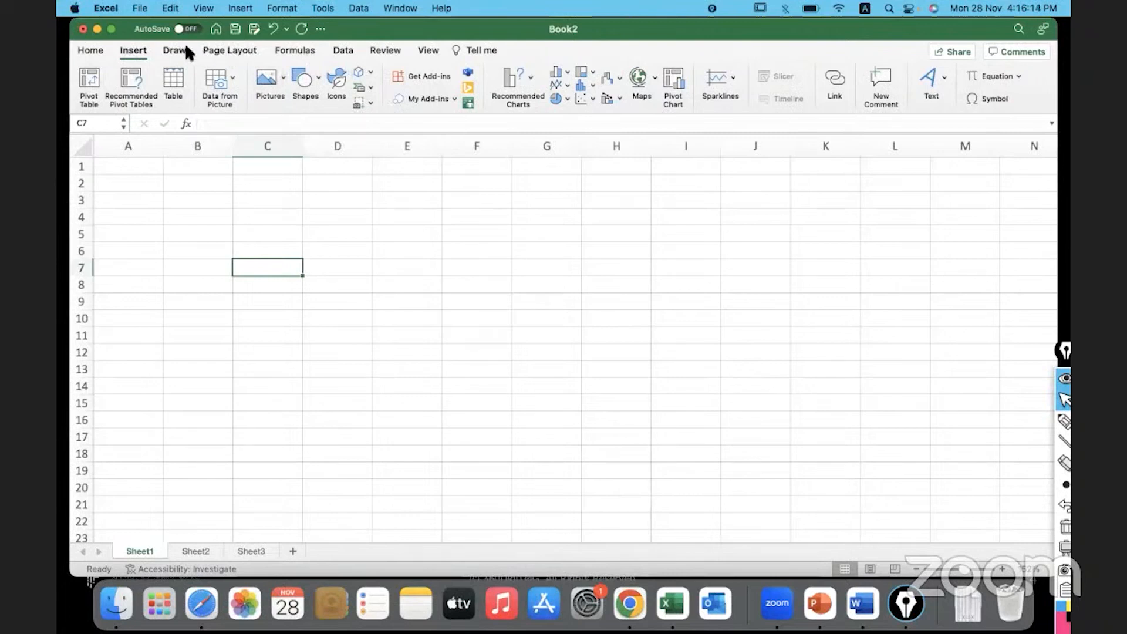
# Show the Draw, Formulas and Review ribbons in turn, then return to Home
pyautogui.click(174, 51)
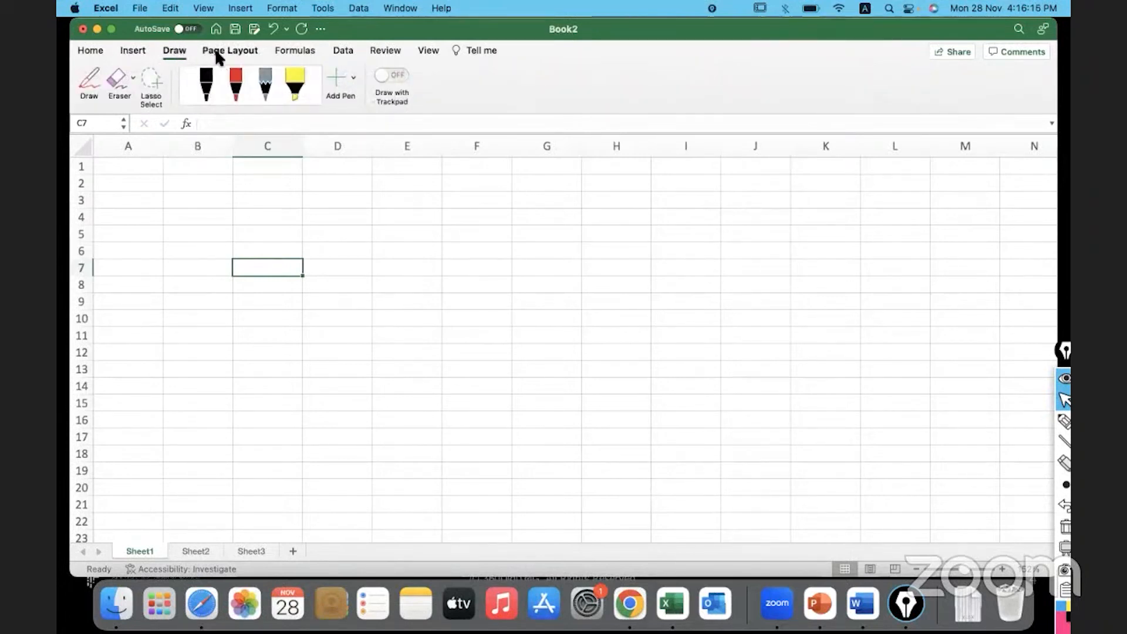
pyautogui.click(295, 50)
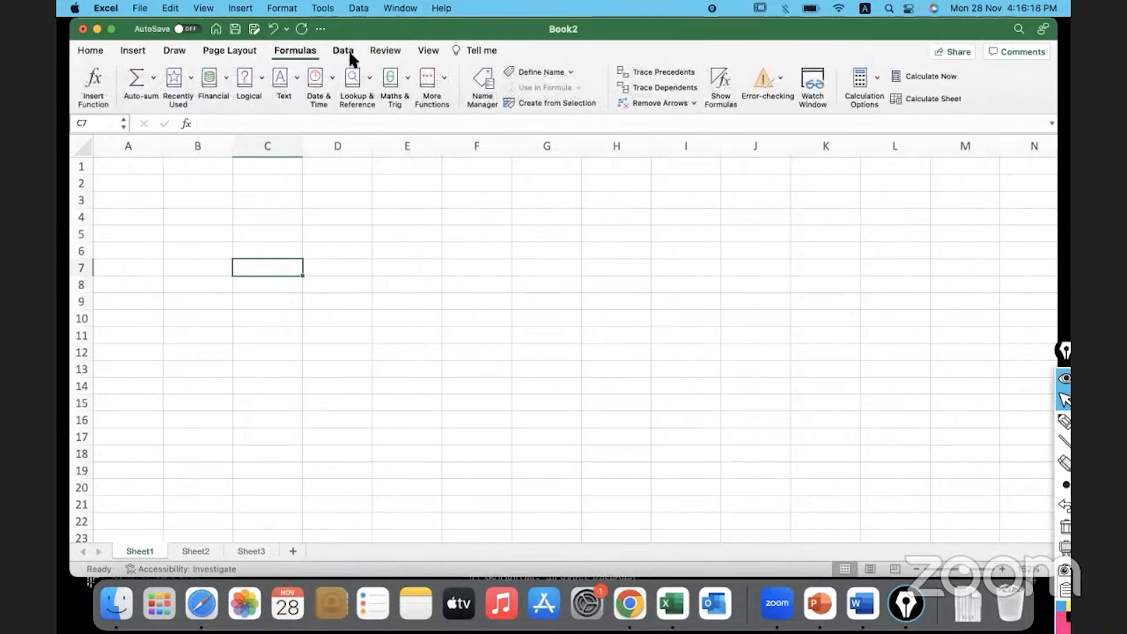
pyautogui.click(384, 51)
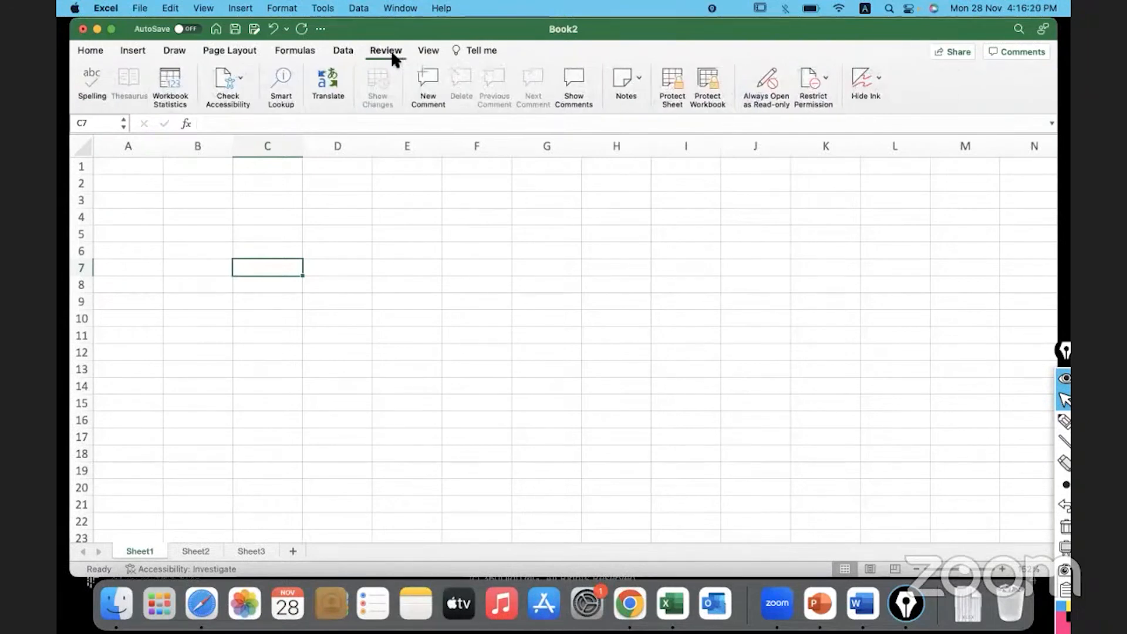
pyautogui.moveTo(90, 50)
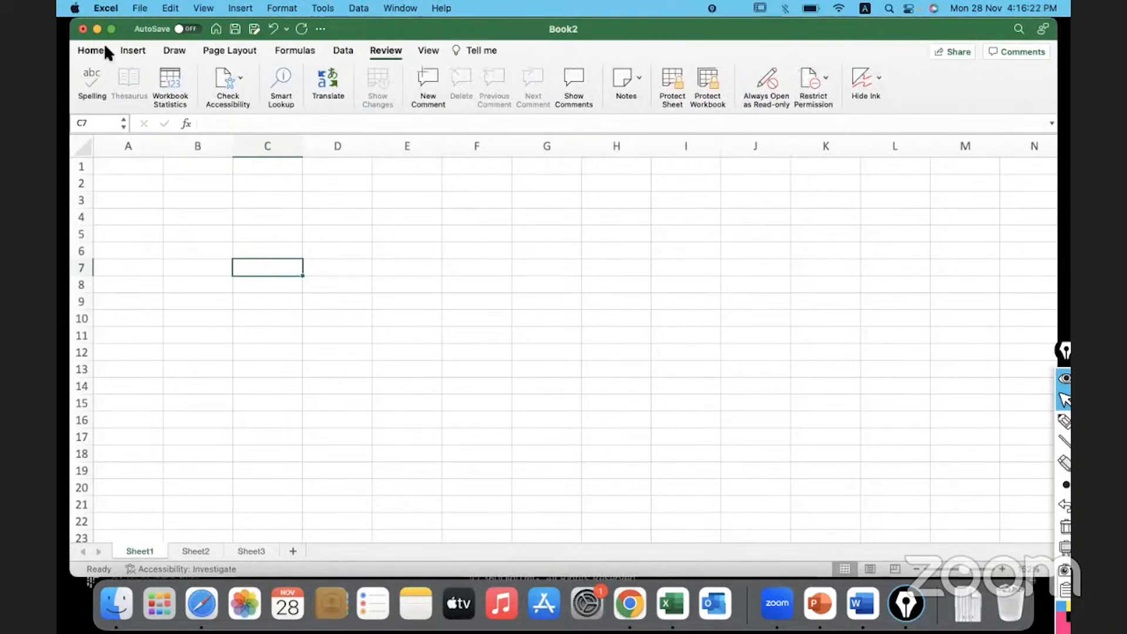
pyautogui.click(90, 50)
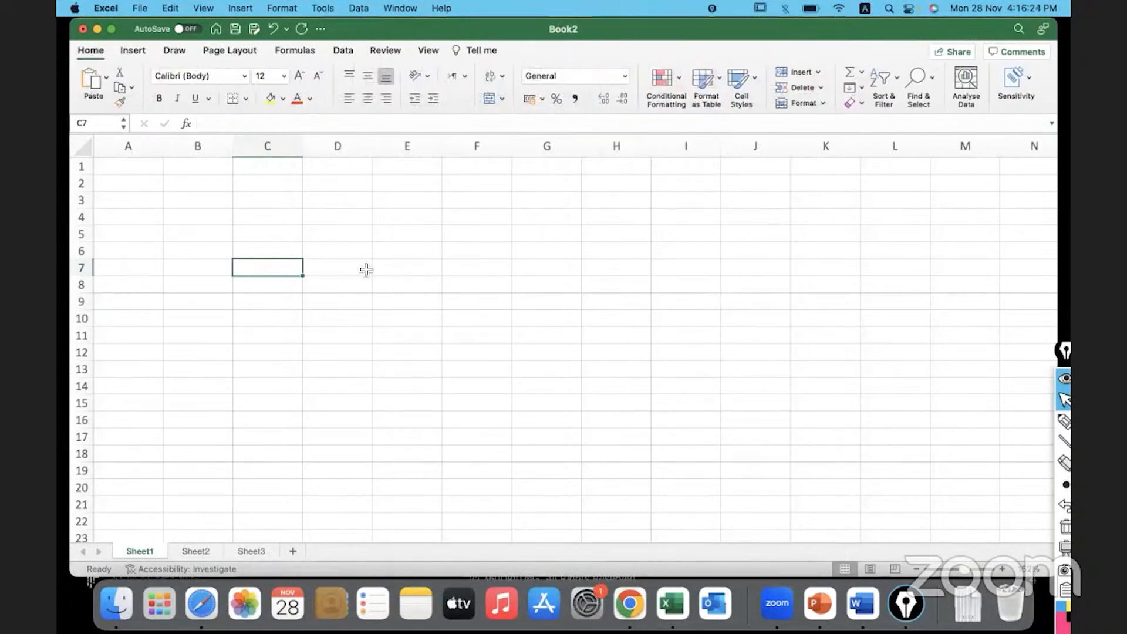
pyautogui.click(407, 283)
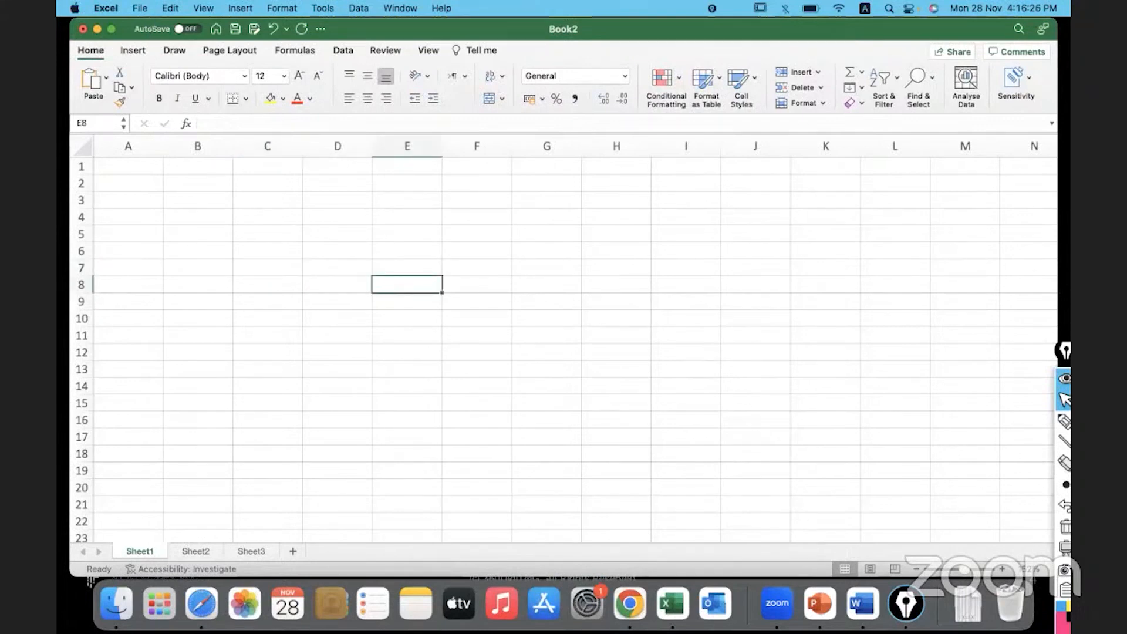
pyautogui.moveTo(421, 65)
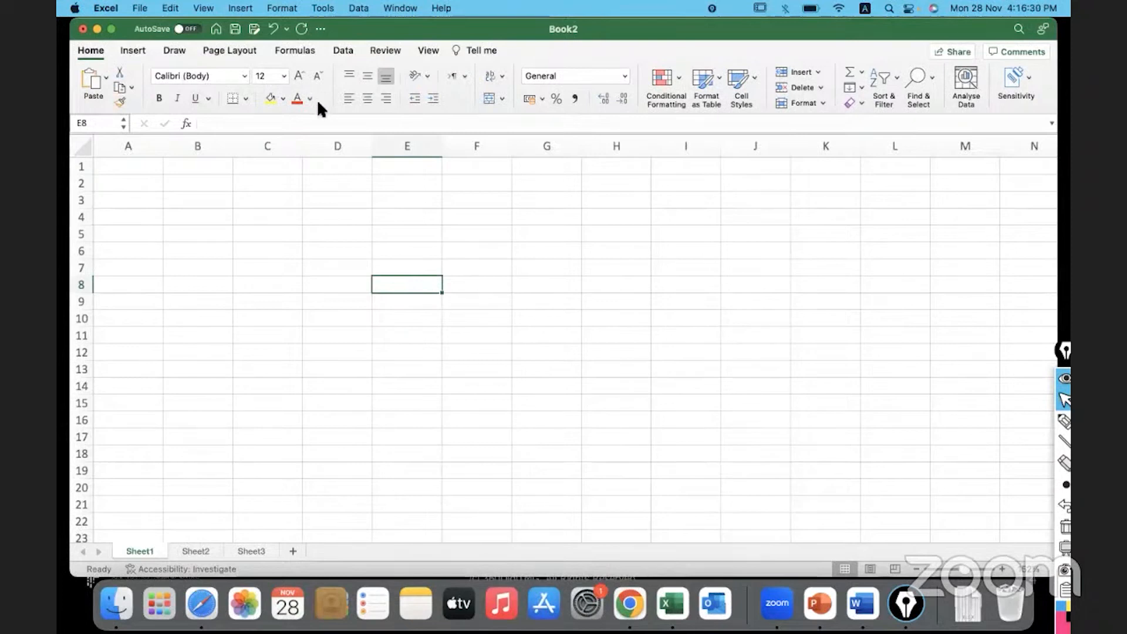
pyautogui.moveTo(391, 96)
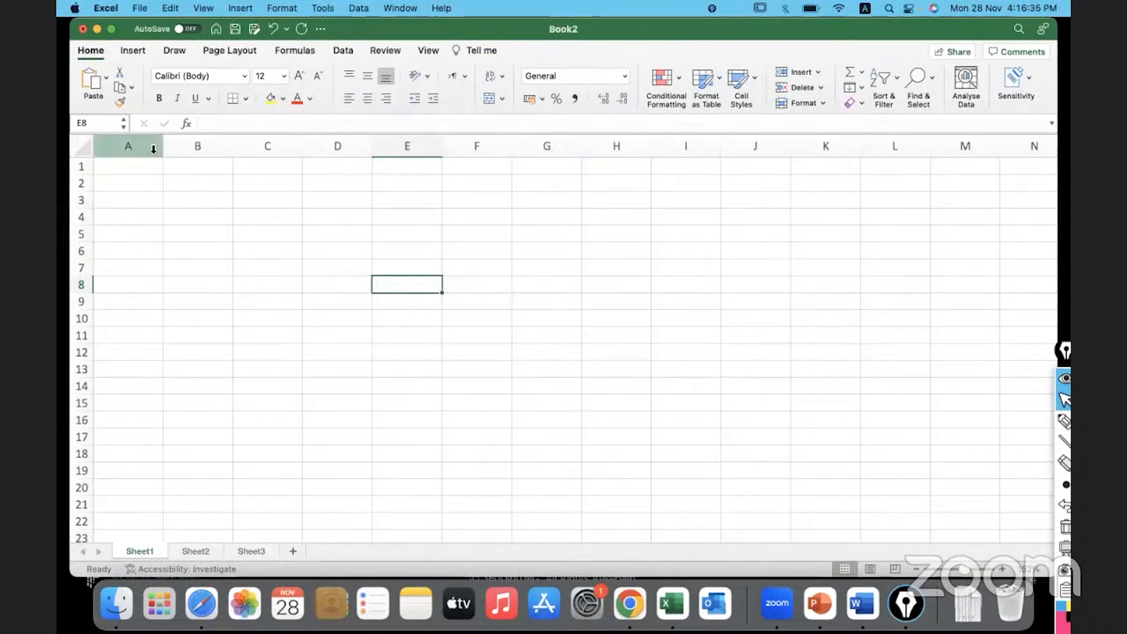
# Highlight columns A and D, enter 'Columns' in D3, then highlight row 4
pyautogui.click(127, 146)
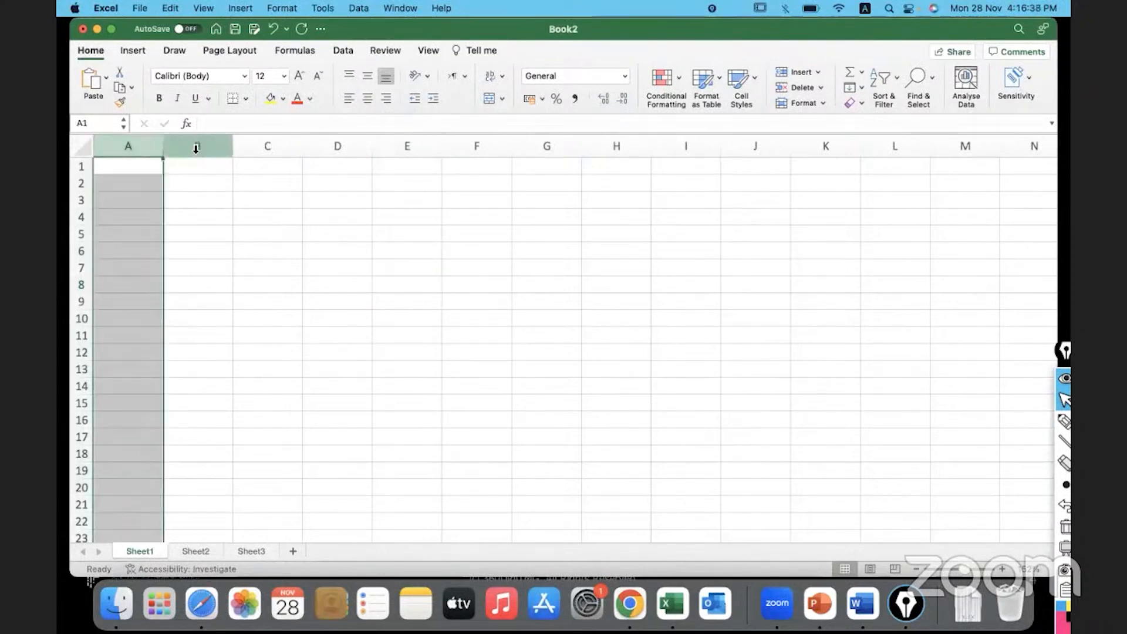
pyautogui.click(337, 146)
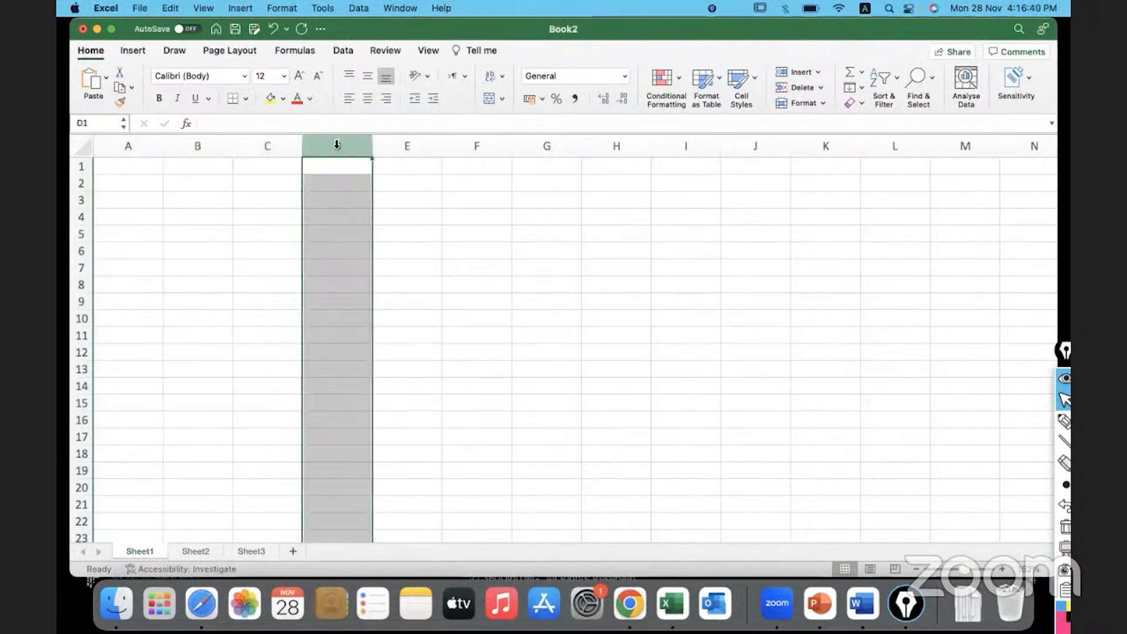
pyautogui.click(337, 199)
pyautogui.write('Columns')
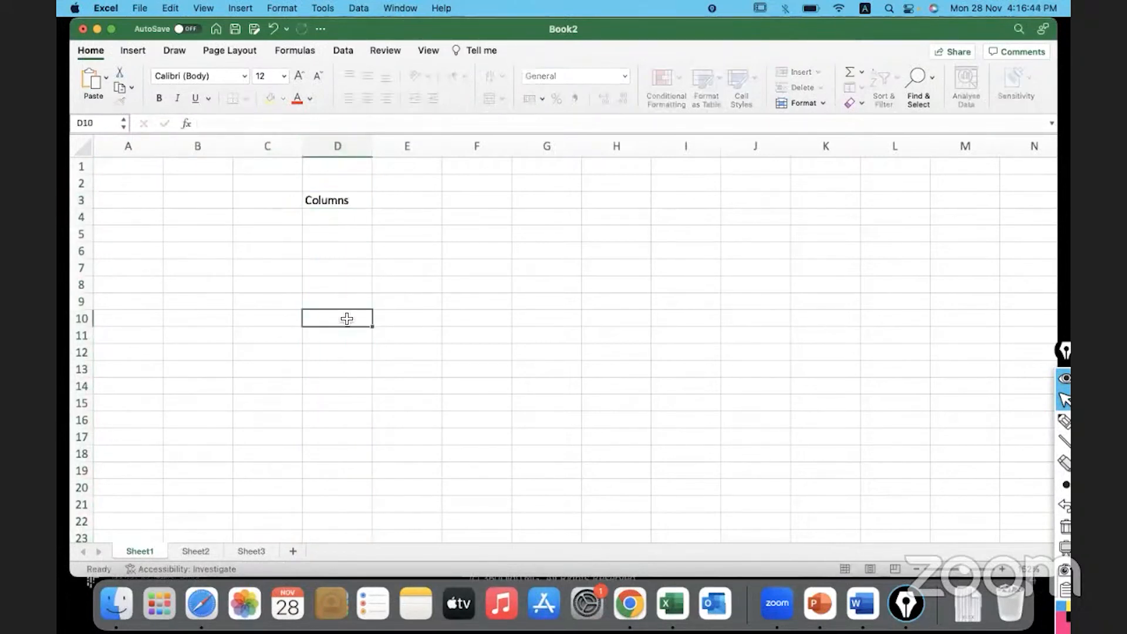
pyautogui.click(337, 146)
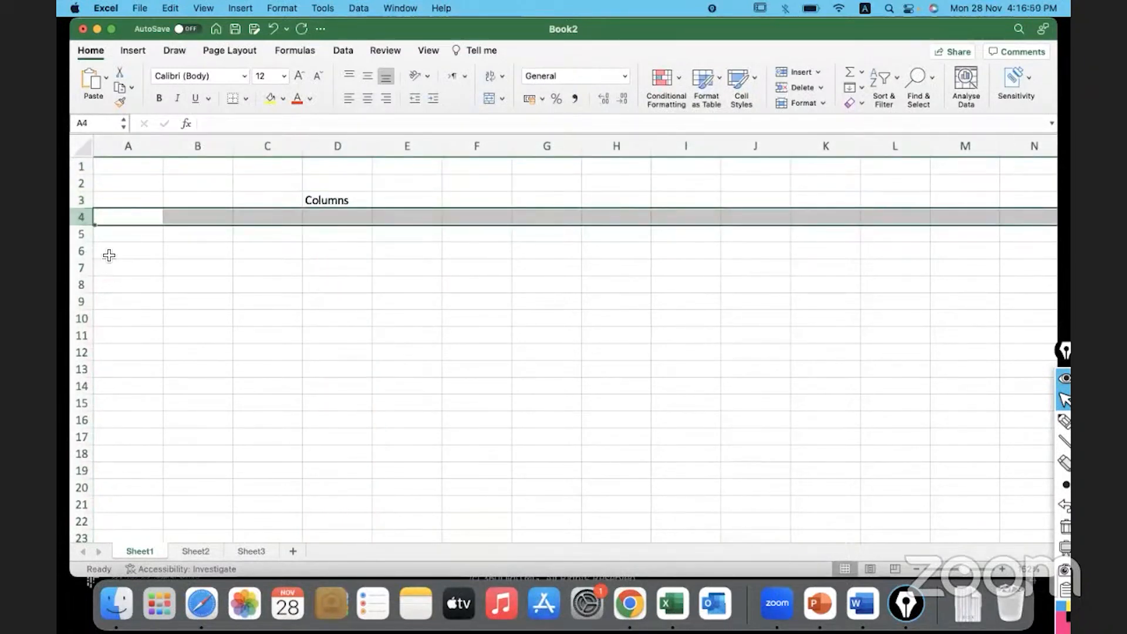
# Enter the labels 'Rows' in A5, 'CELL' in C8 and 'Address' in D8
pyautogui.write('Ro')
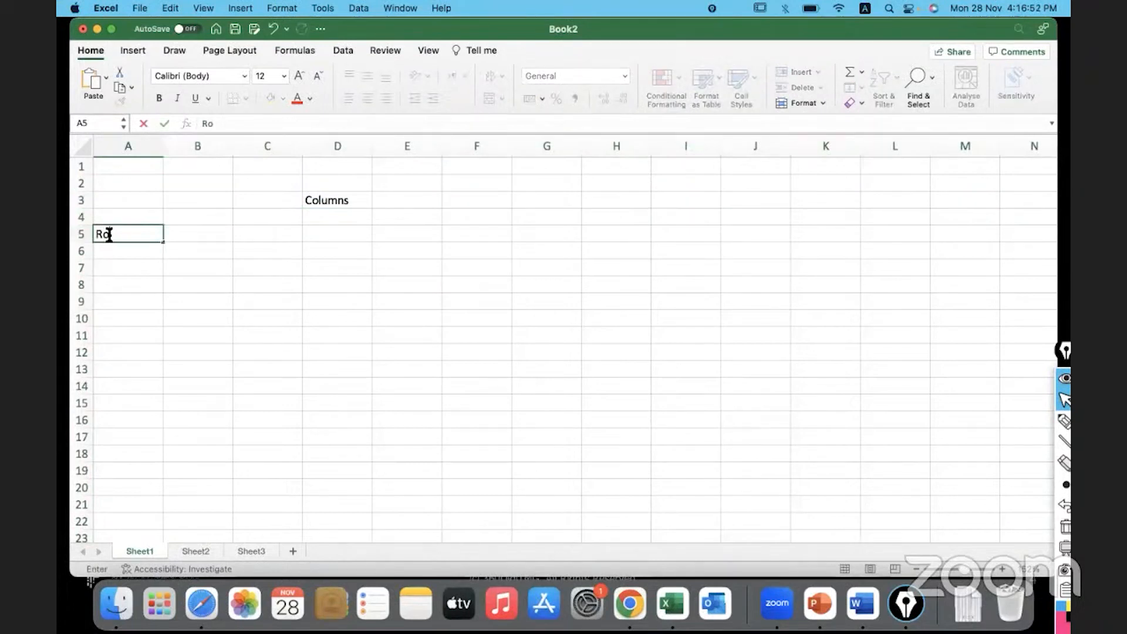
pyautogui.click(266, 317)
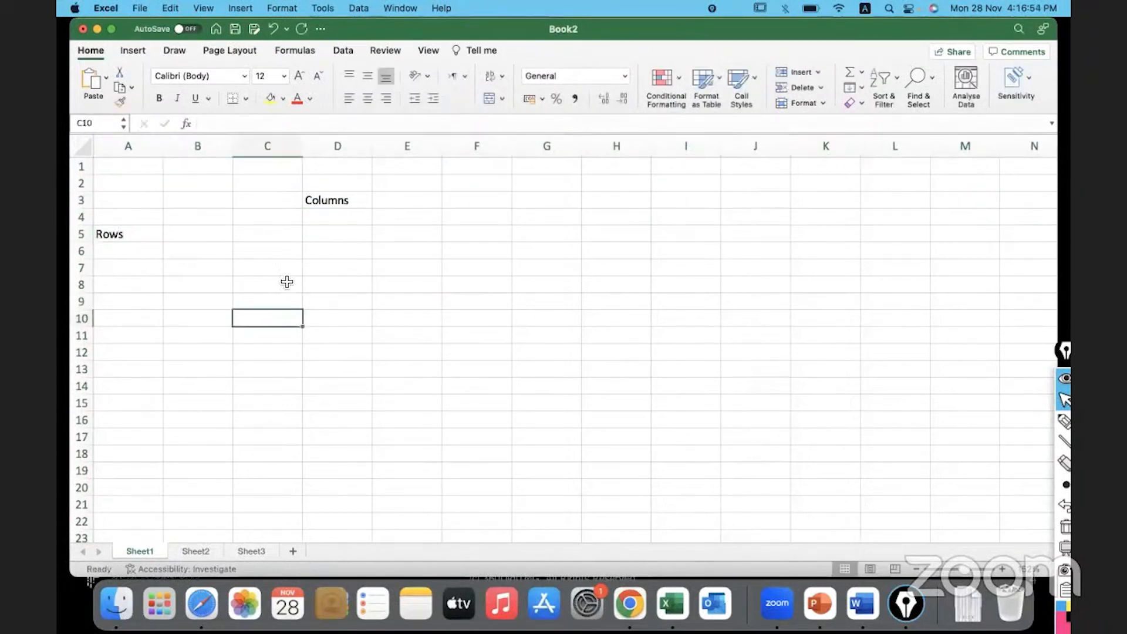
pyautogui.click(267, 285)
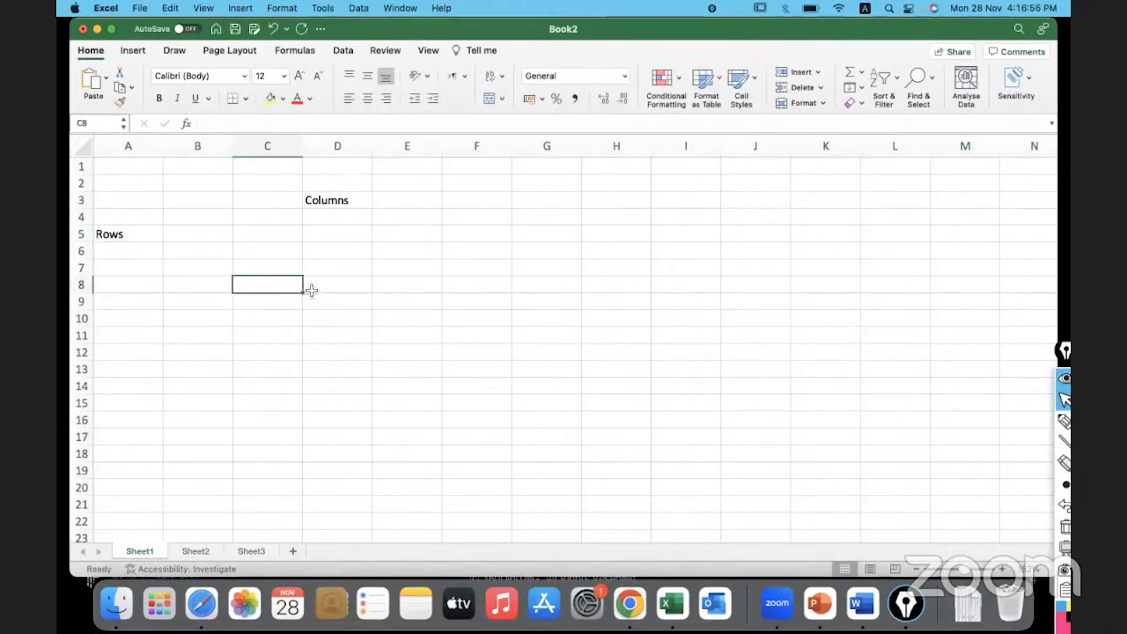
pyautogui.write('CELL')
pyautogui.click(337, 285)
pyautogui.write('Addre')
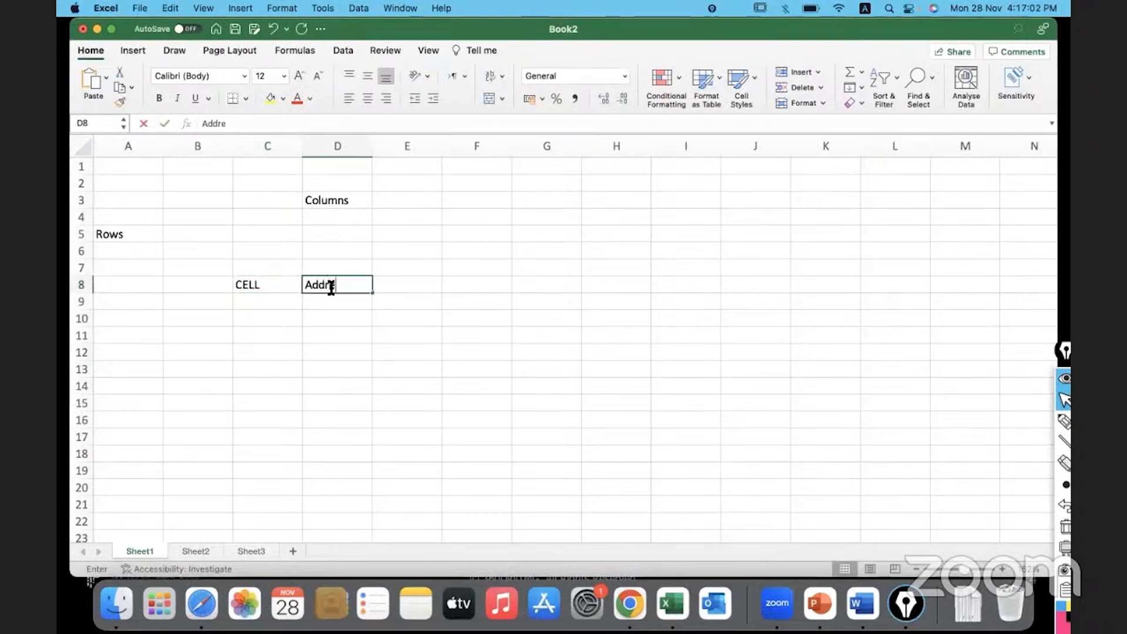
pyautogui.click(268, 352)
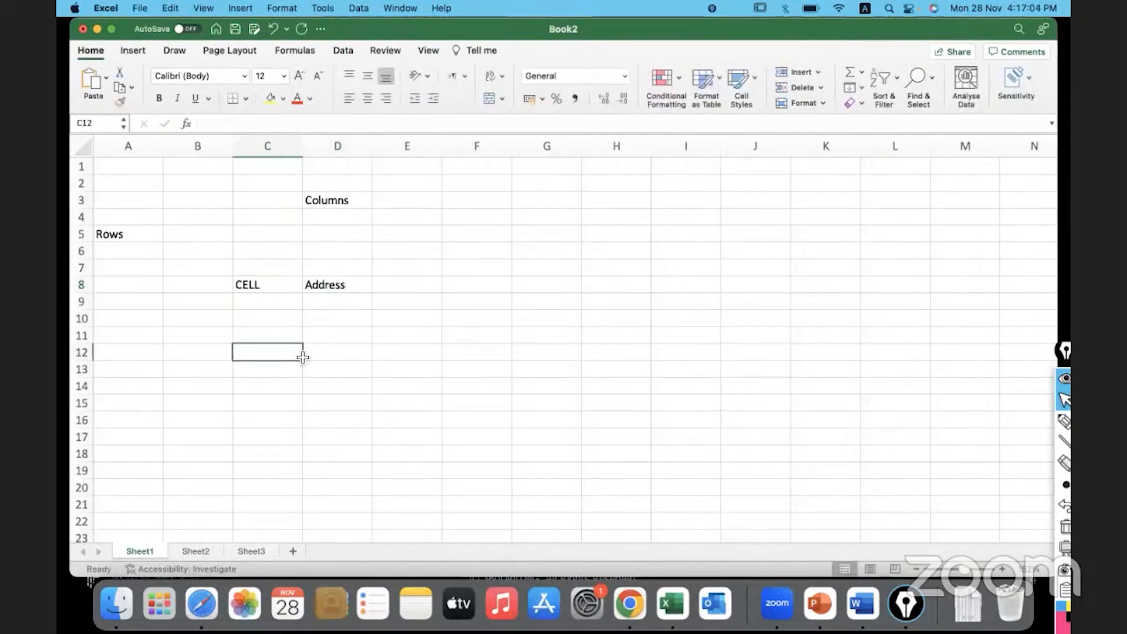
pyautogui.click(337, 284)
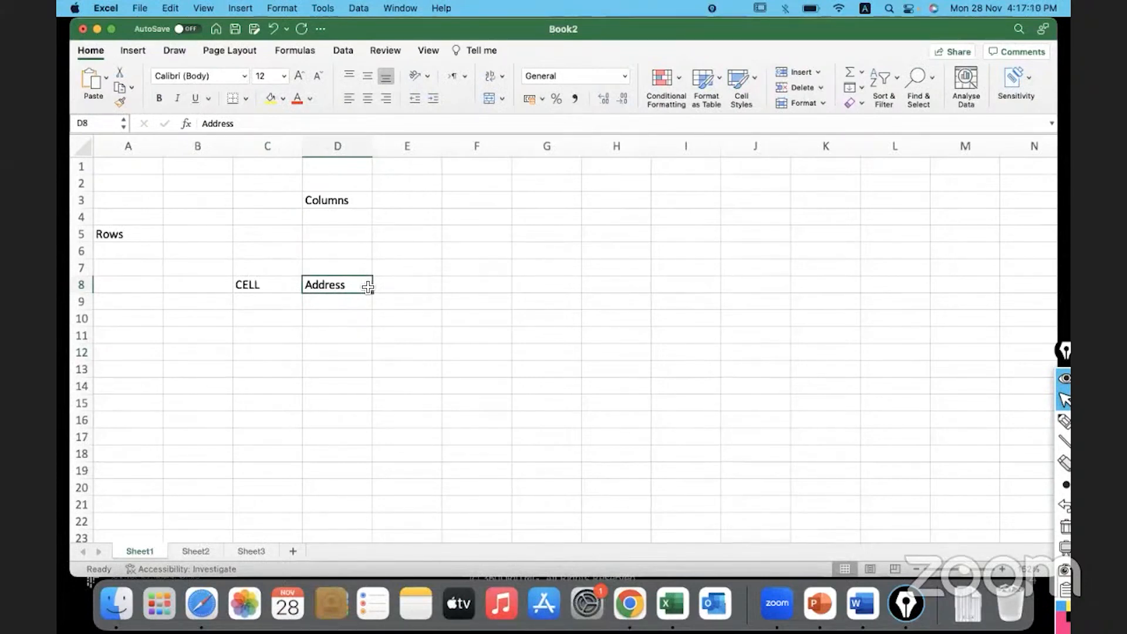
pyautogui.moveTo(286, 302)
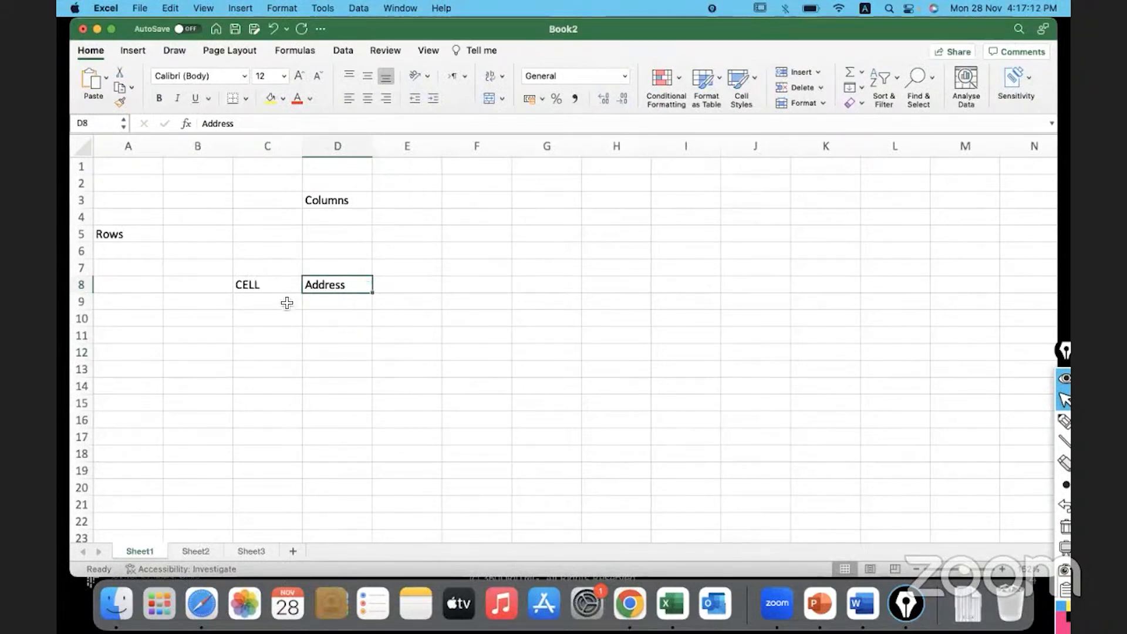
pyautogui.moveTo(330, 276)
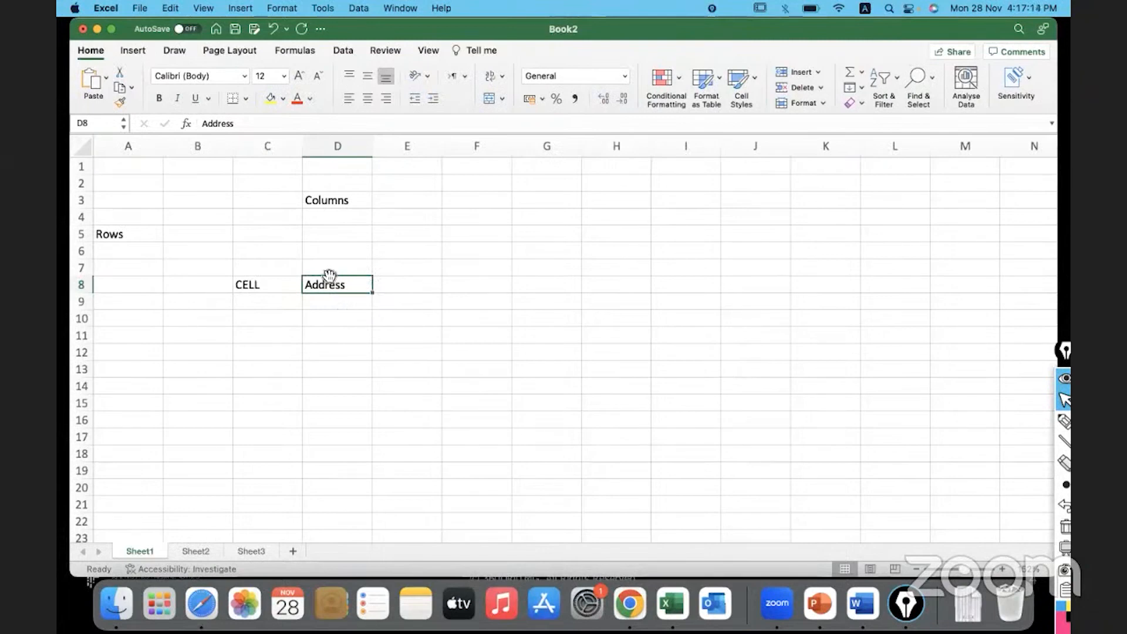
pyautogui.moveTo(357, 168)
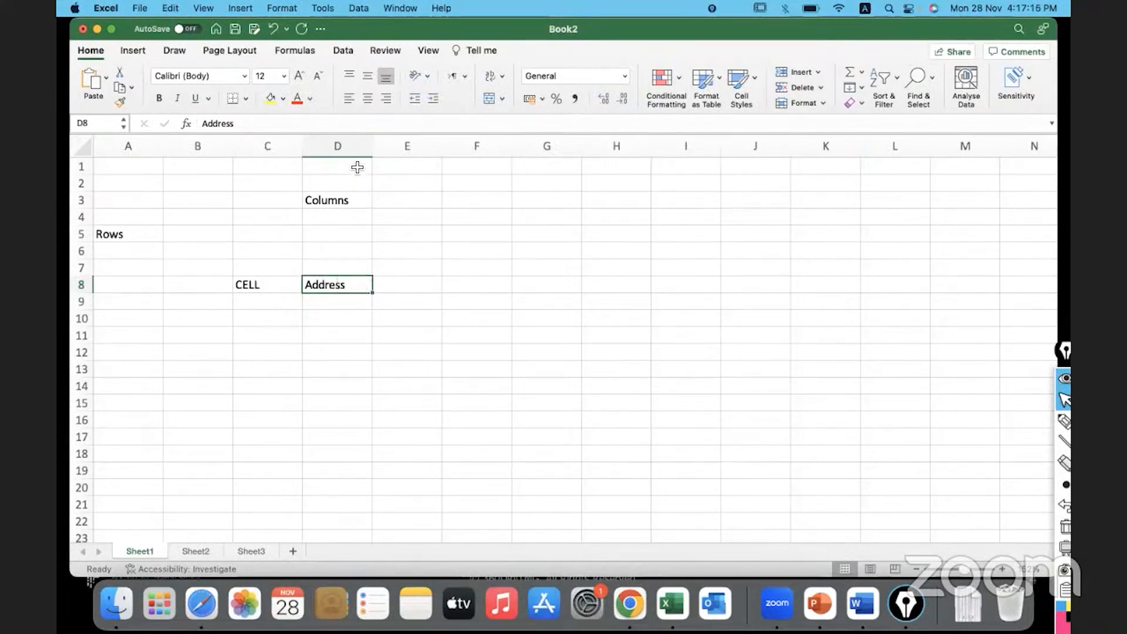
# Edit cell D8 to append ' D8' after 'Address'
pyautogui.click(336, 145)
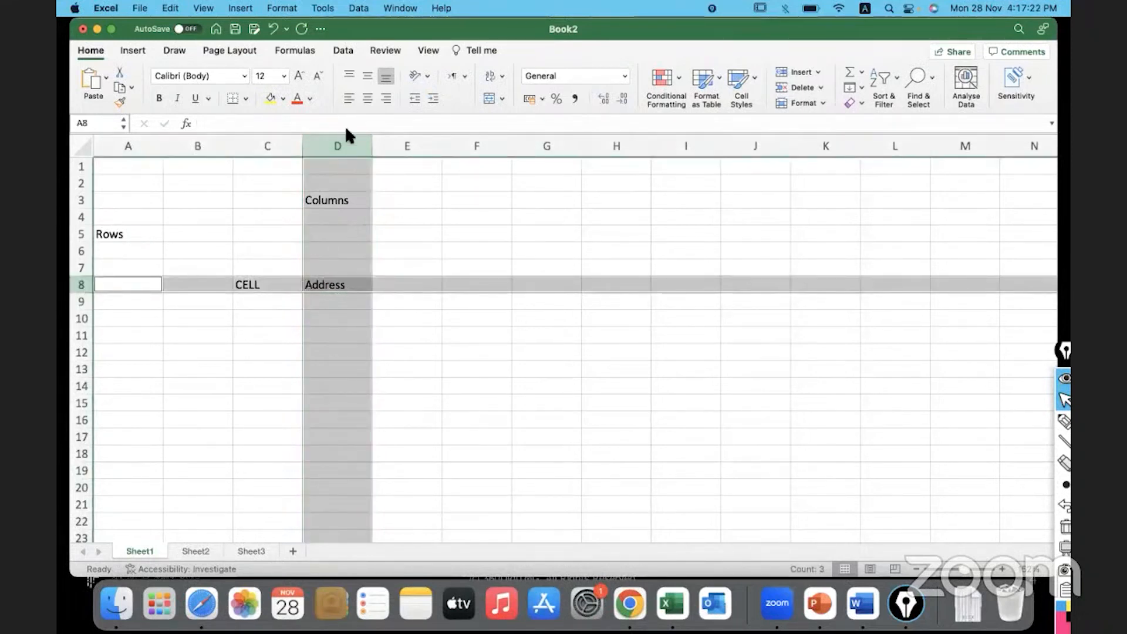
pyautogui.click(337, 285)
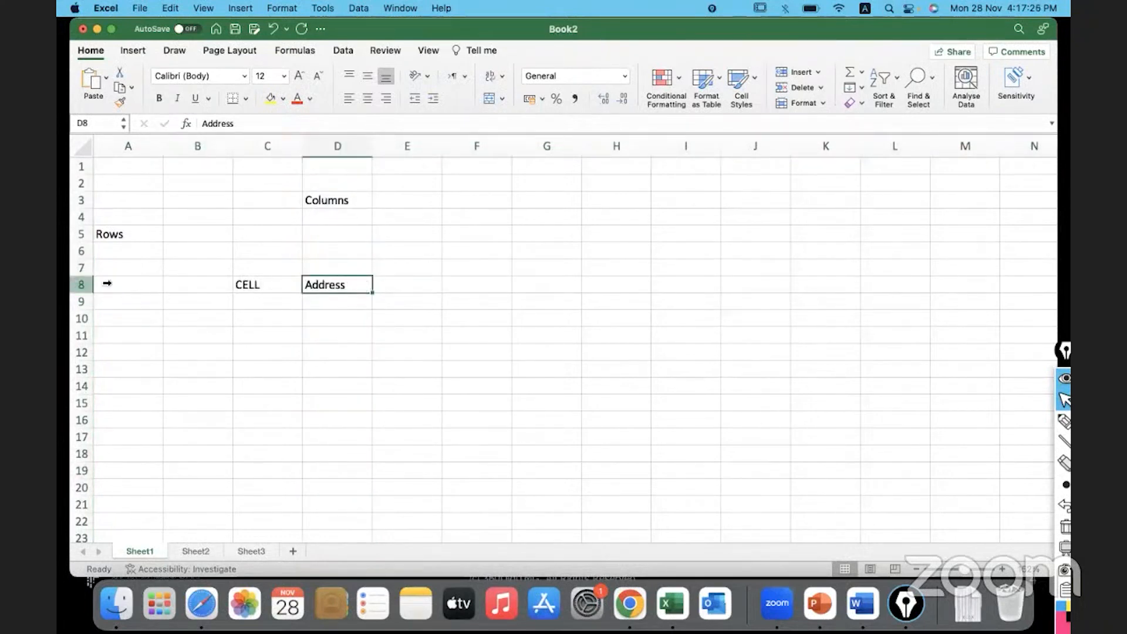
pyautogui.doubleClick(337, 284)
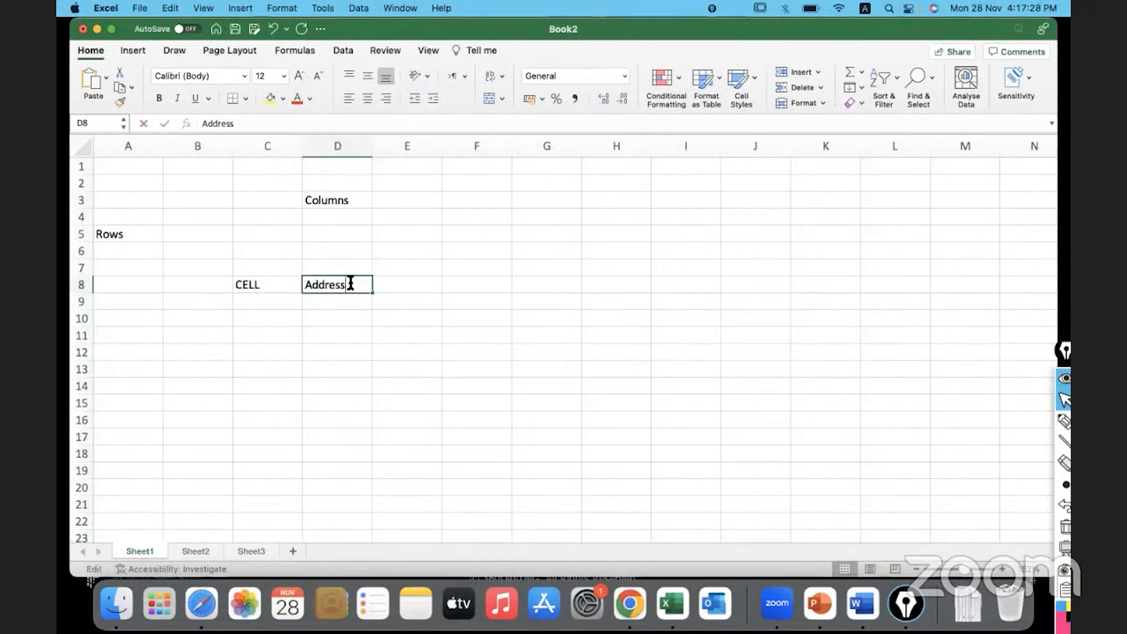
pyautogui.write('D8')
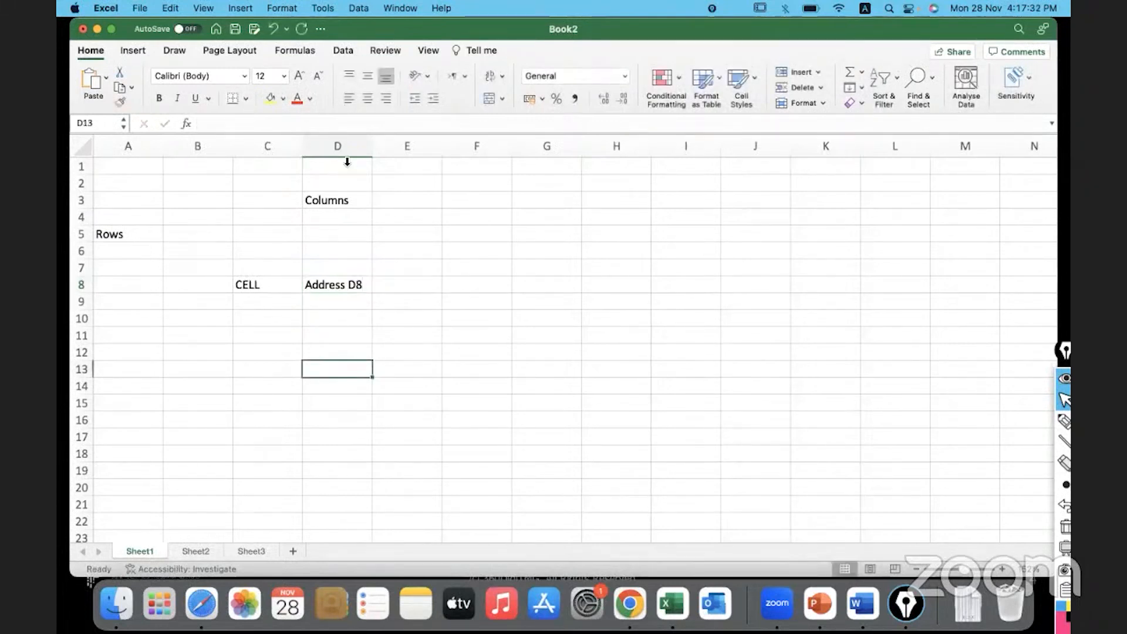
# Highlight column D and reselect cell D8 to show its address
pyautogui.click(337, 146)
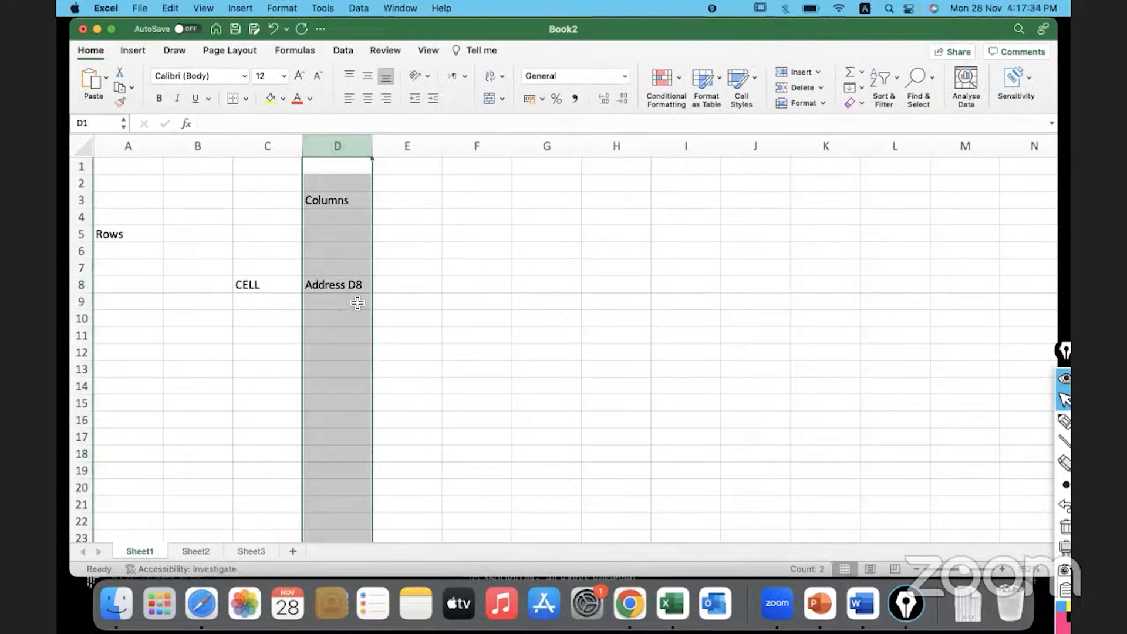
pyautogui.doubleClick(337, 284)
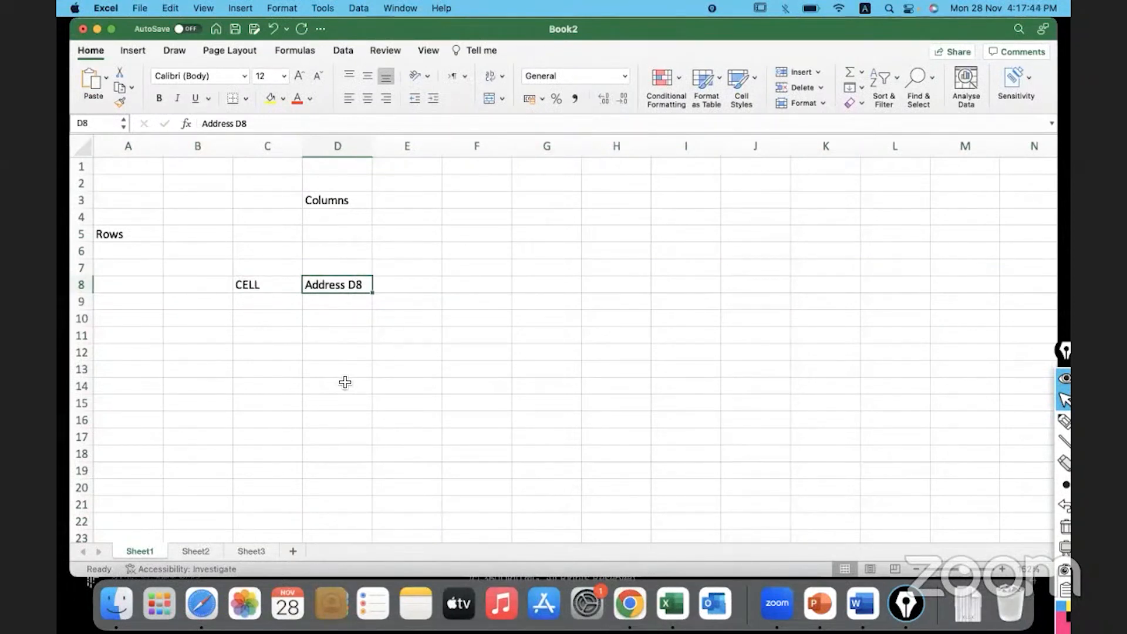
pyautogui.click(406, 352)
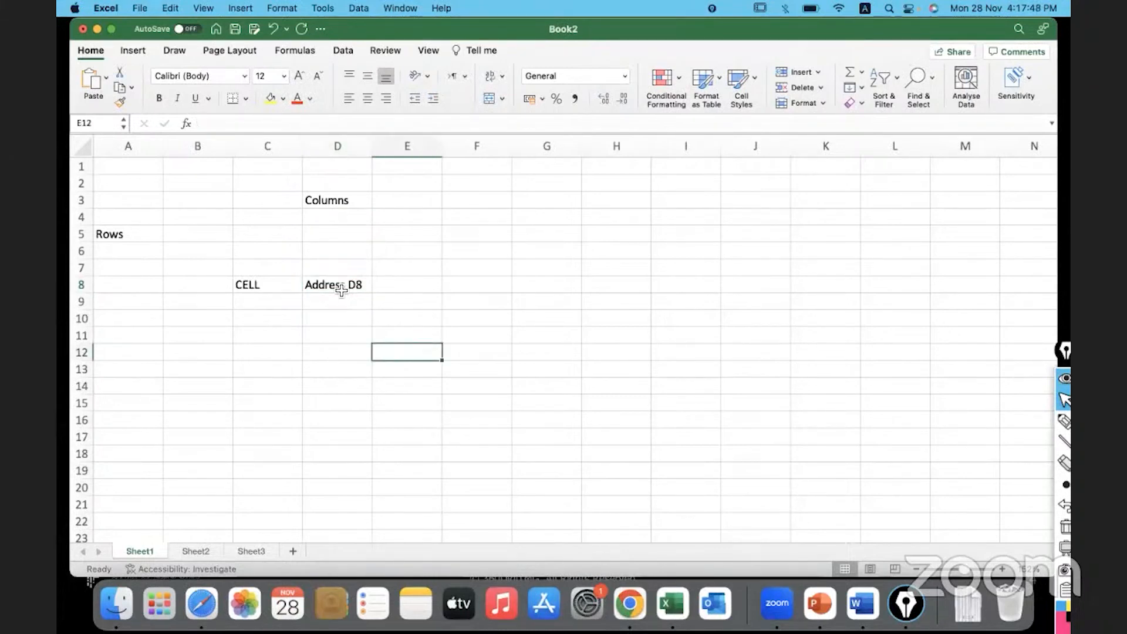
pyautogui.click(337, 284)
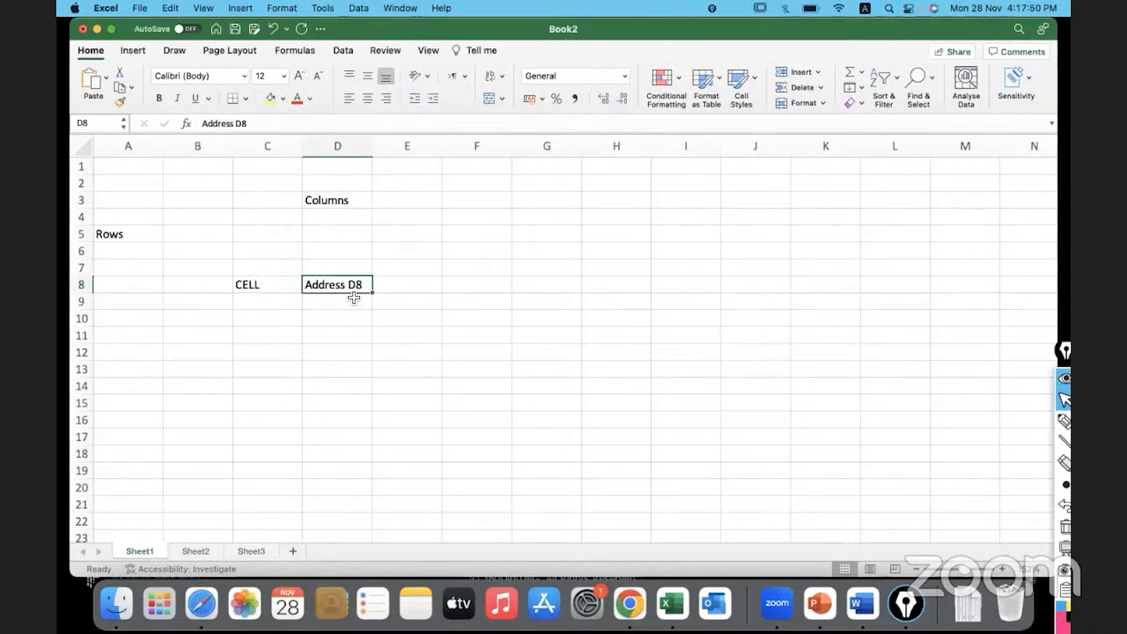
pyautogui.moveTo(362, 298)
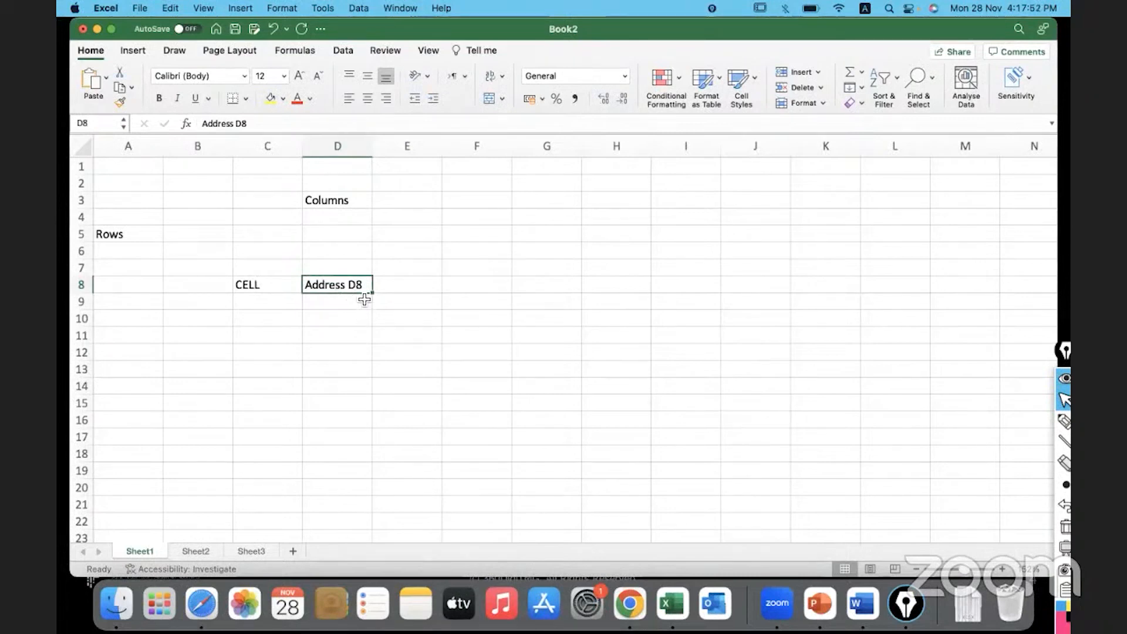